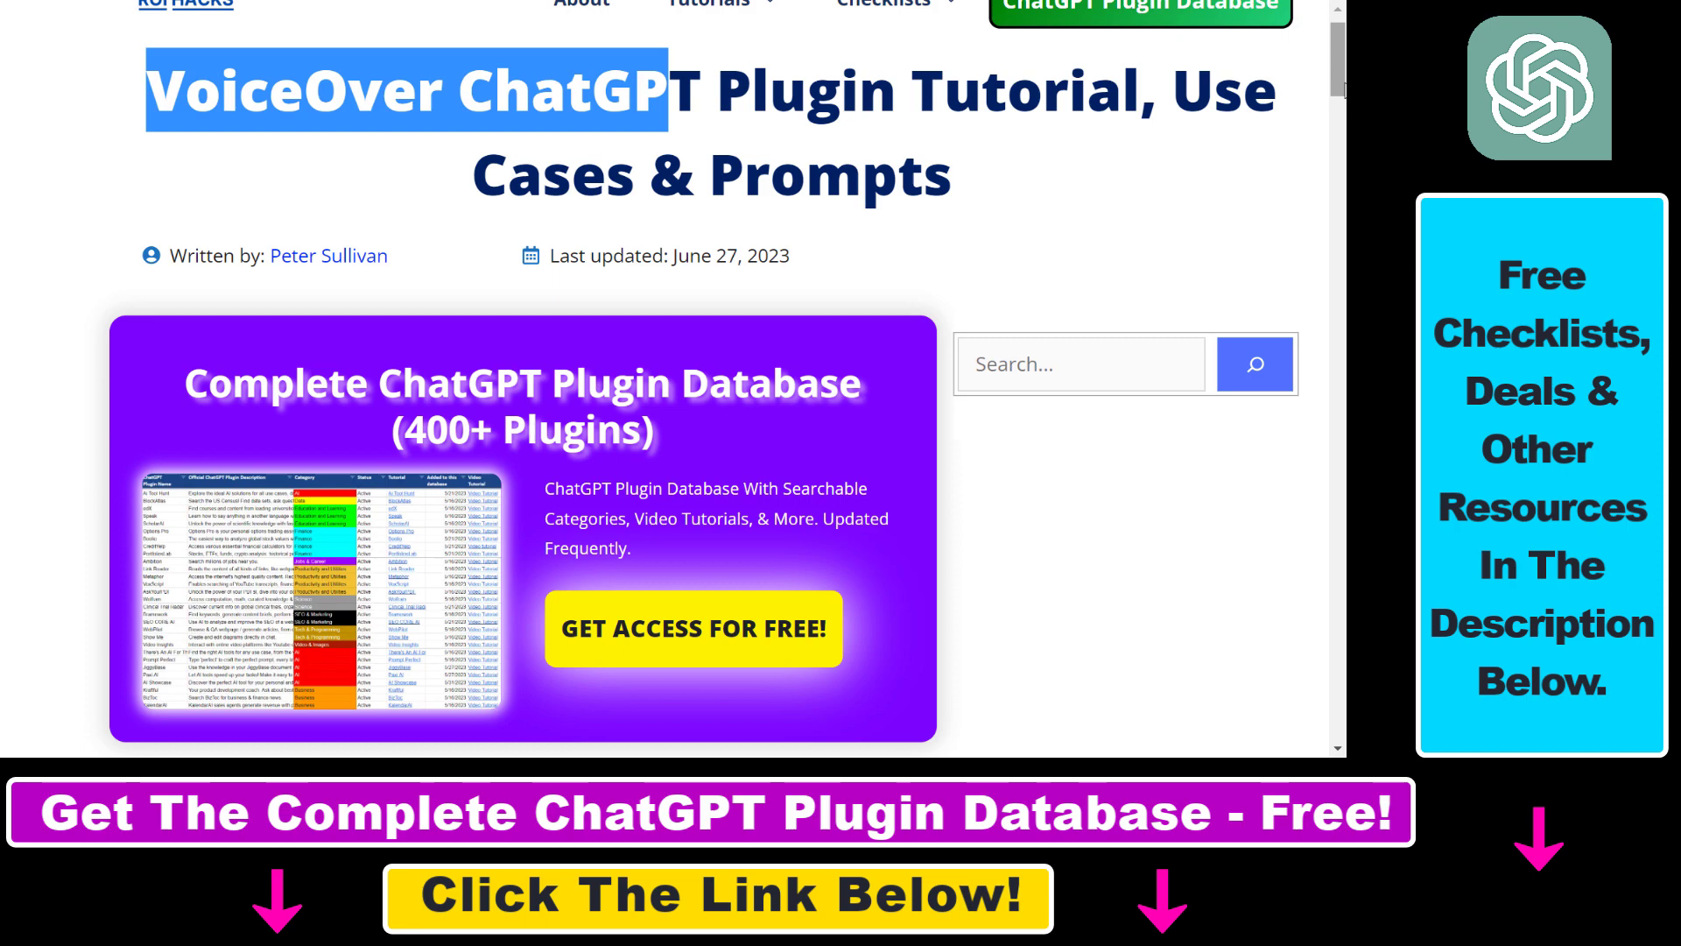
Scroll the ROI Hacks tutorial to the 'What Can You Do With The VoiceOver ChatGPT Plugin?' section.
scroll(down, 3)
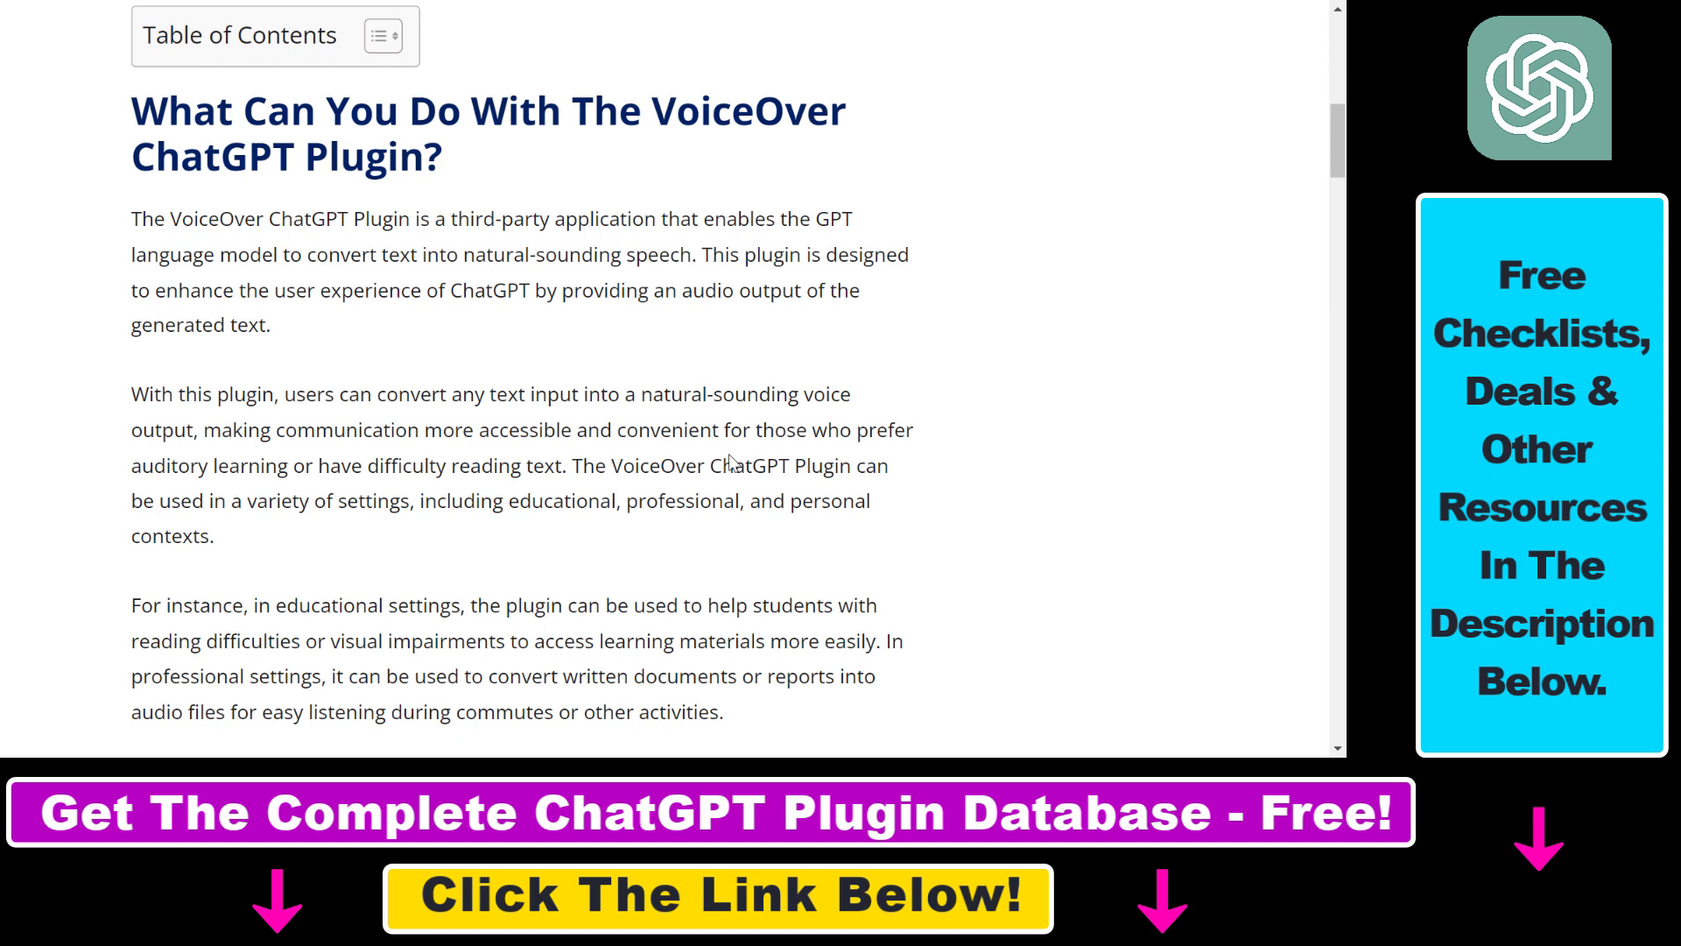
scroll(down, 3)
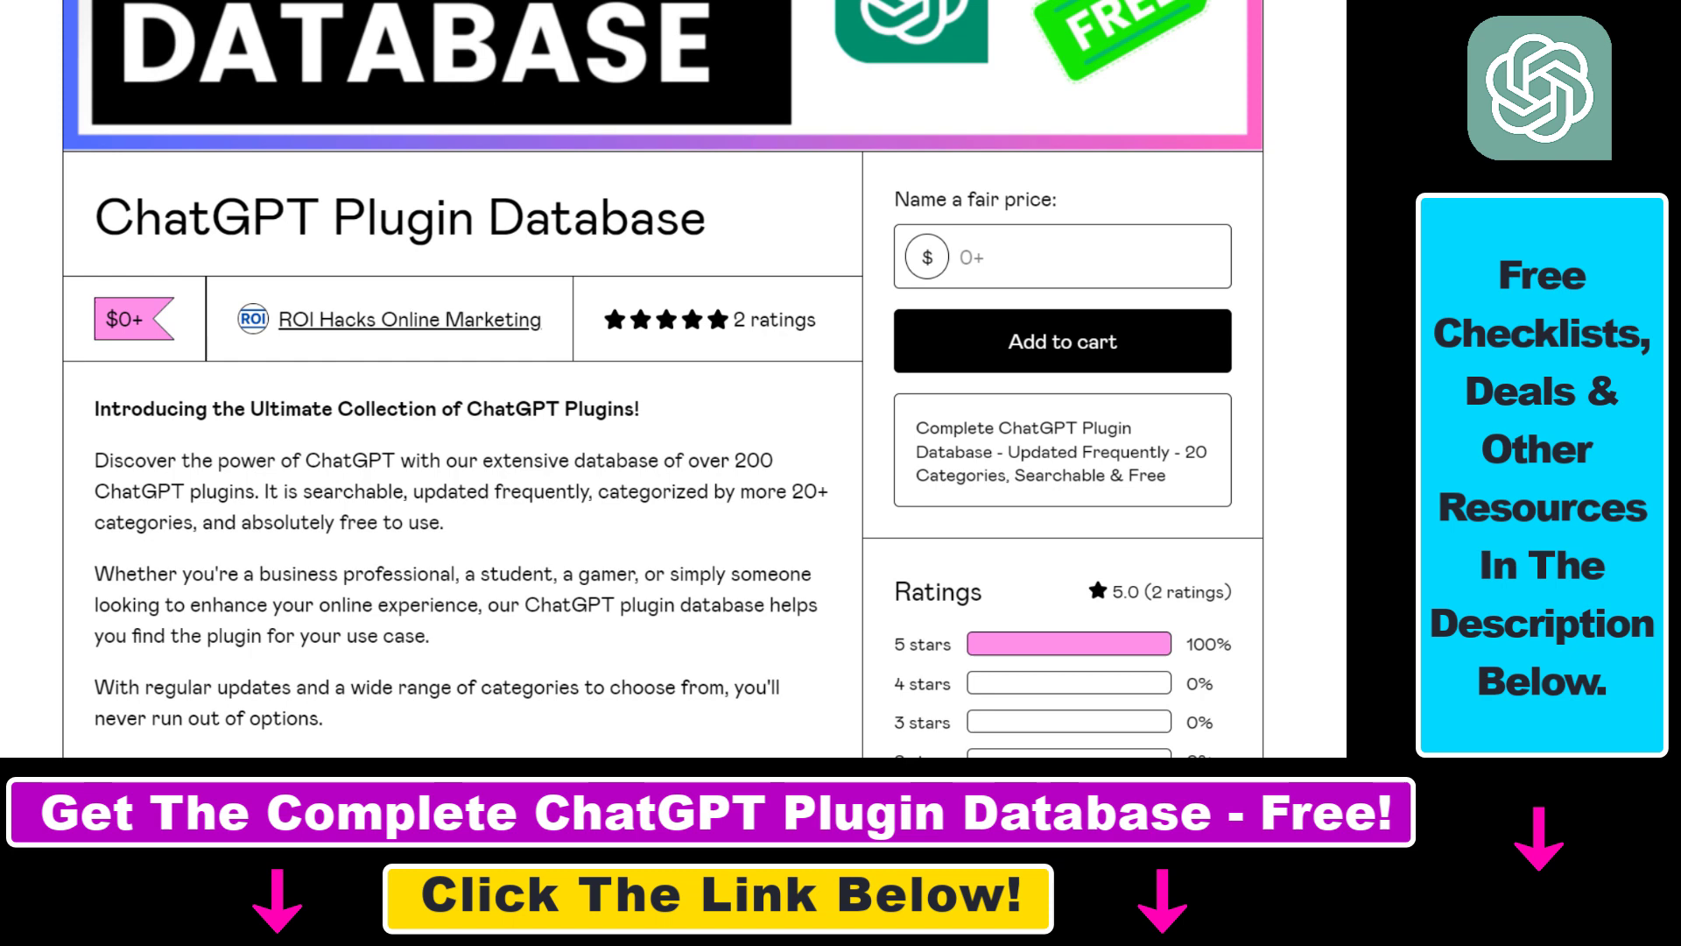
Scroll through the ChatGPT Plugin Database product description and ratings on Gumroad.
scroll(down, 3)
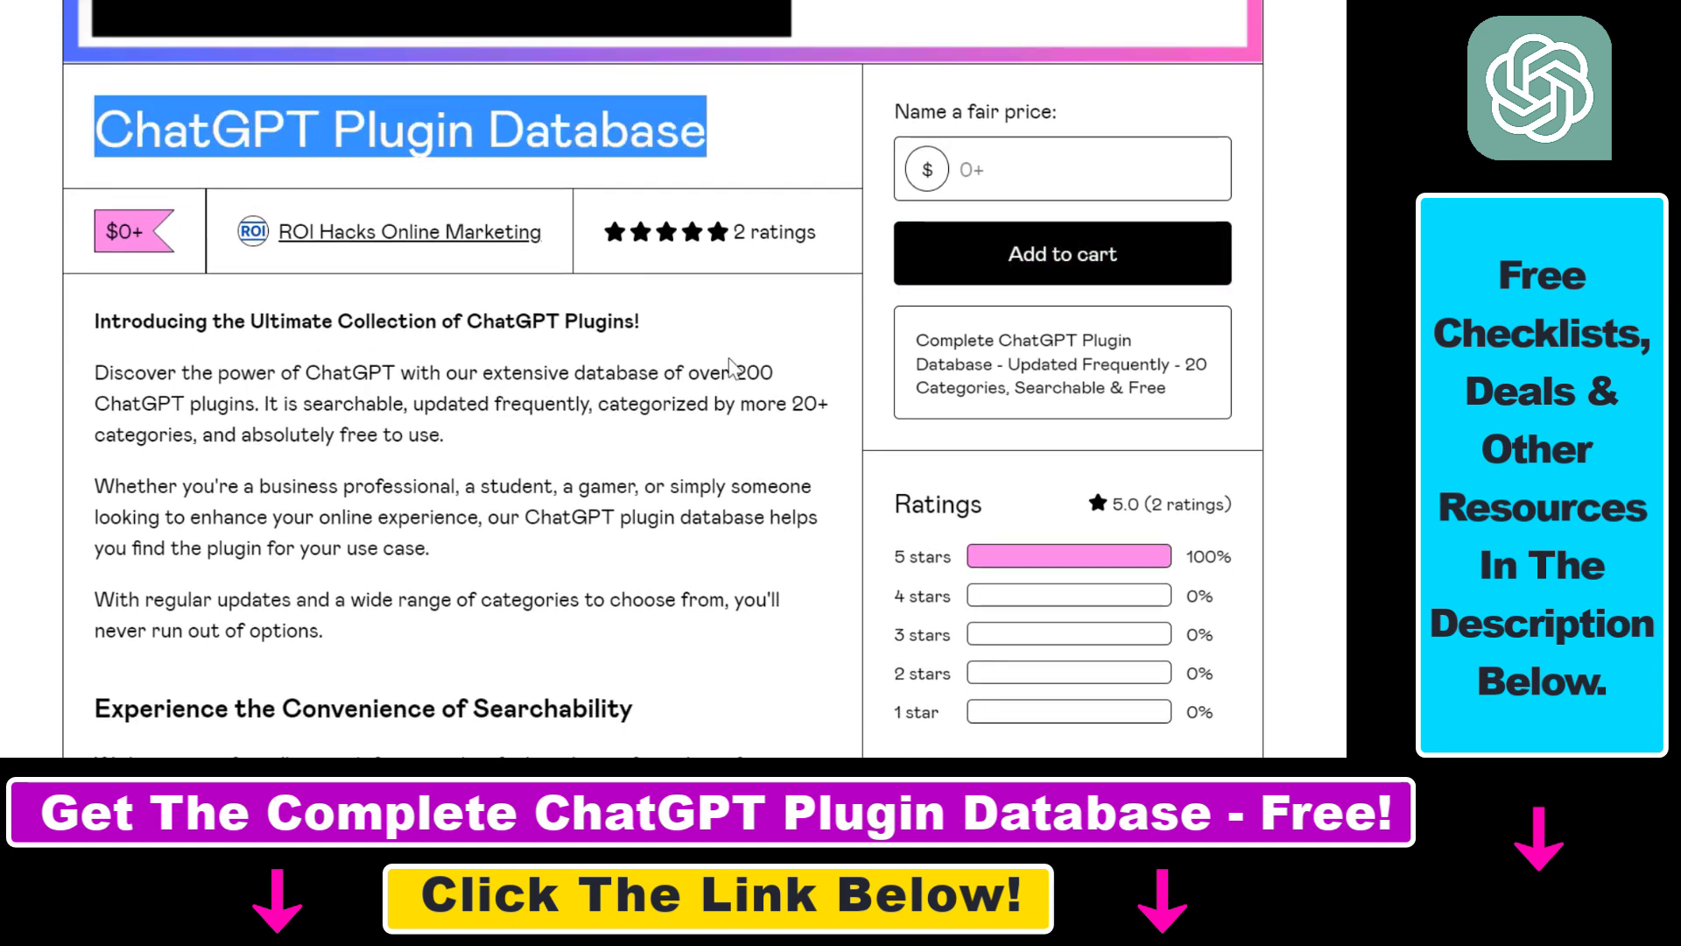
scroll(down, 3)
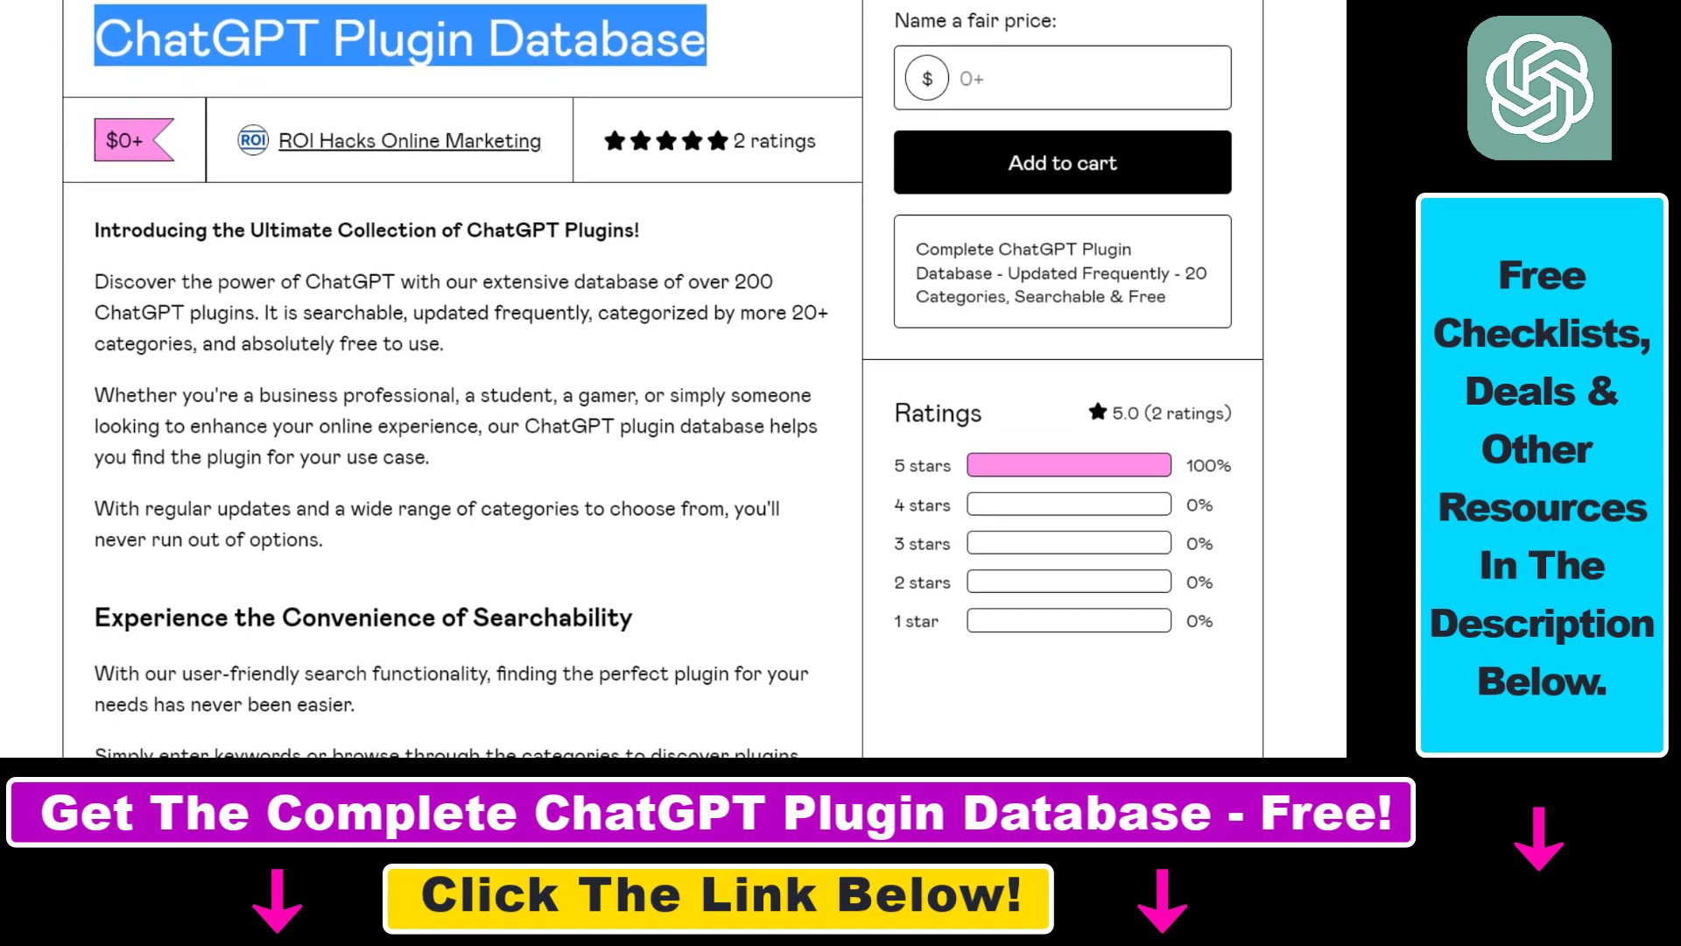
scroll(down, 3)
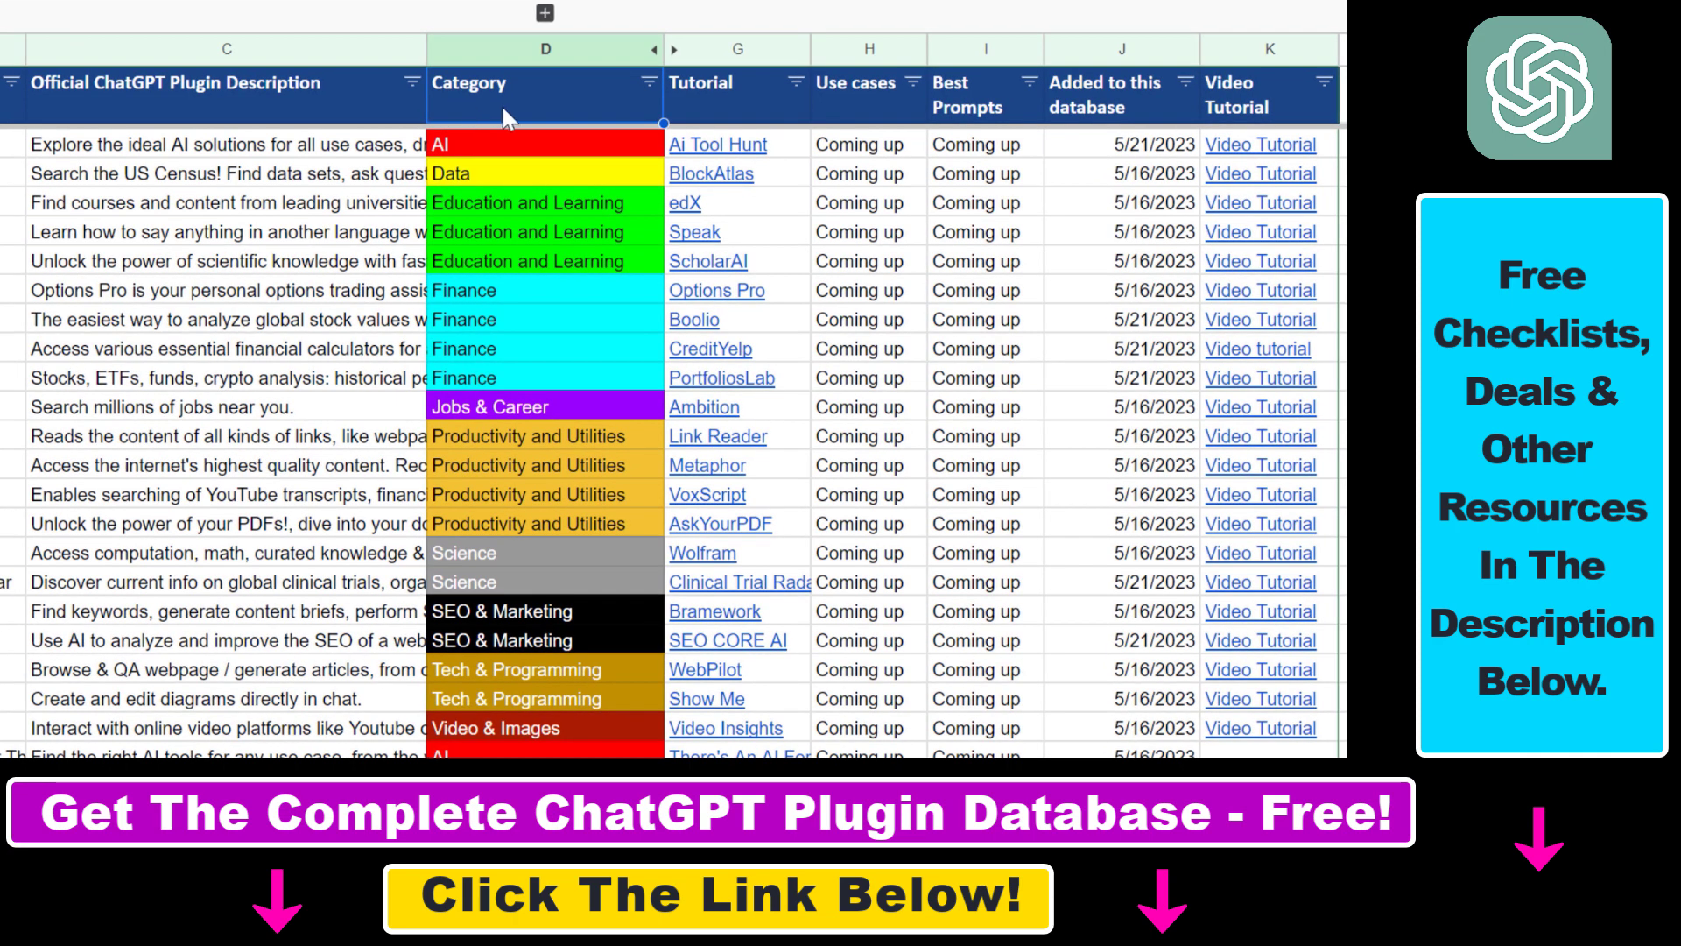
mouse_move(713, 95)
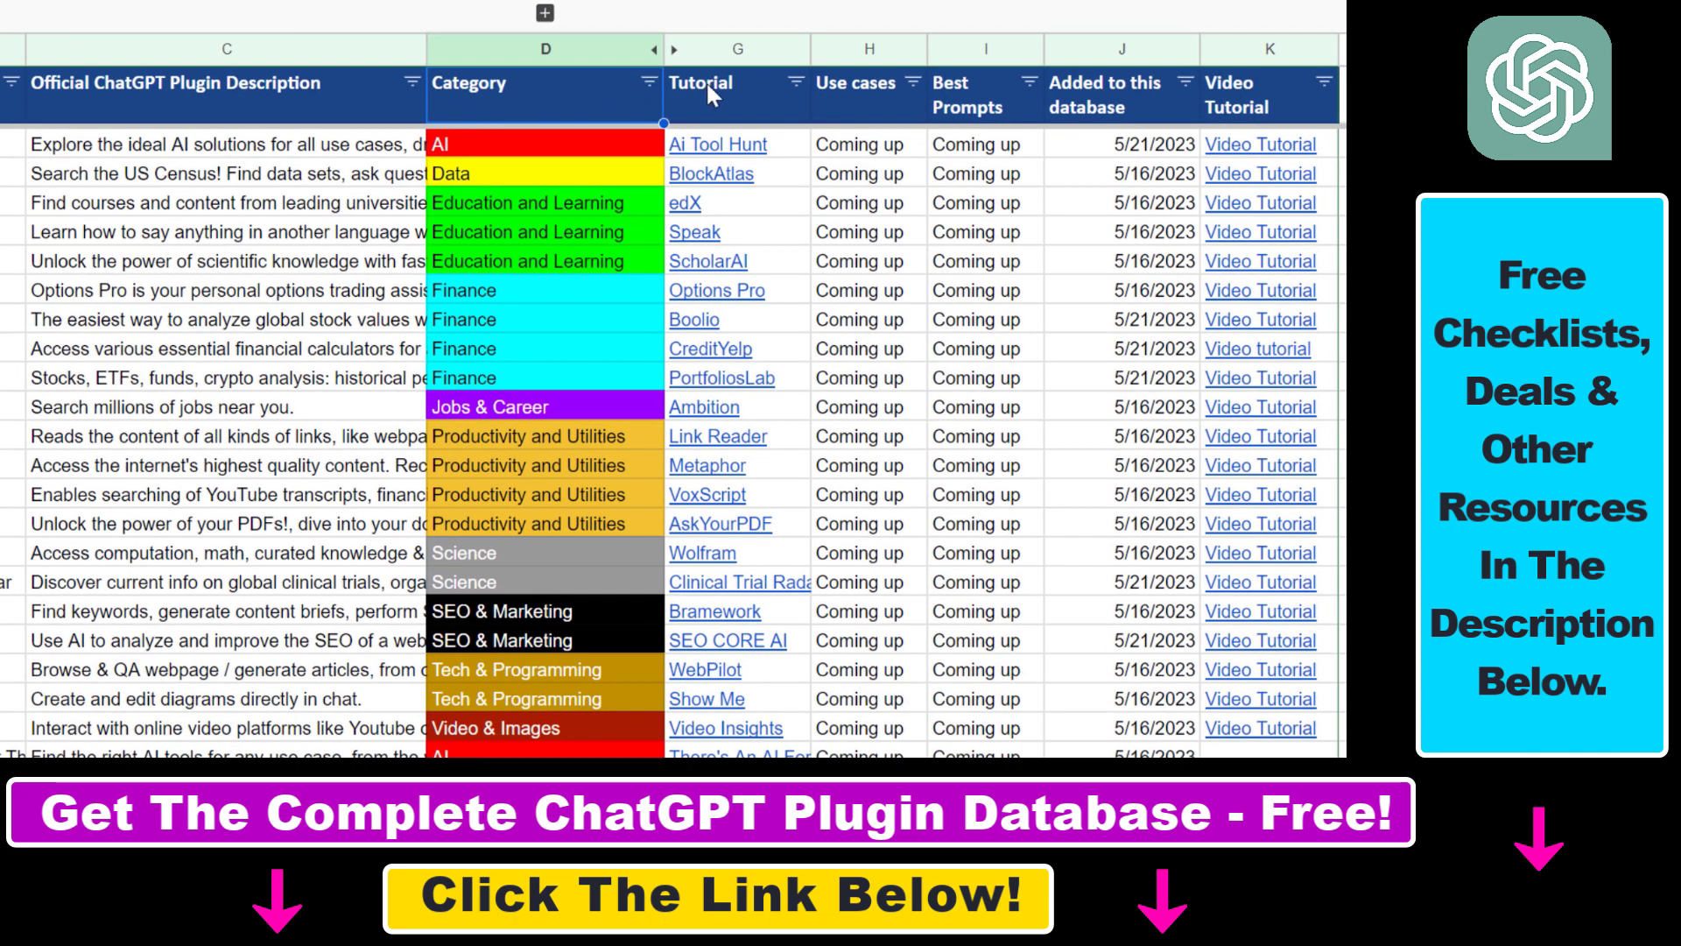
mouse_move(877, 200)
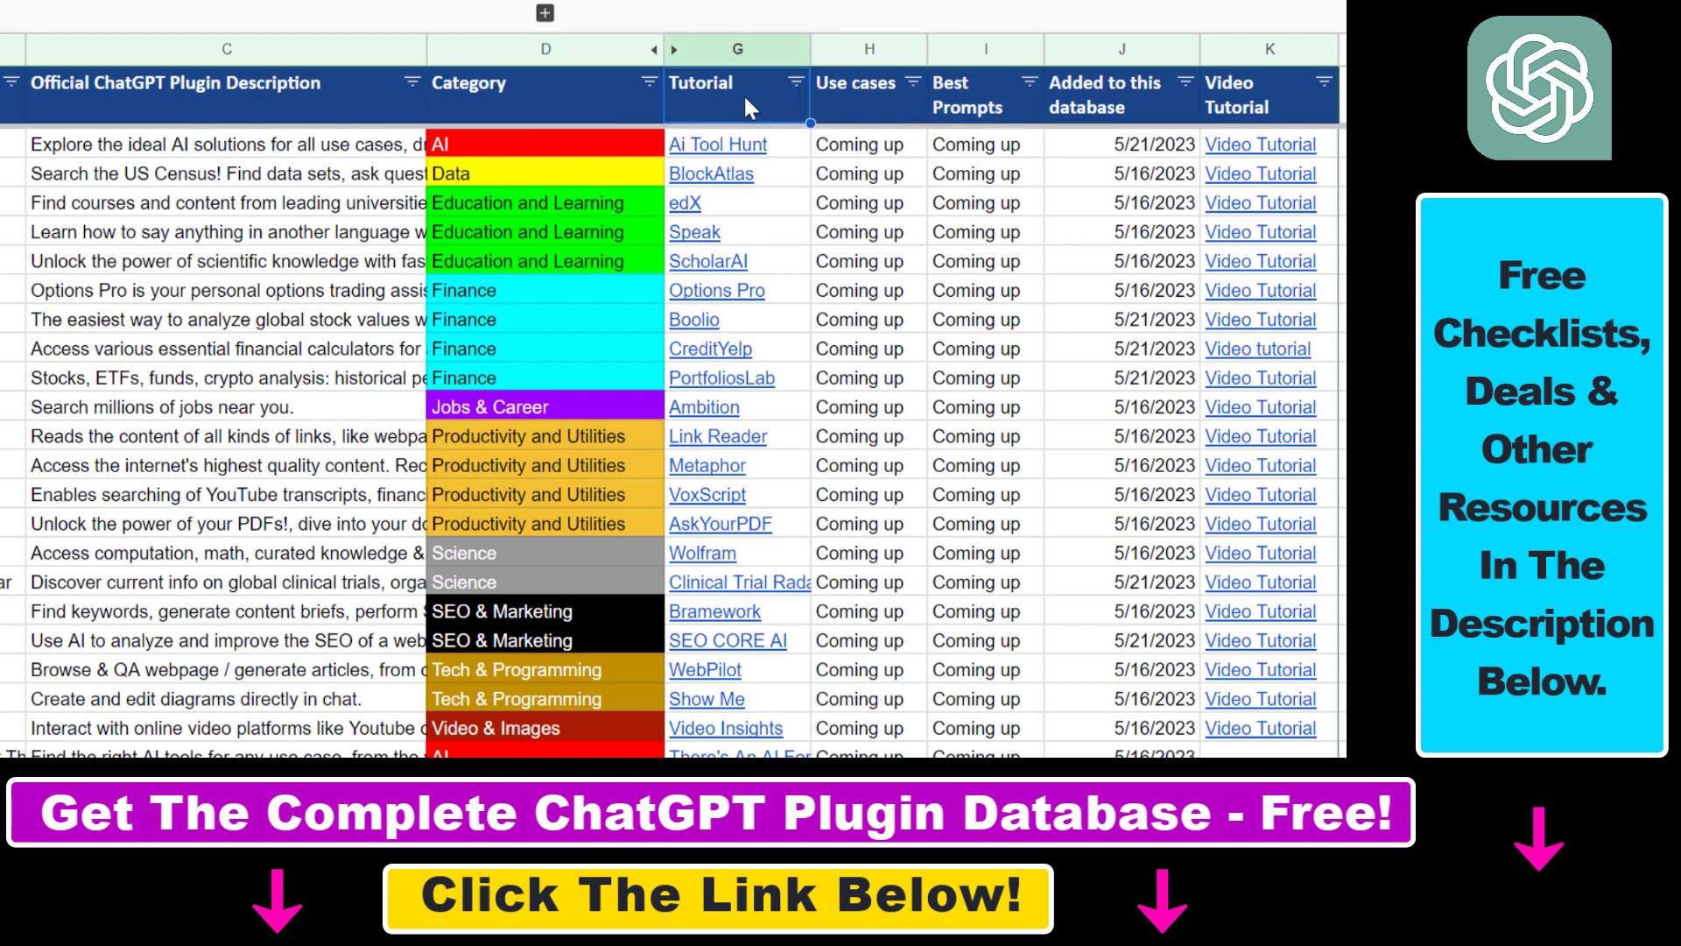
Return to the Gumroad plugin database page and scroll through the rest of the offer.
click(1106, 30)
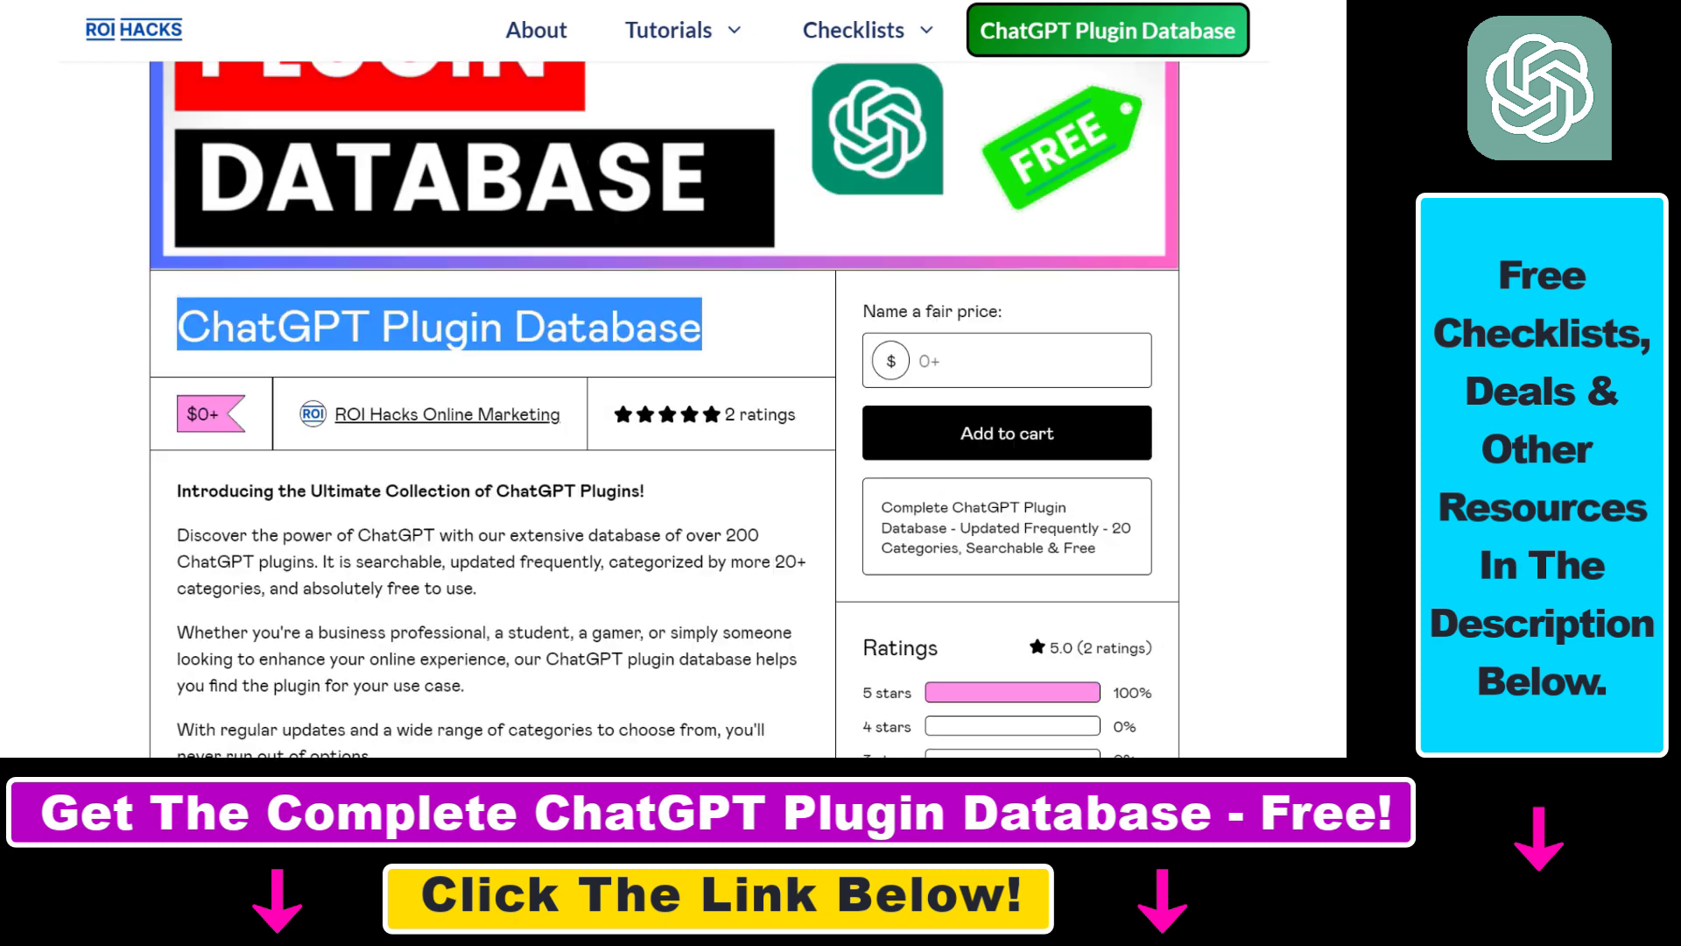
scroll(down, 3)
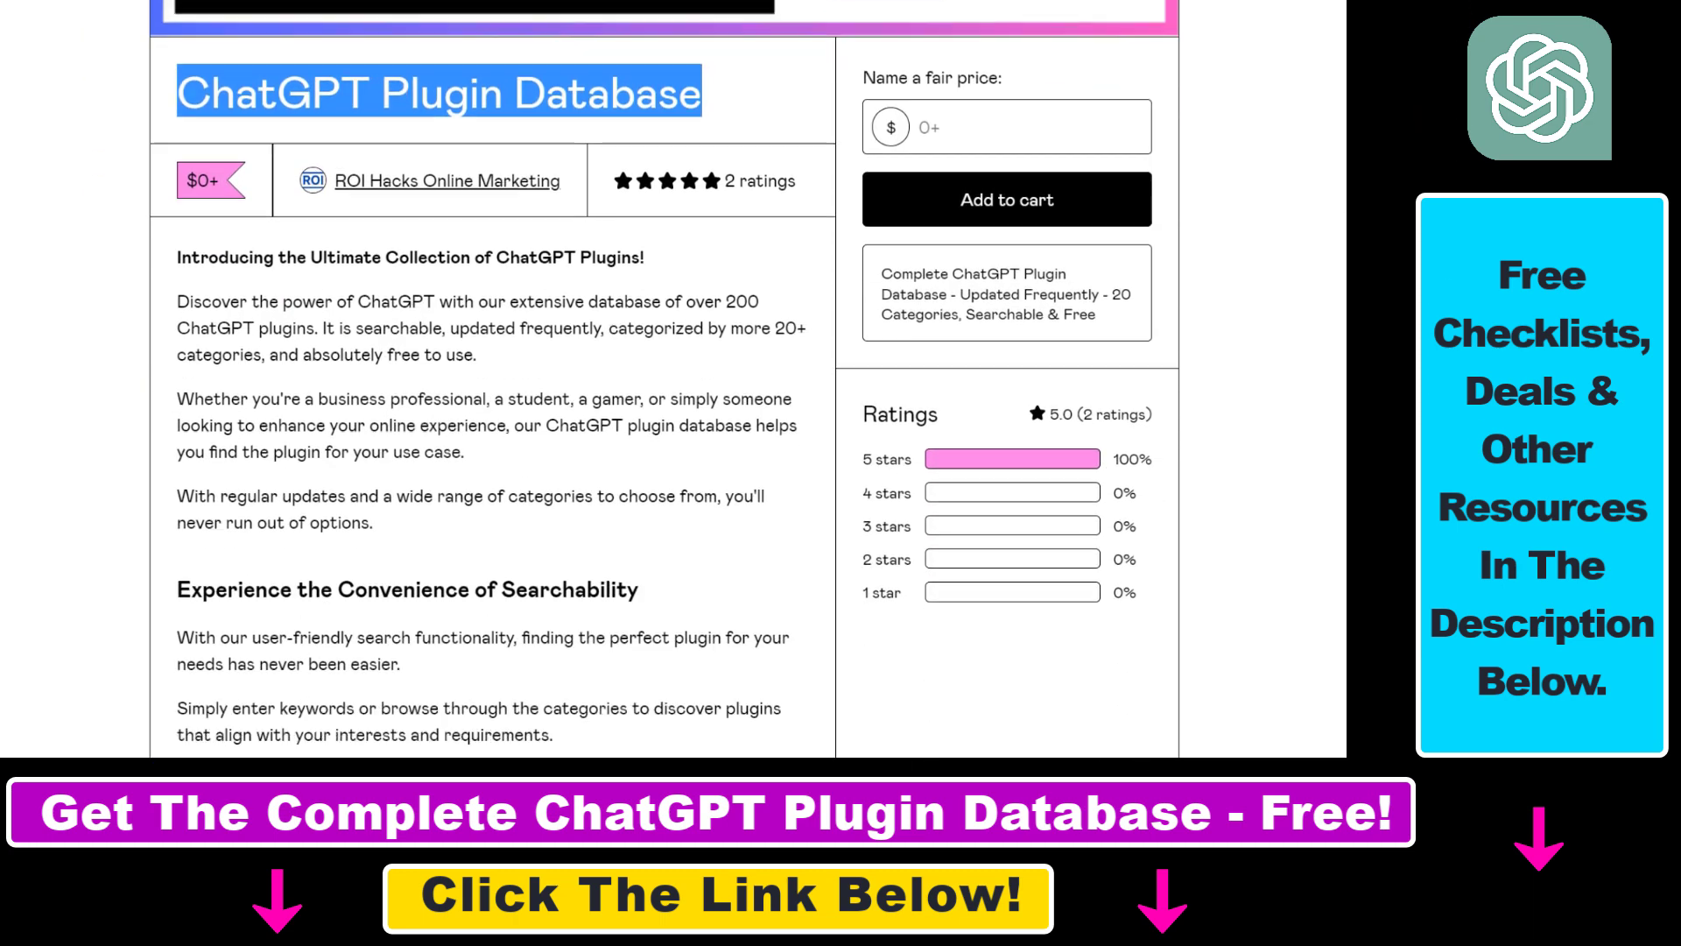
scroll(down, 3)
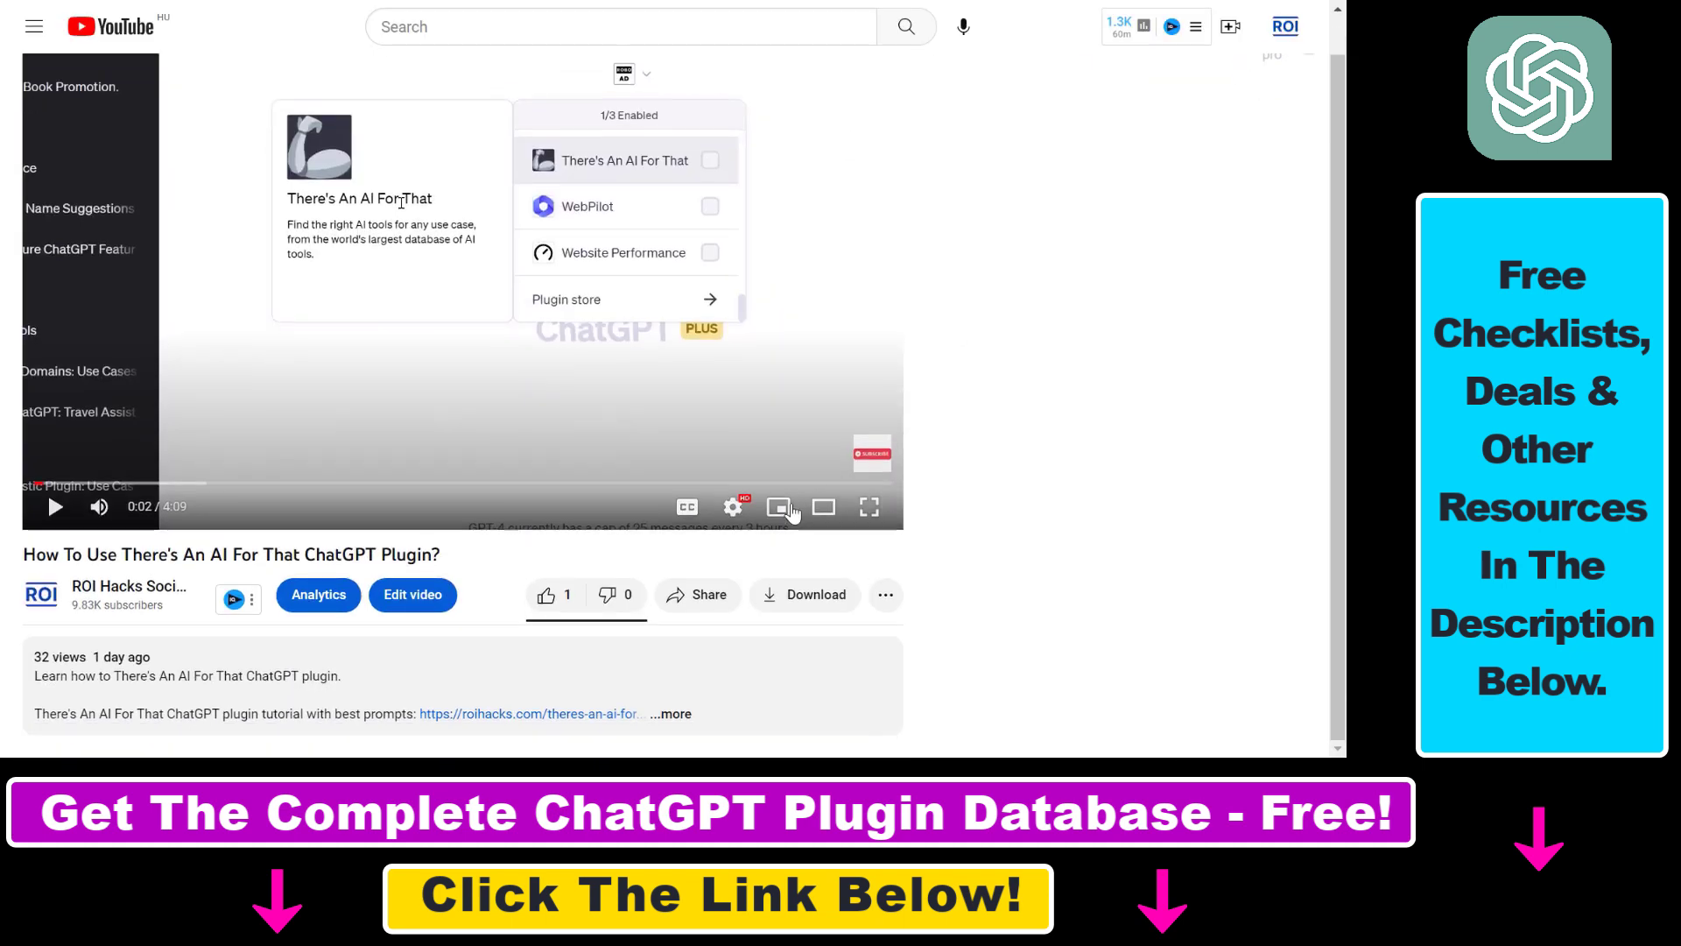
scroll(down, 3)
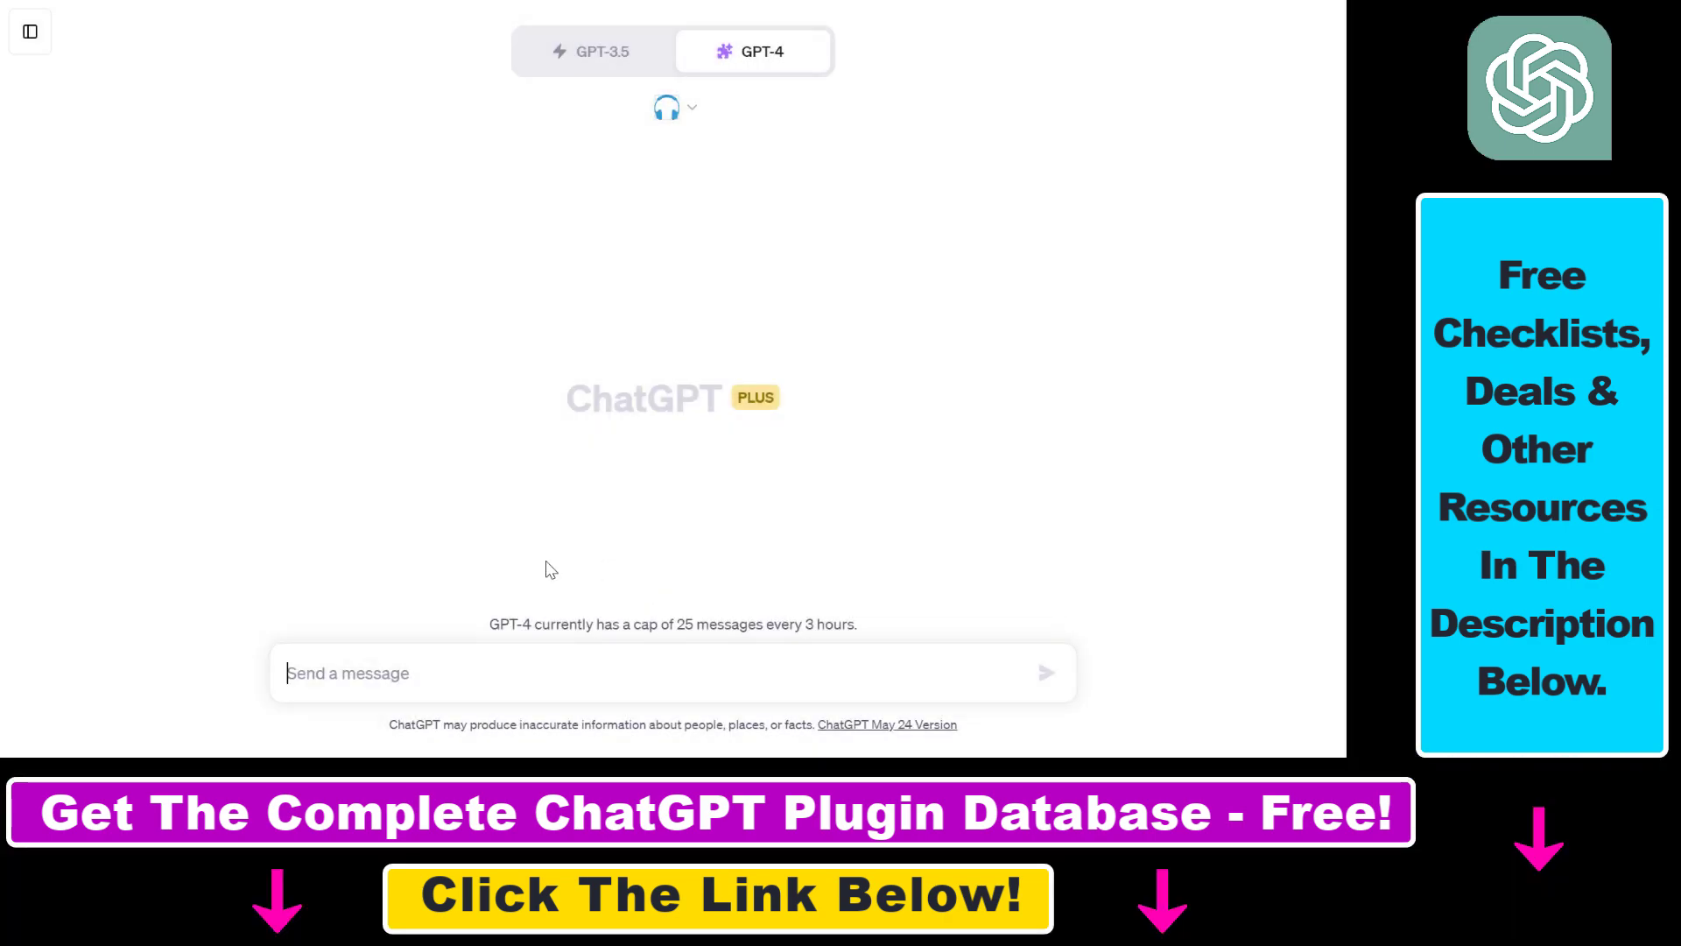
click(676, 107)
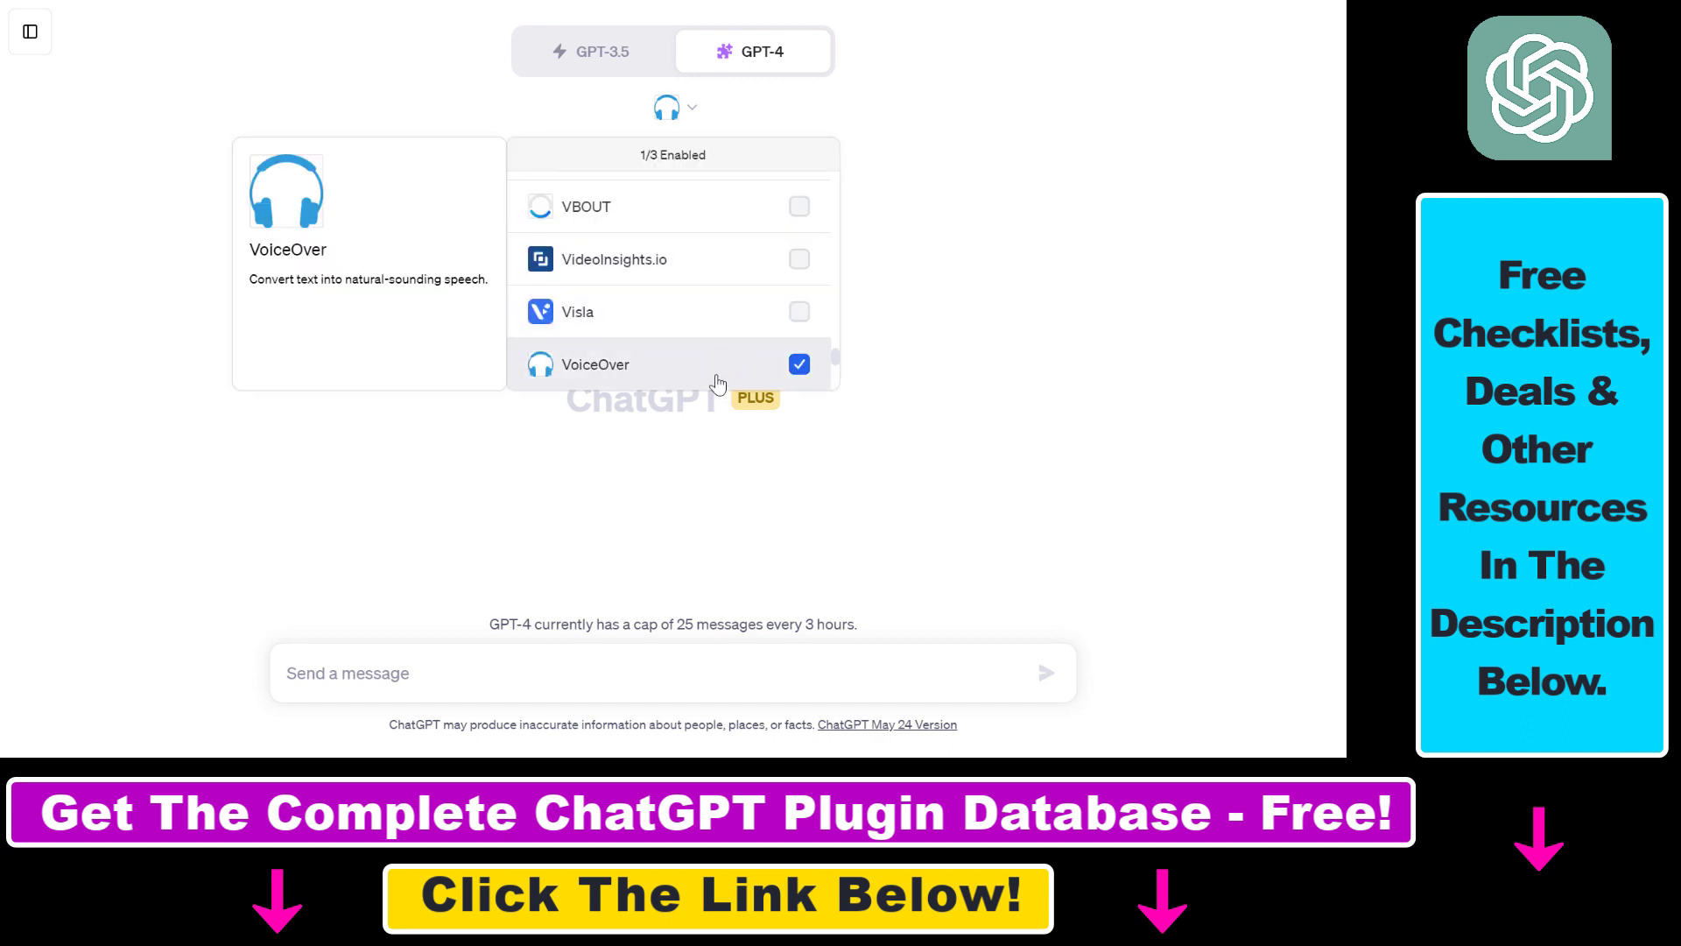
mouse_move(671, 384)
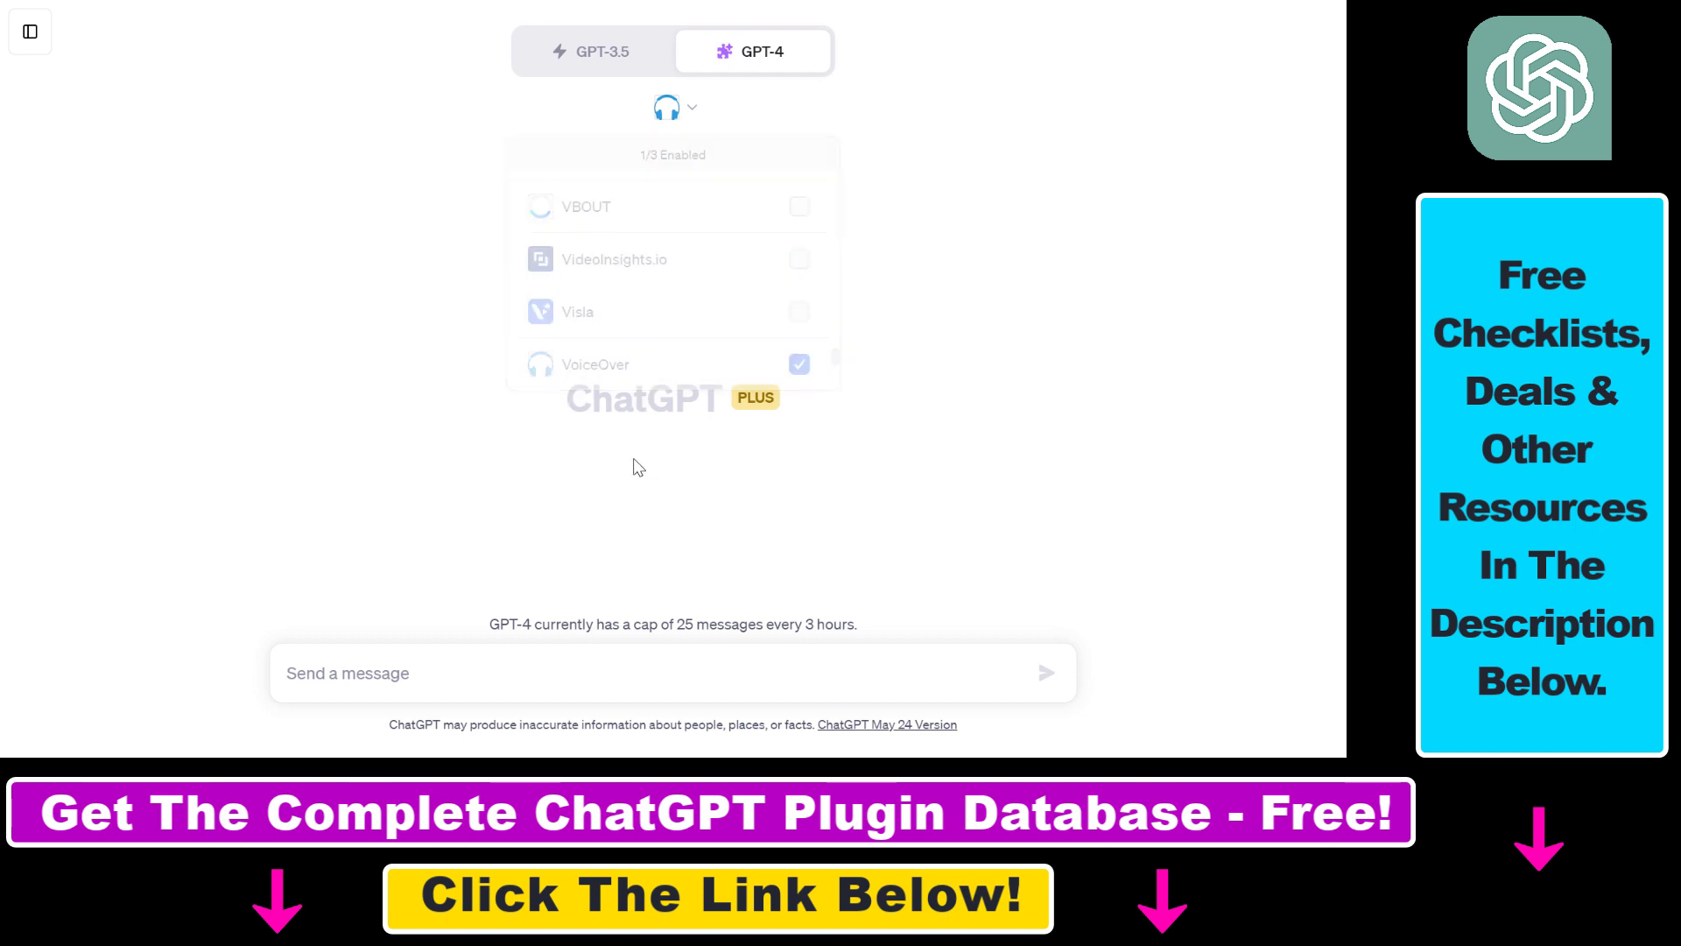
double_click(632, 398)
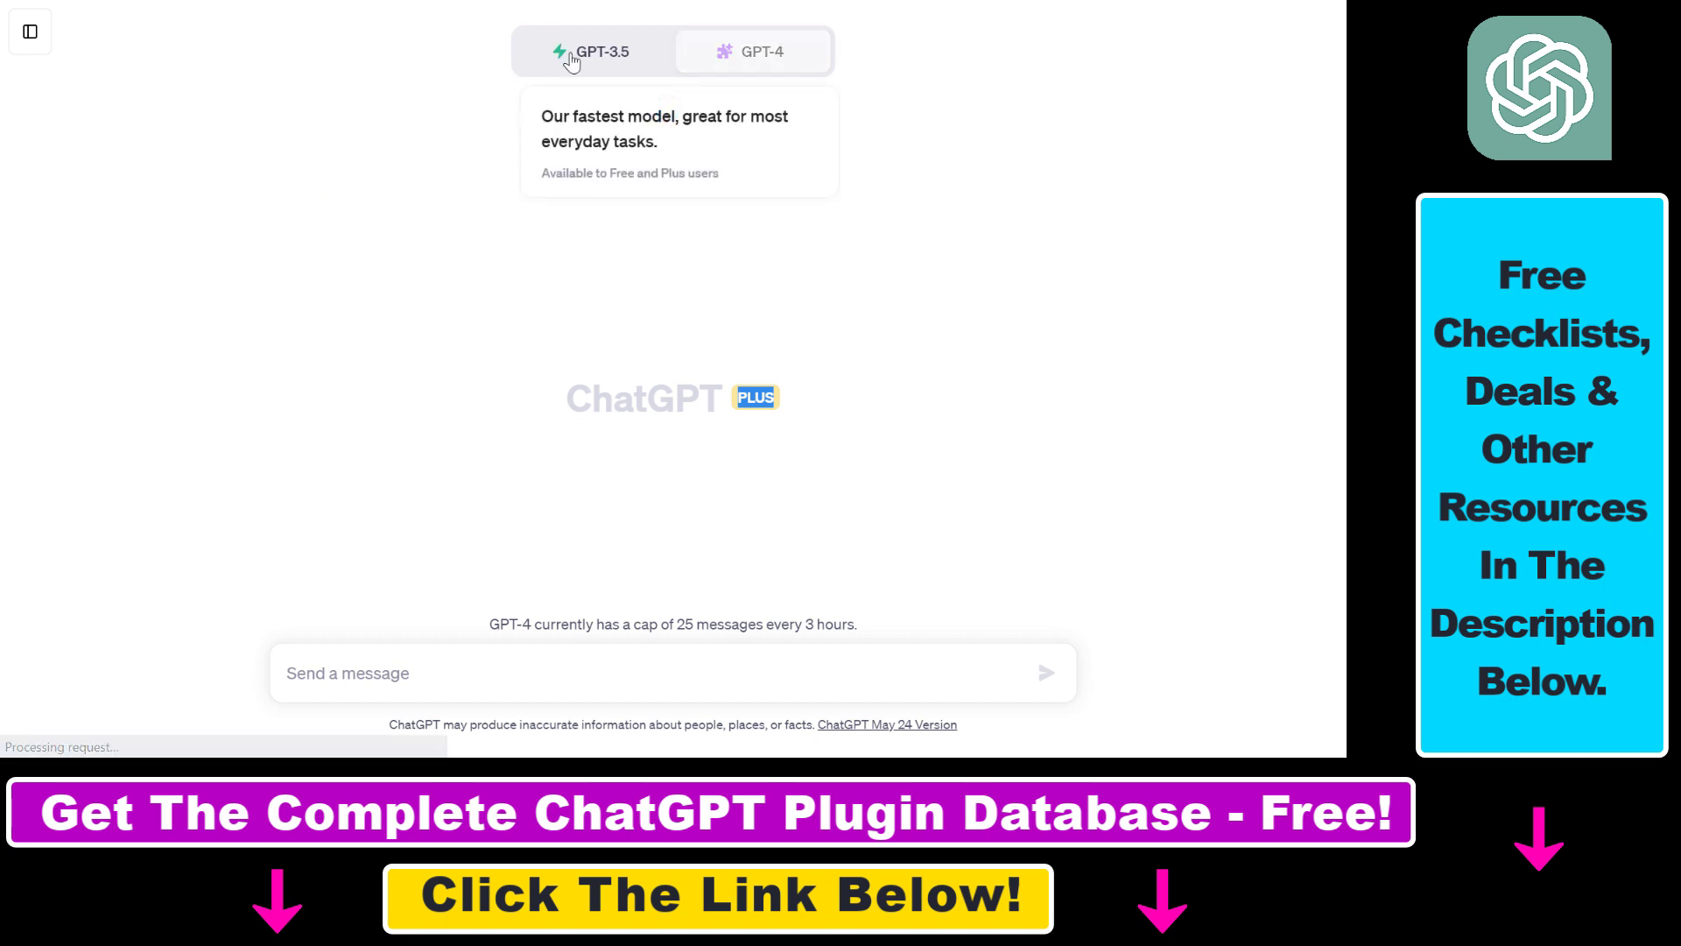
click(762, 50)
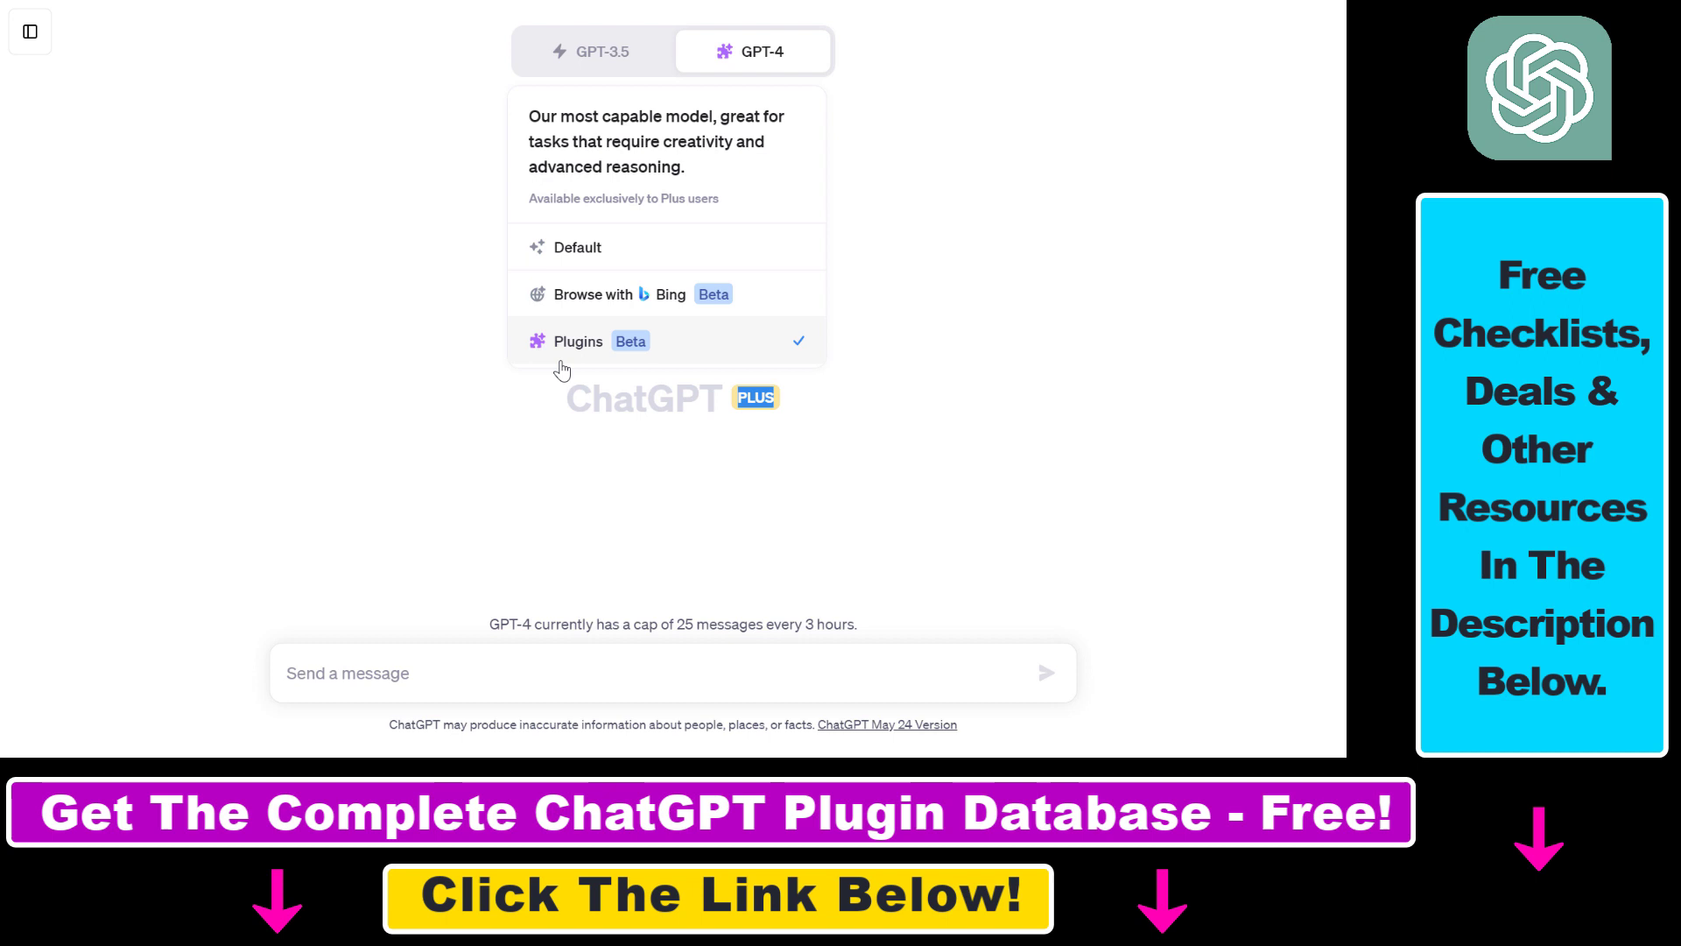
click(576, 341)
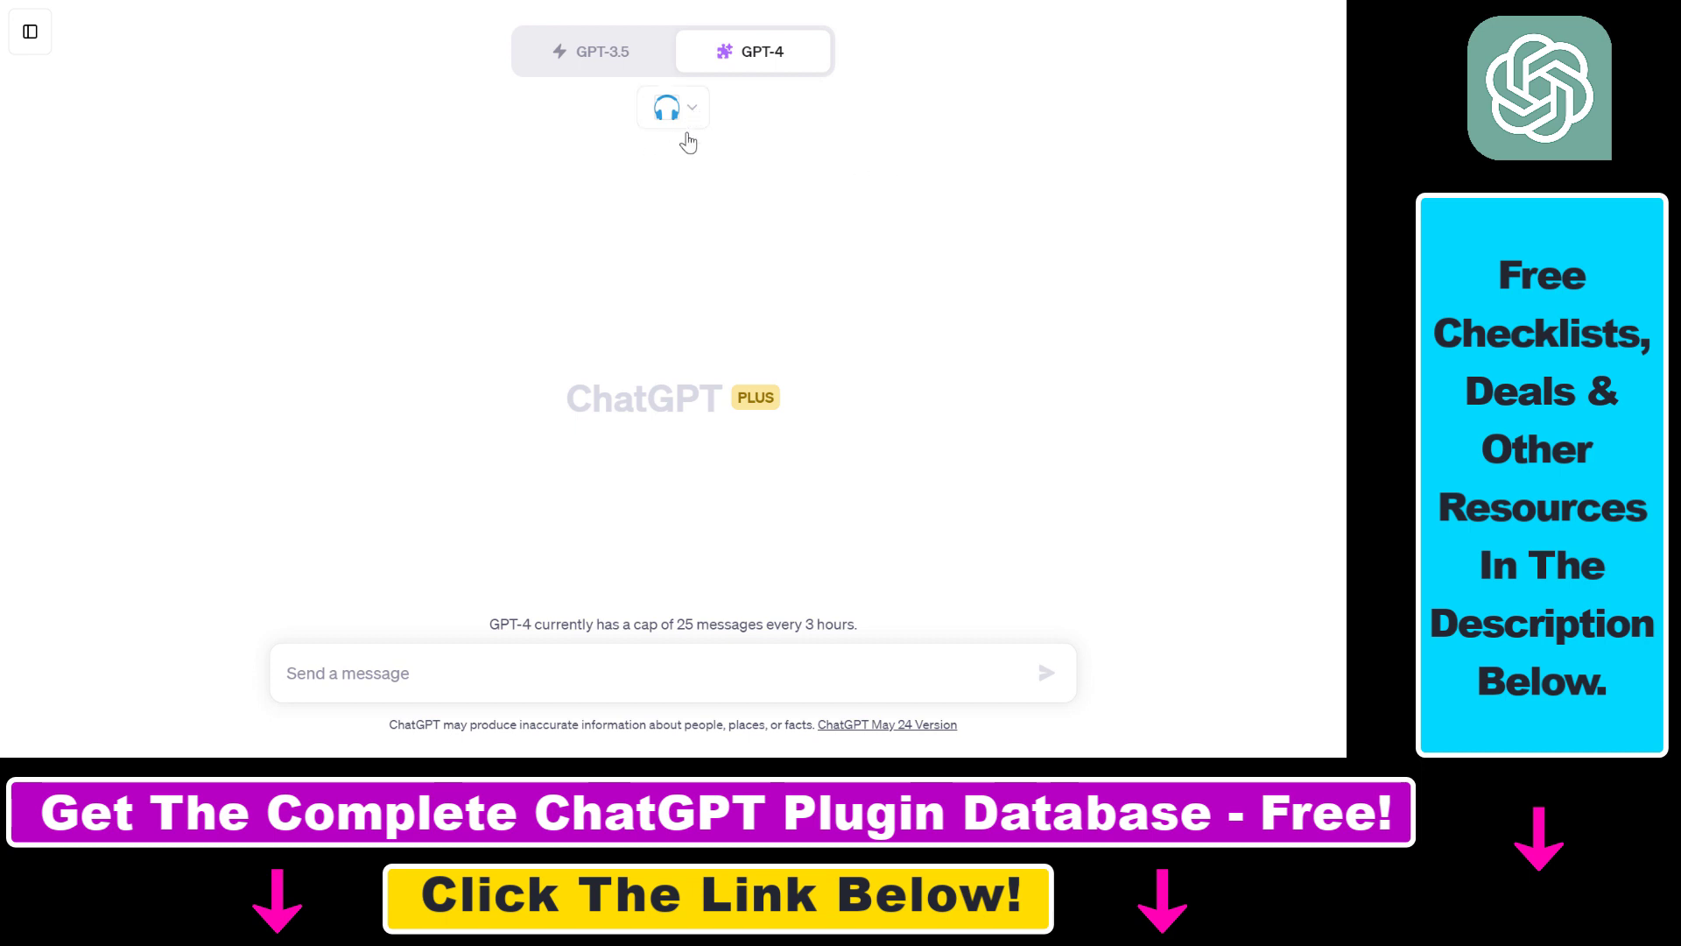
click(672, 107)
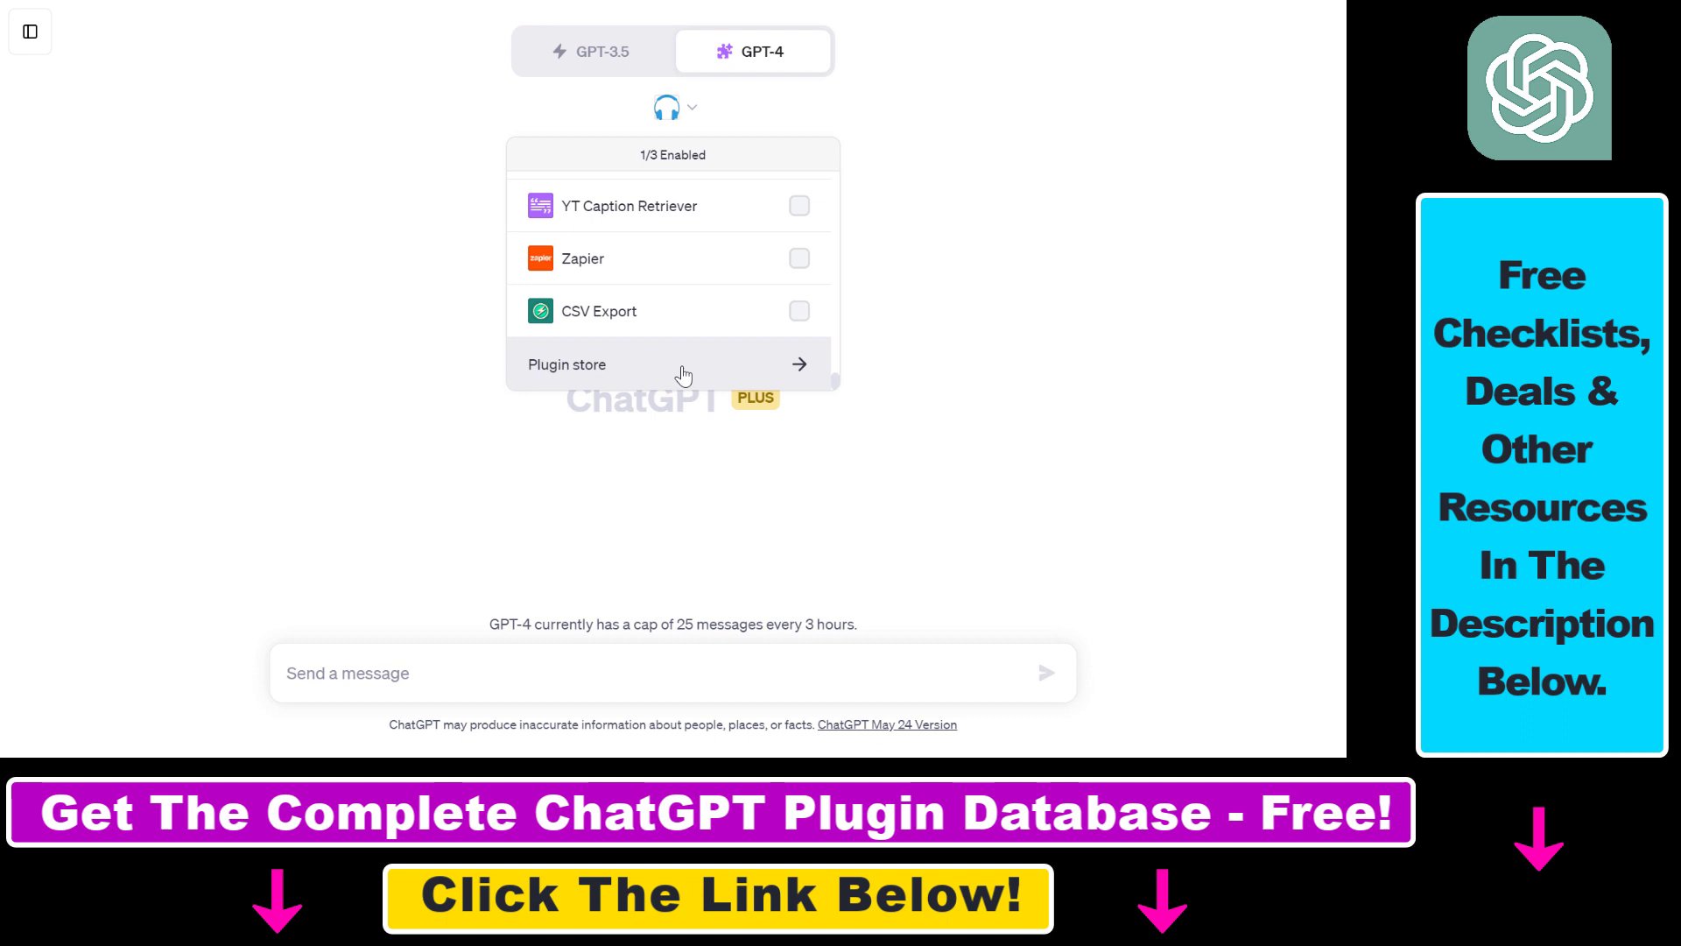
click(798, 344)
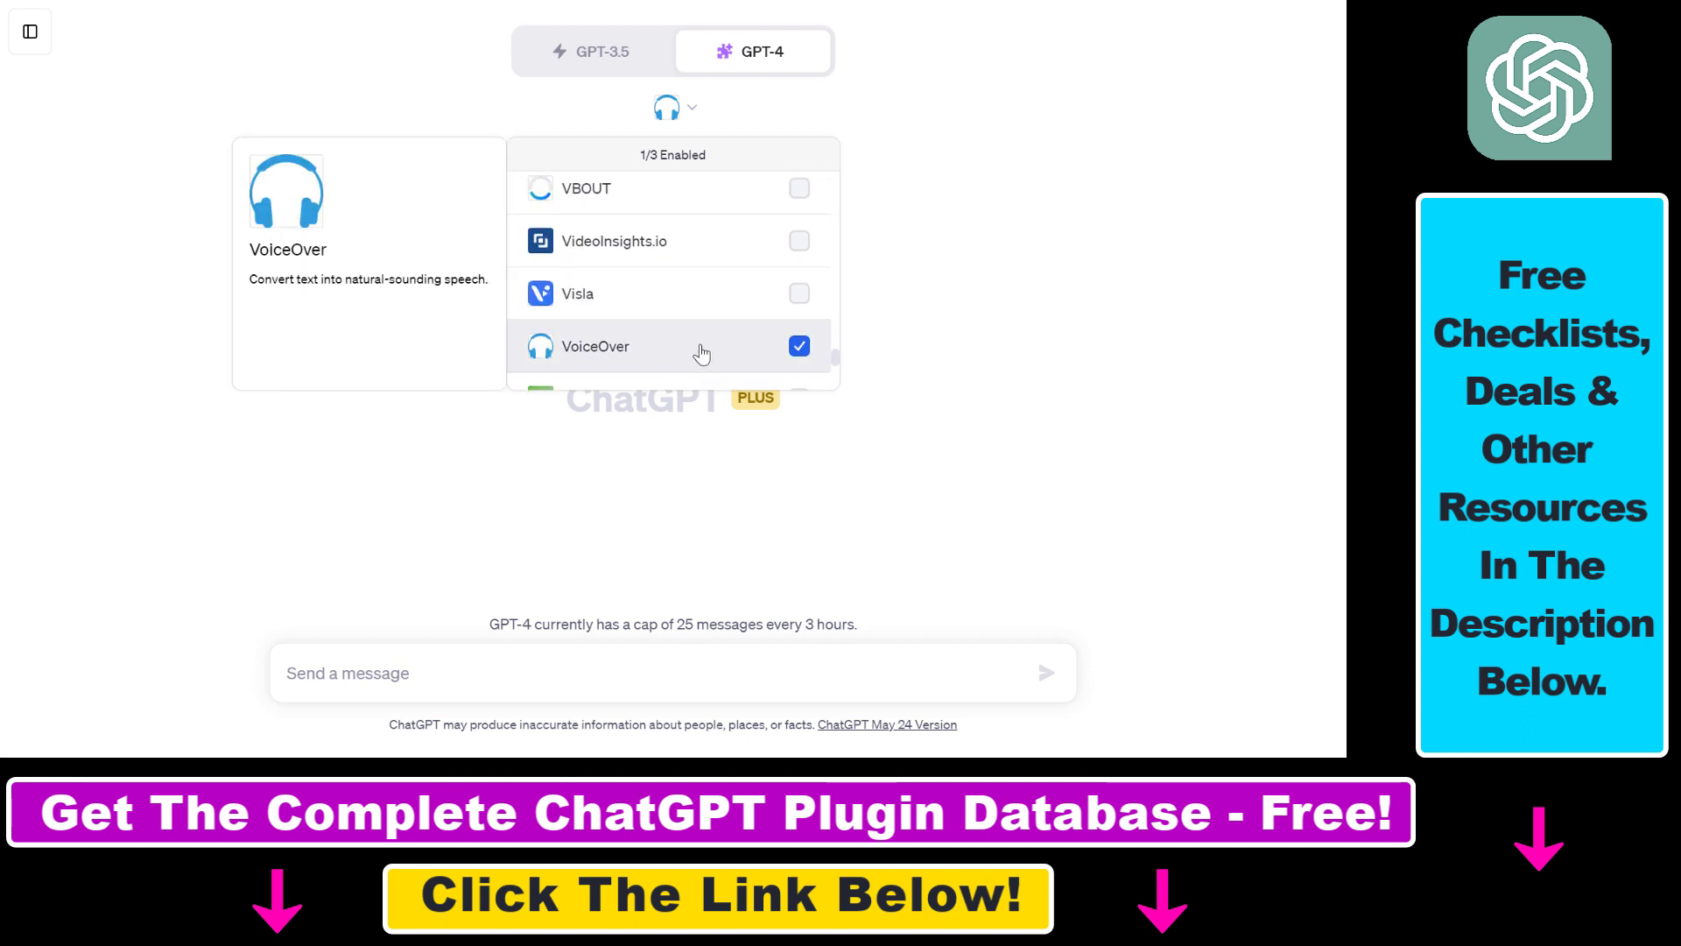
click(799, 345)
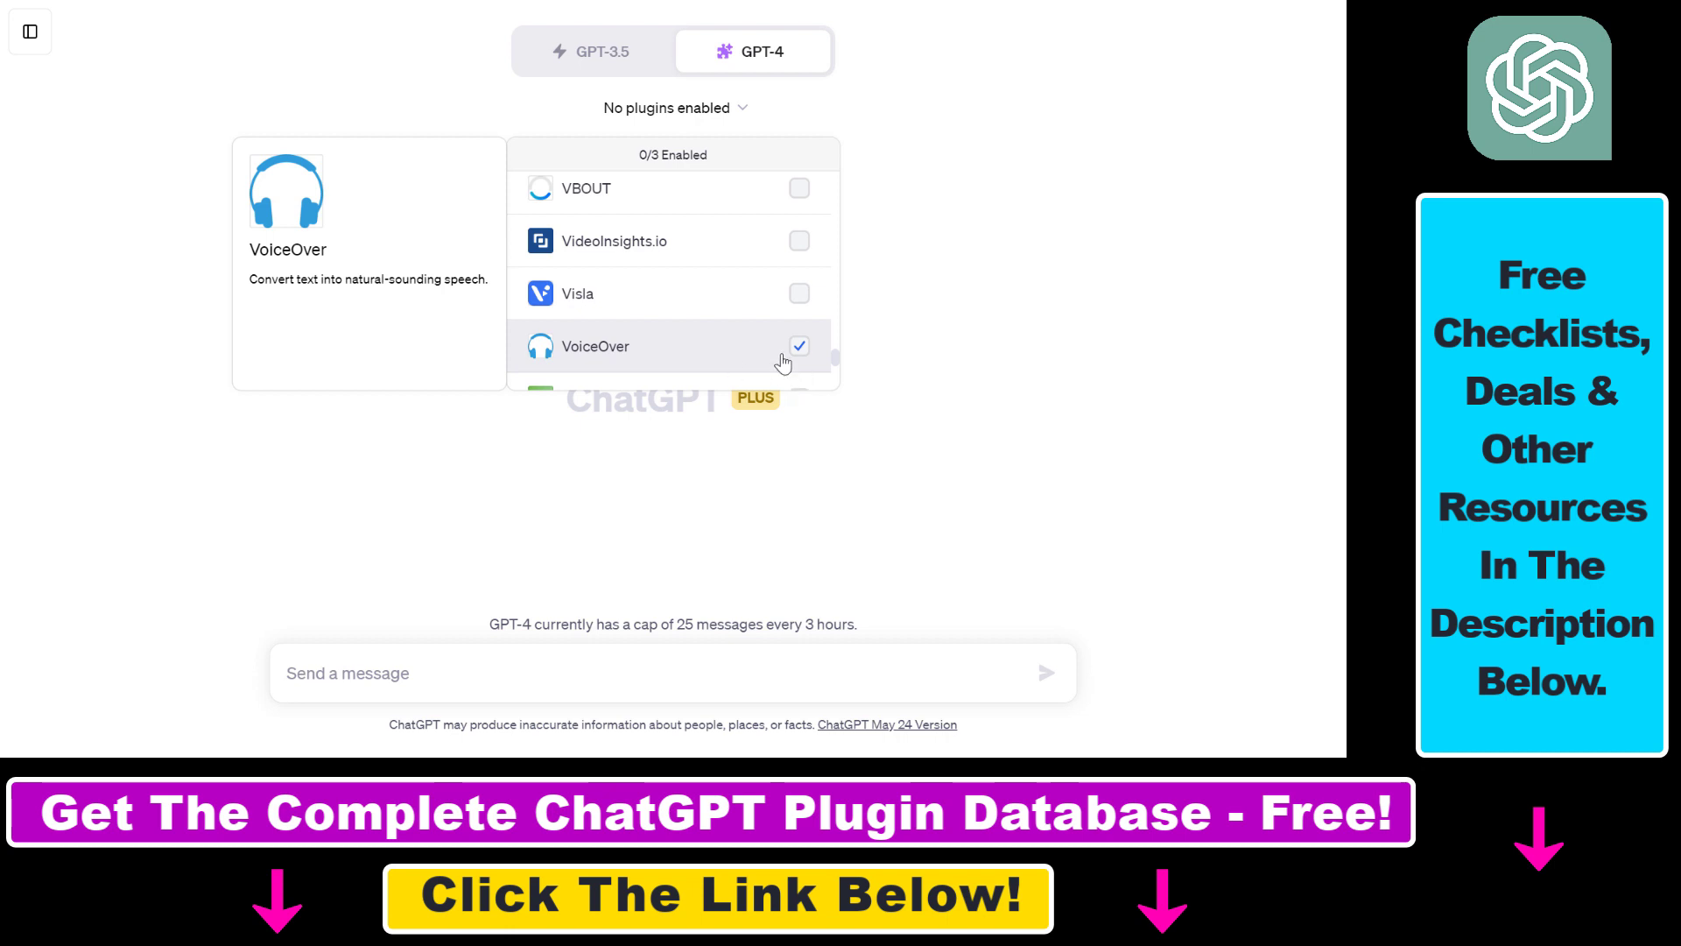
click(799, 345)
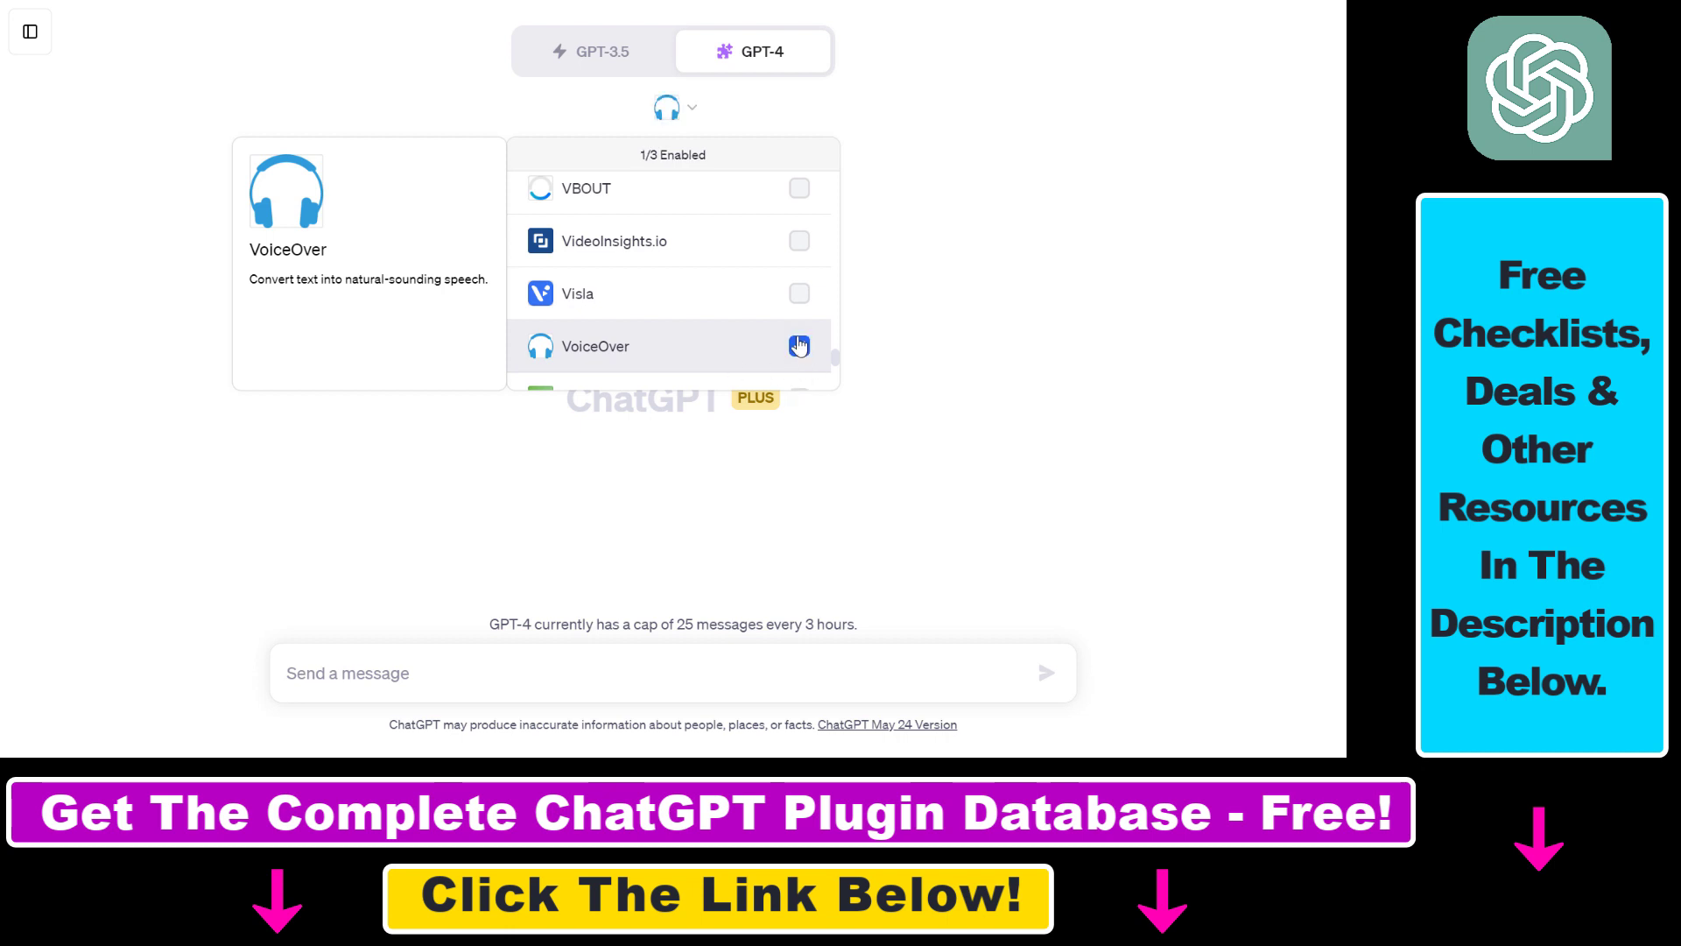
click(798, 345)
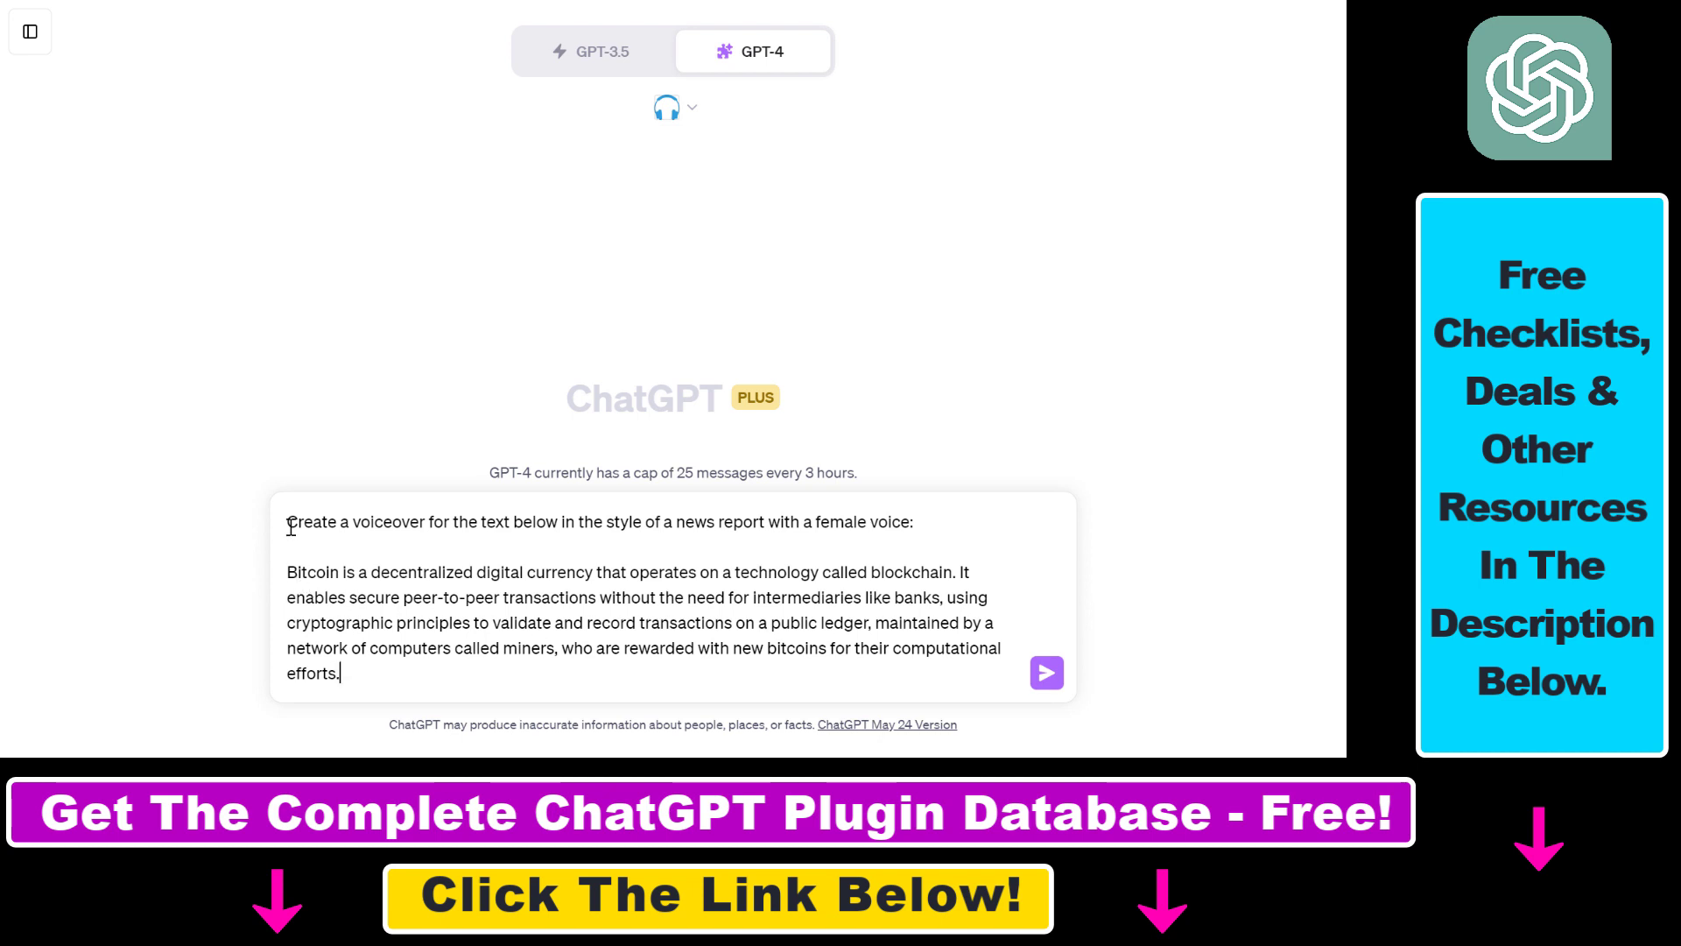
drag(287, 597, 339, 673)
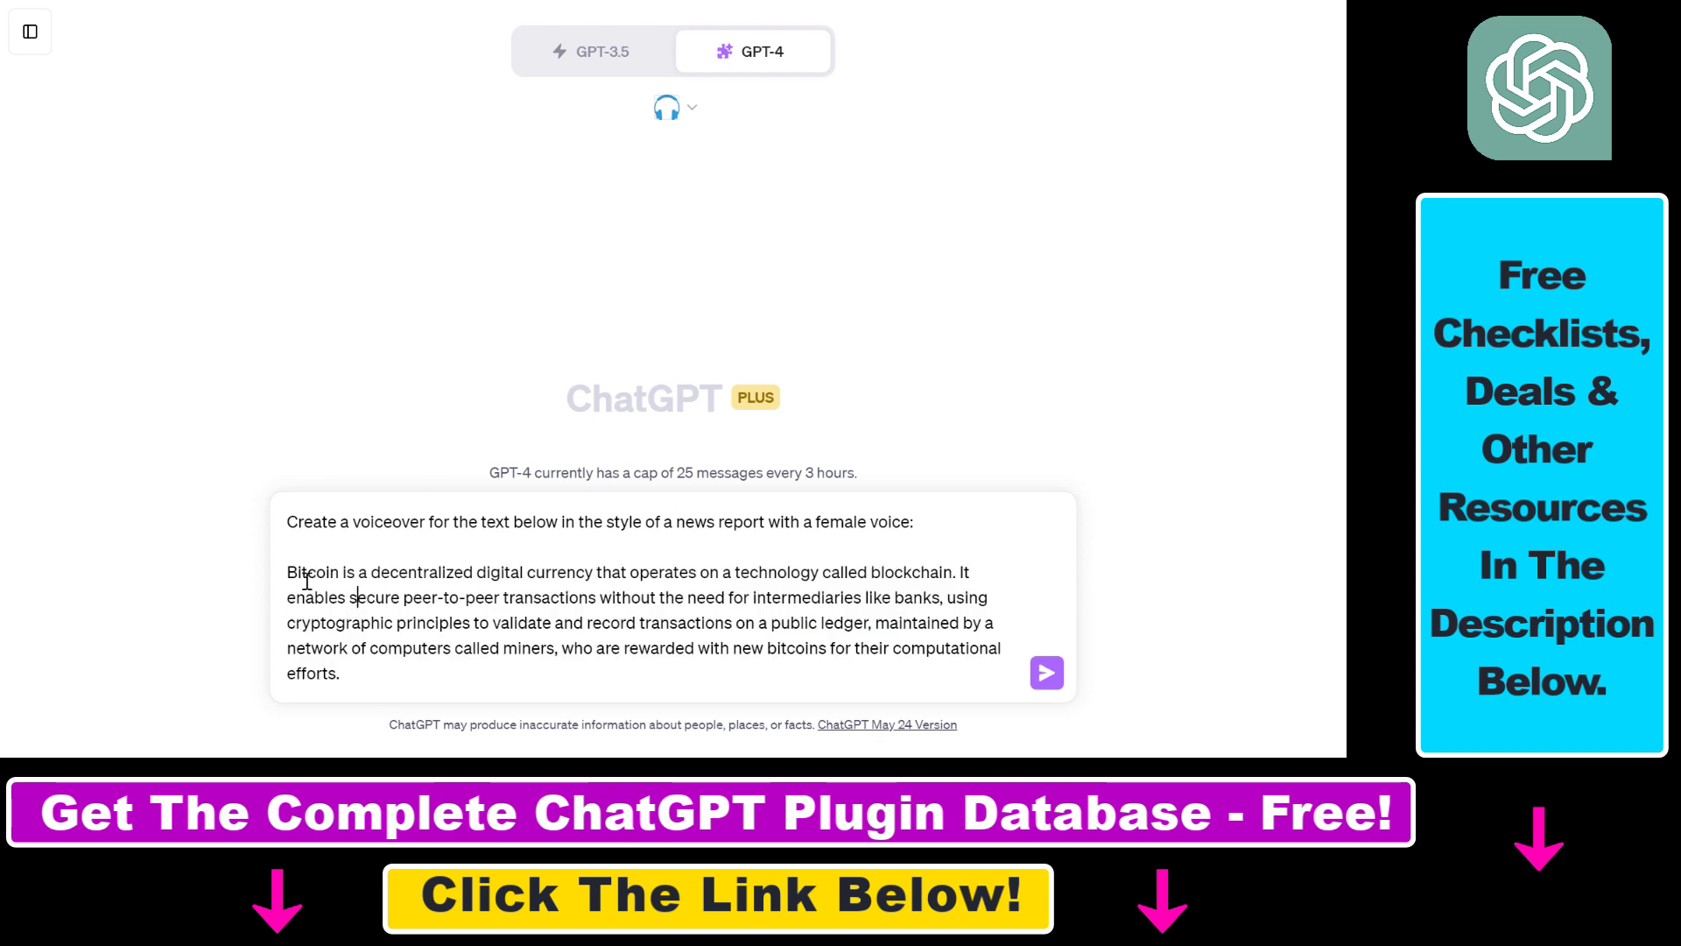
double_click(322, 571)
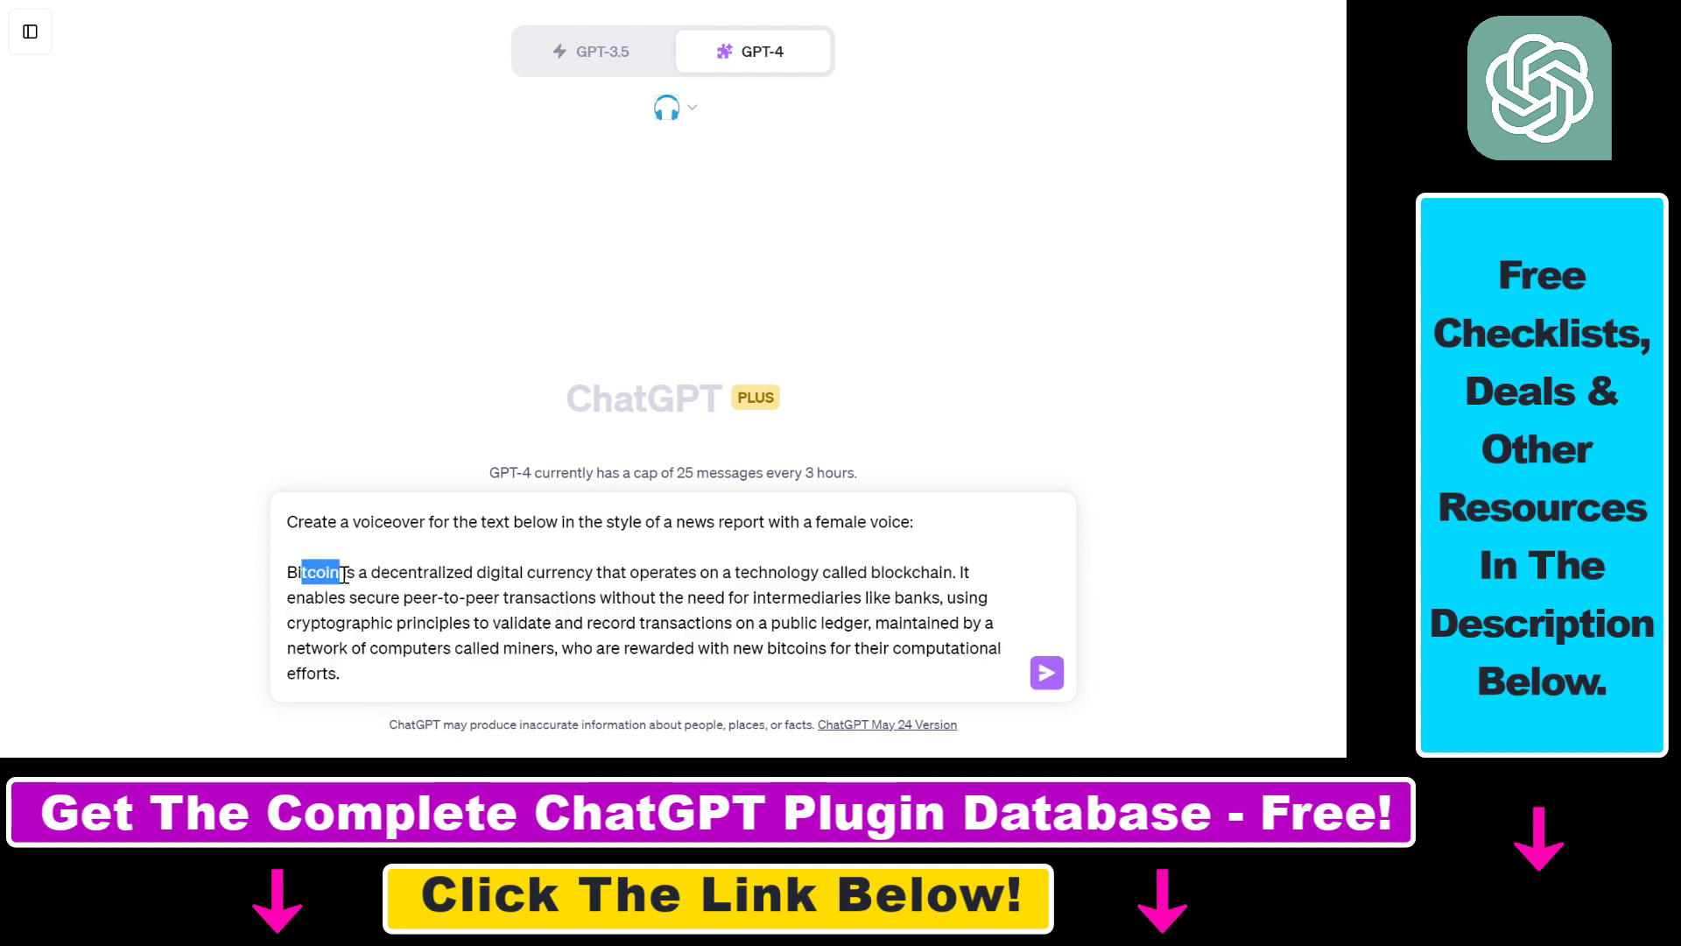
drag(343, 571, 604, 571)
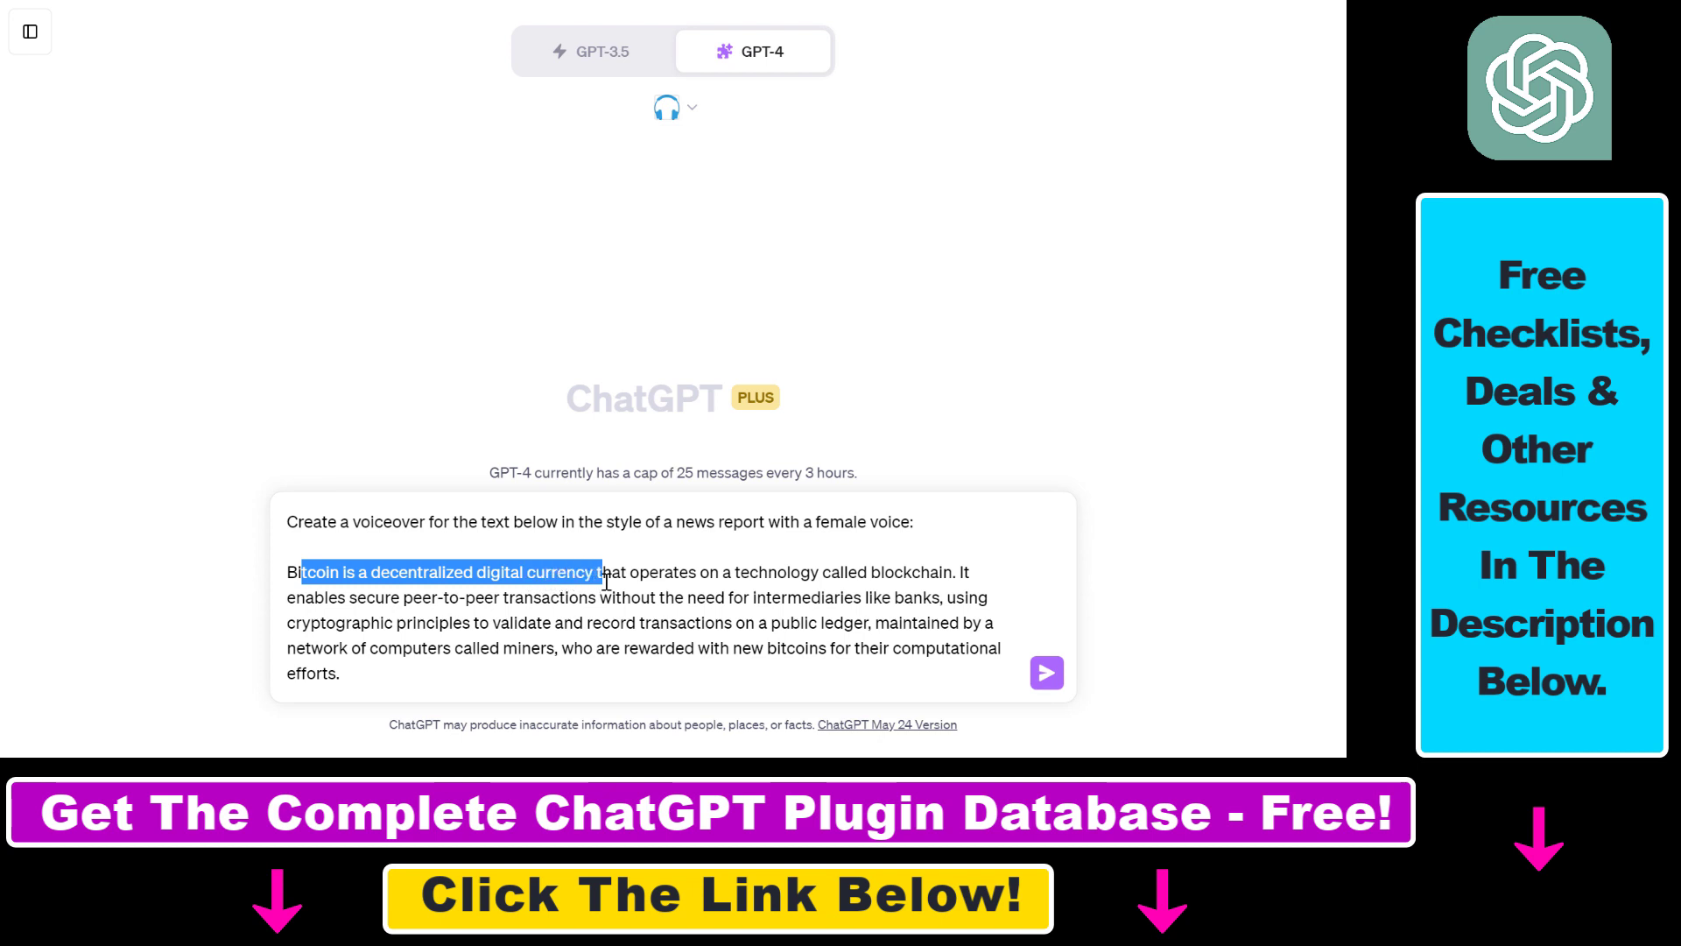
drag(606, 571, 944, 571)
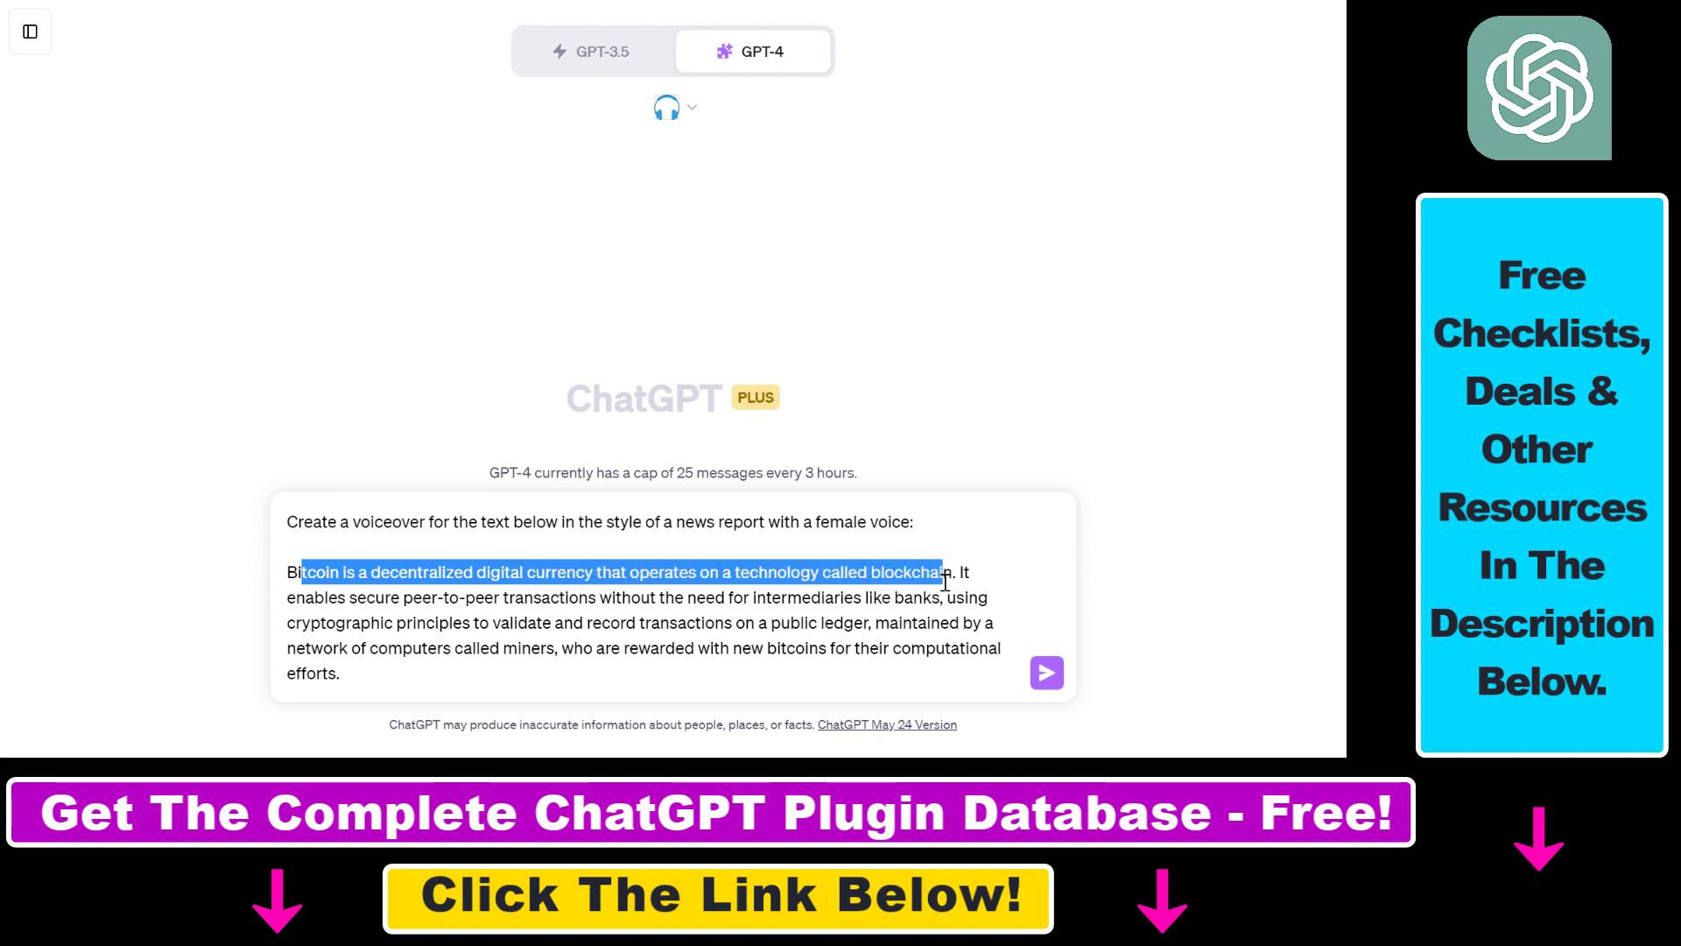
drag(944, 571, 340, 673)
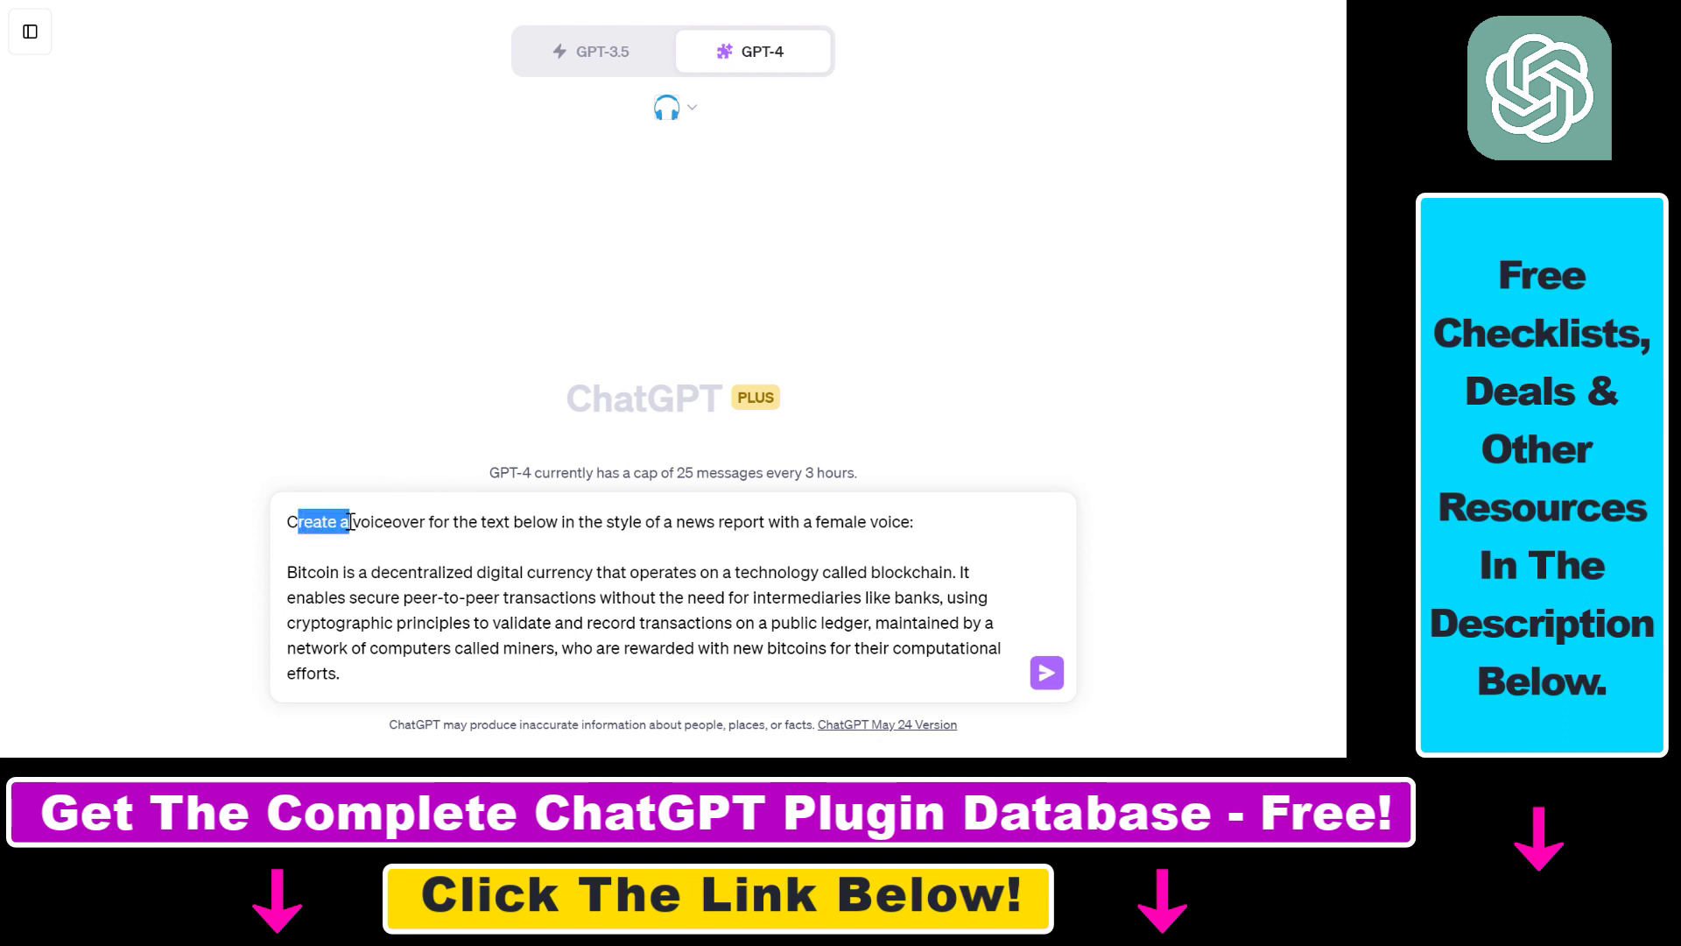
drag(348, 522, 782, 522)
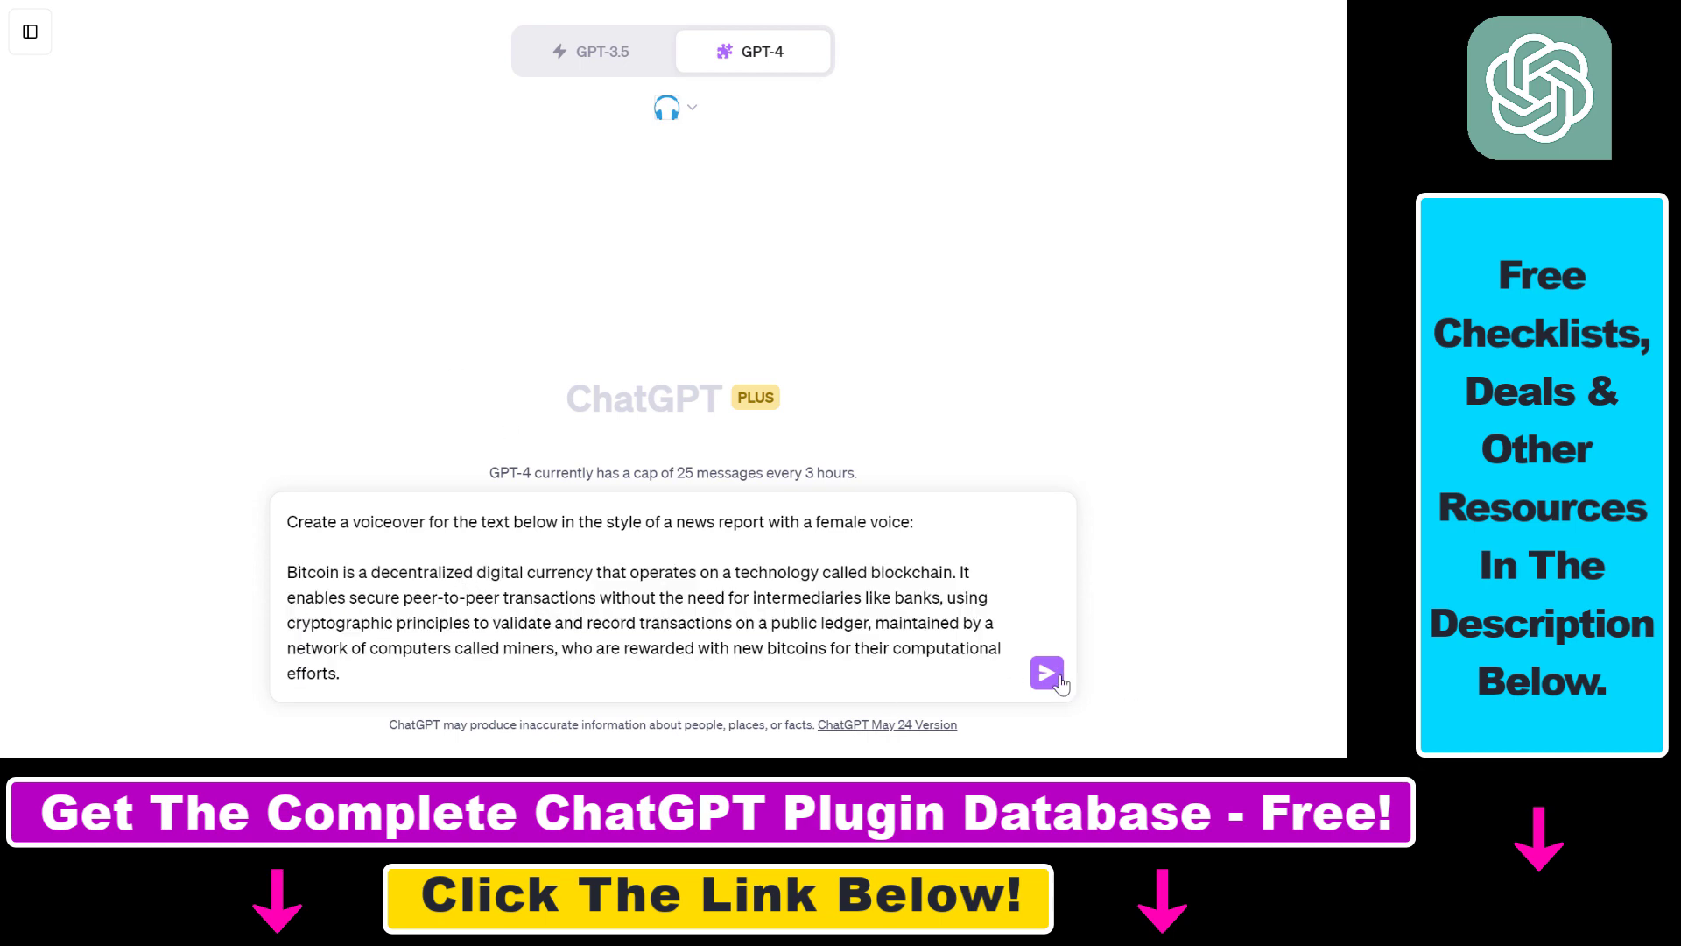
Send the Bitcoin voiceover prompt and highlight the sent message text.
click(1045, 672)
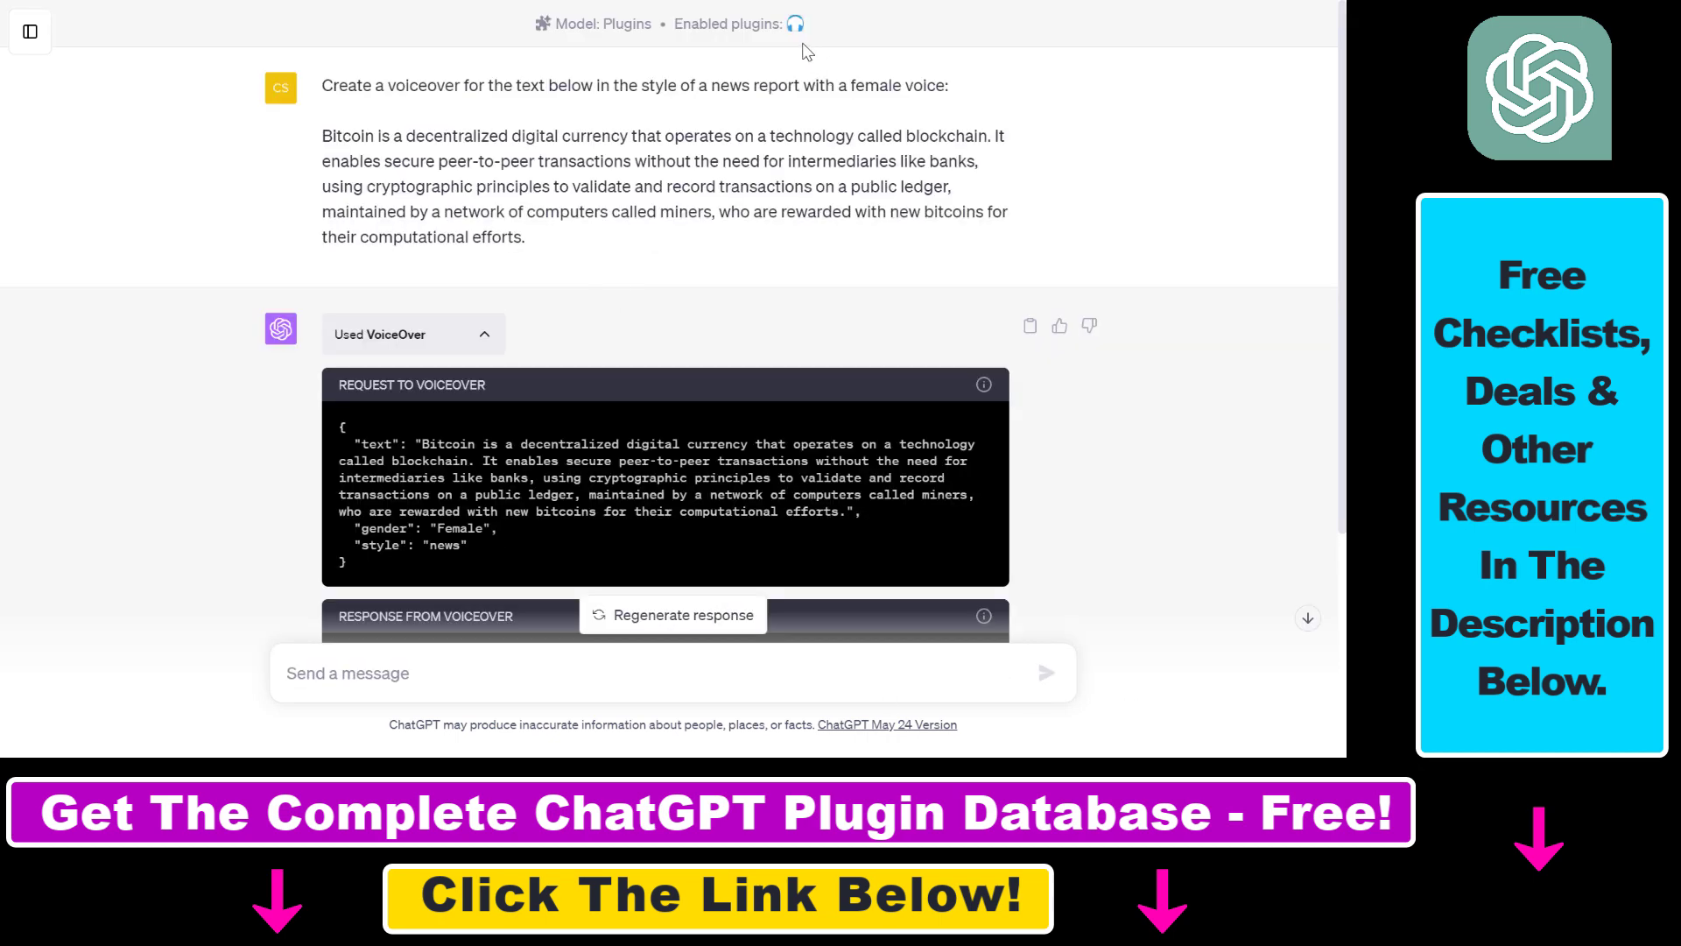
drag(394, 84, 855, 212)
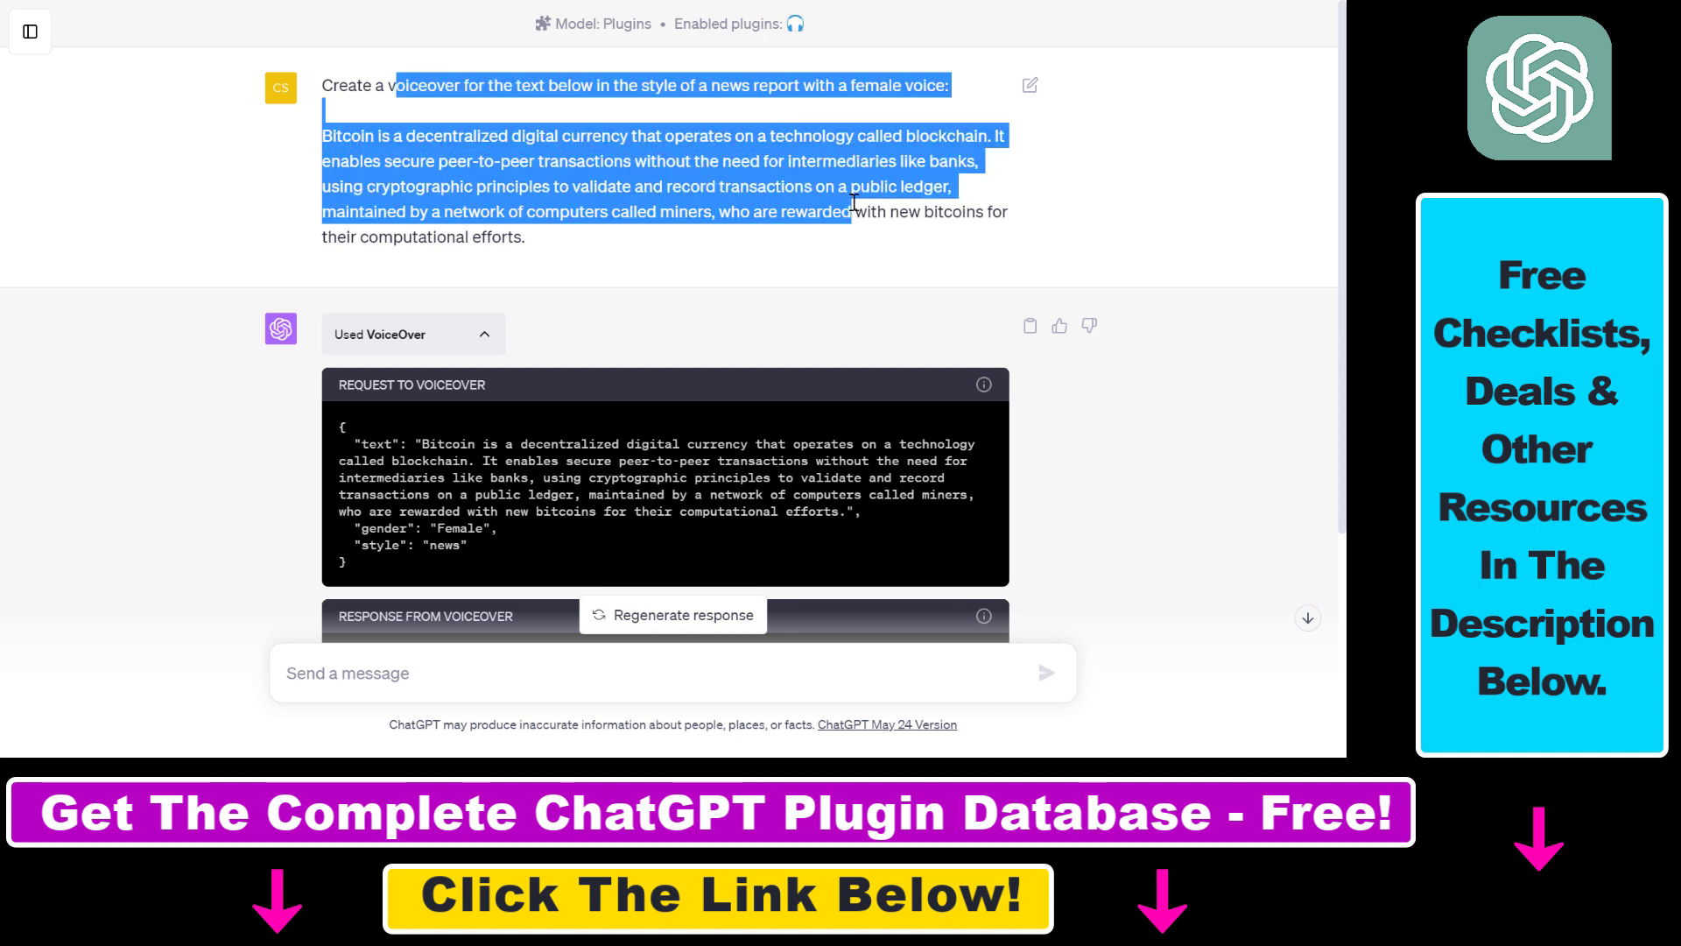
mouse_move(797, 42)
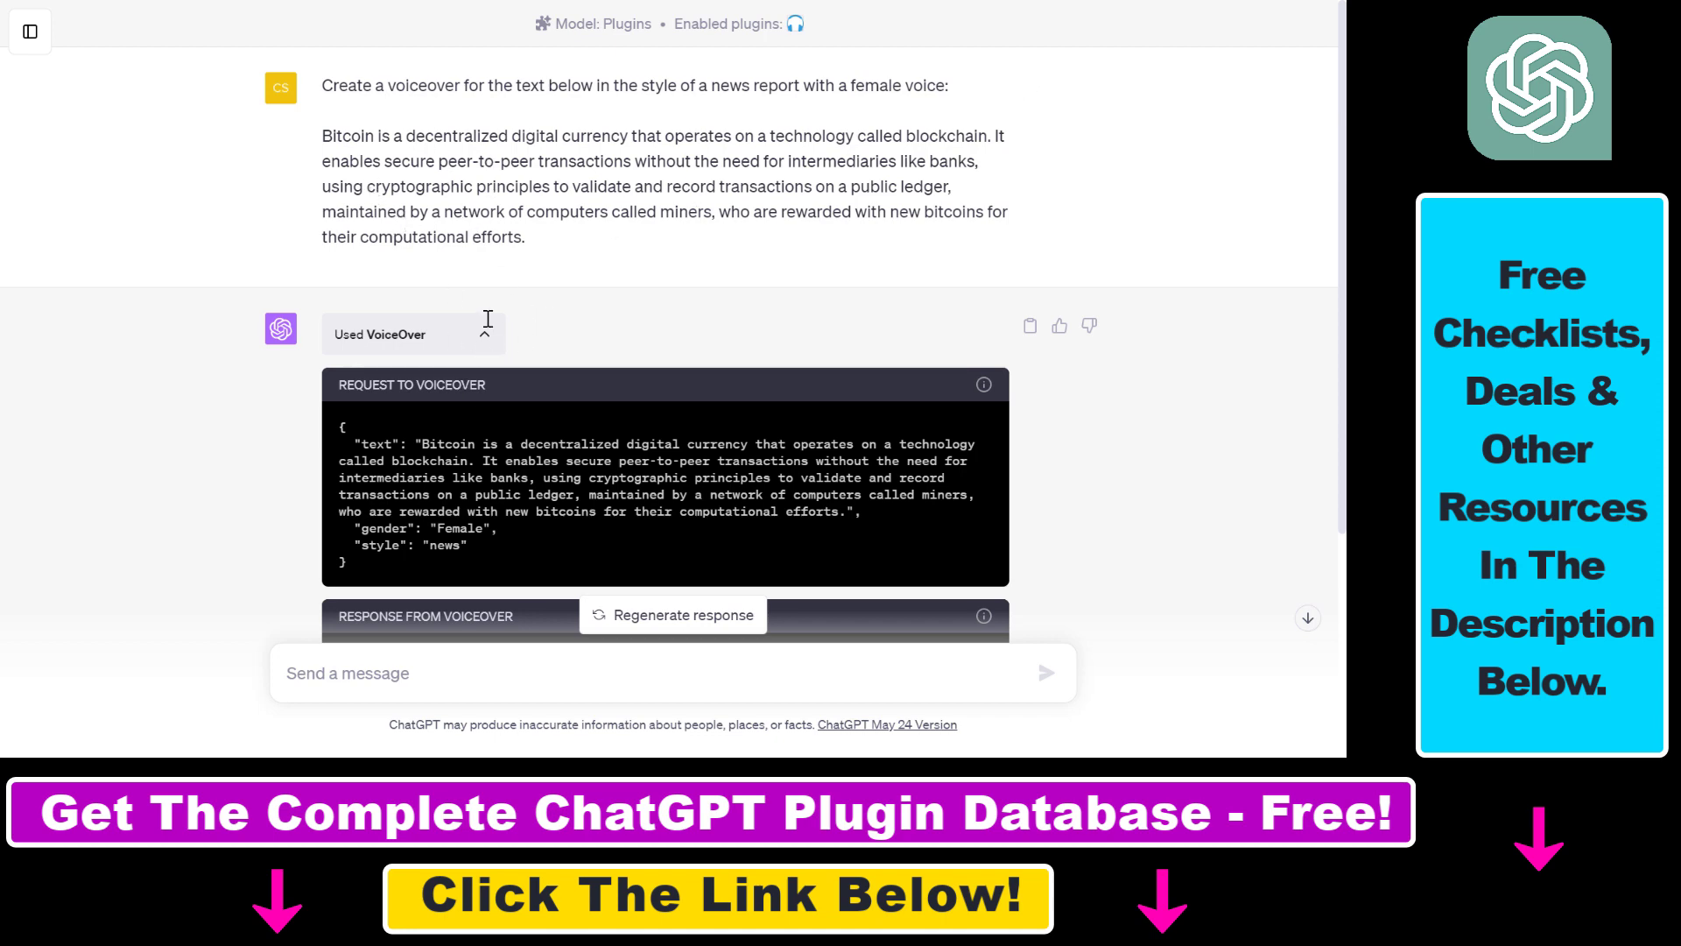
scroll(down, 3)
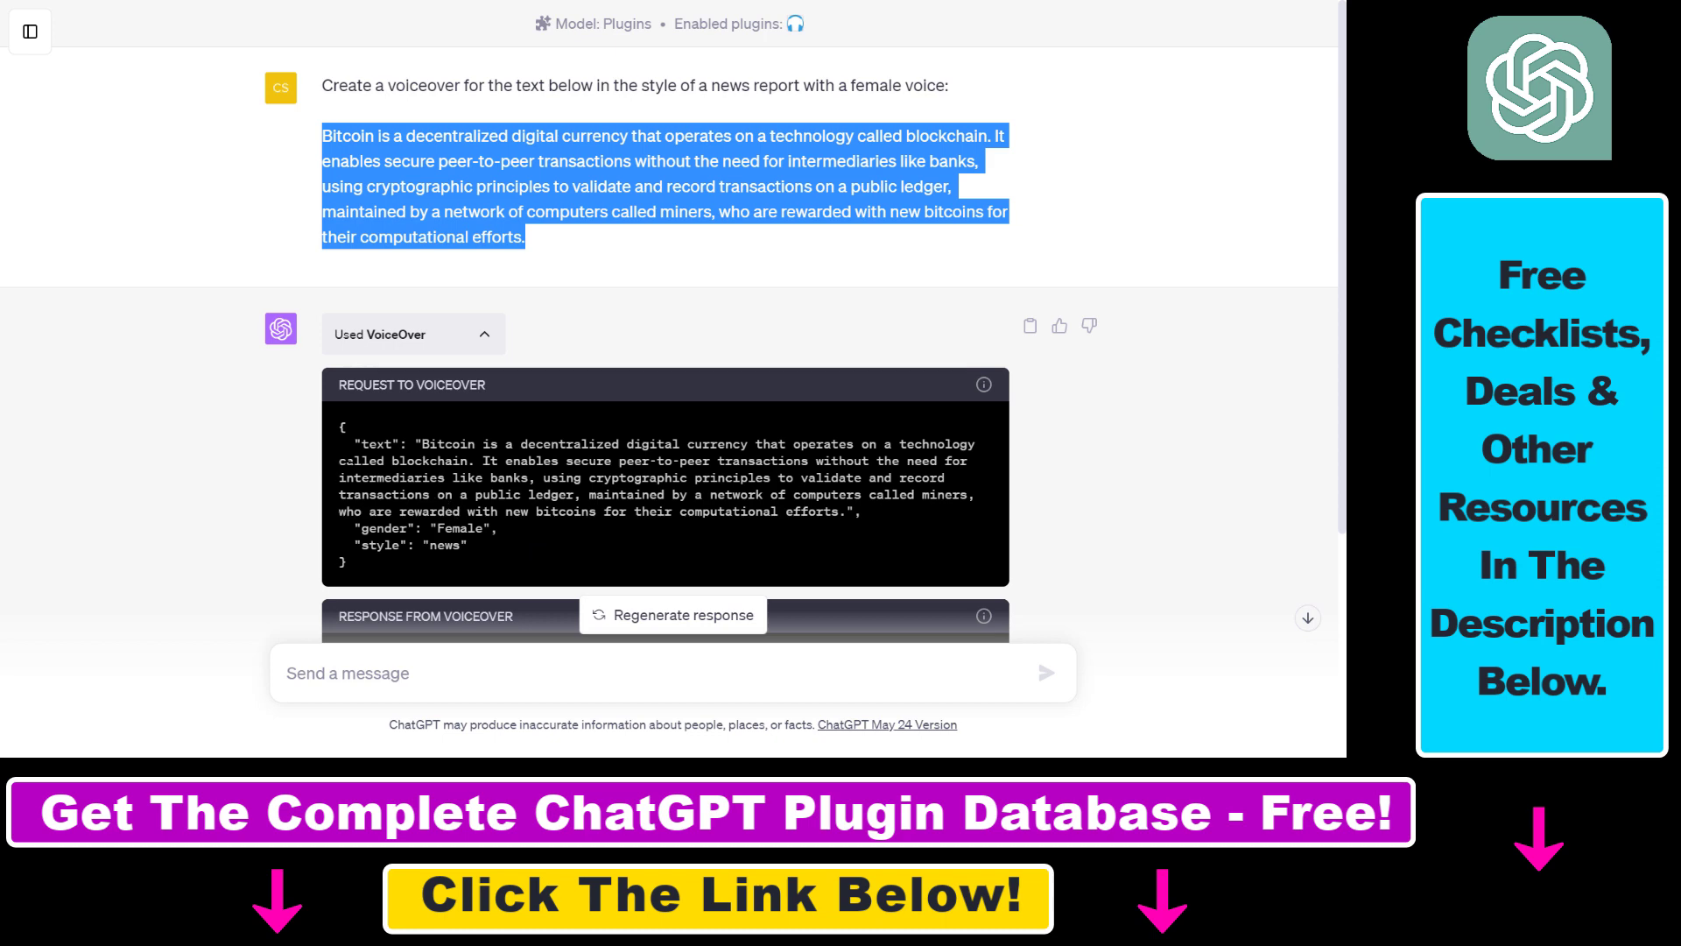
Scroll to the VoiceOver request block and point out its style and gender fields.
scroll(down, 3)
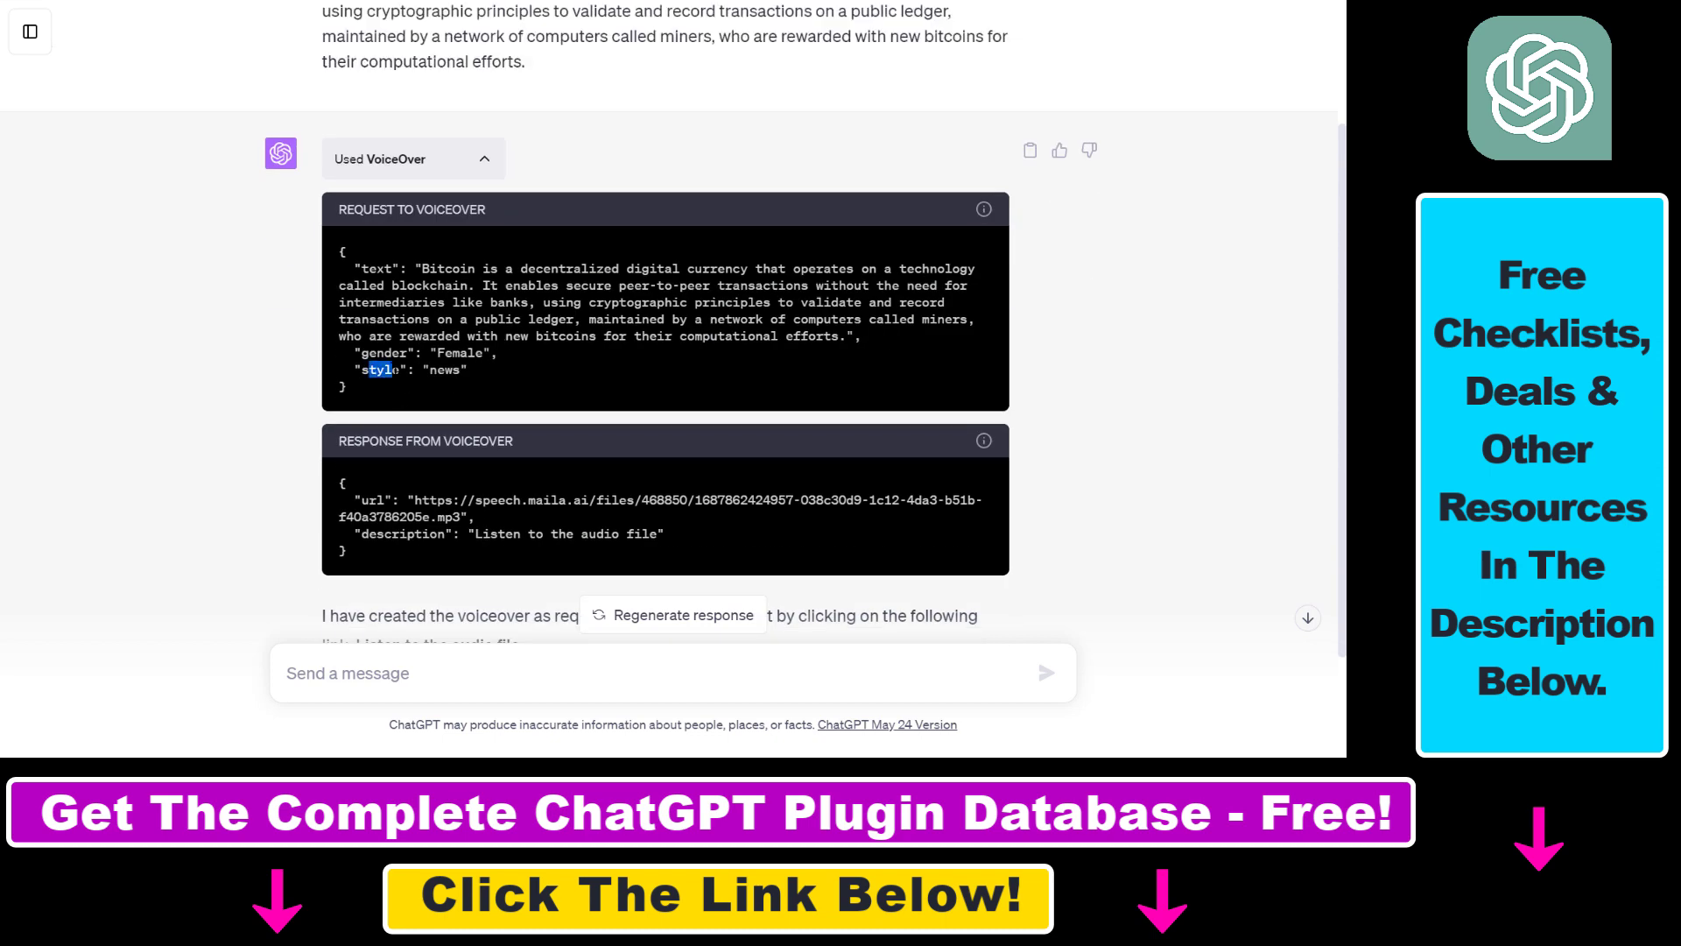
double_click(389, 352)
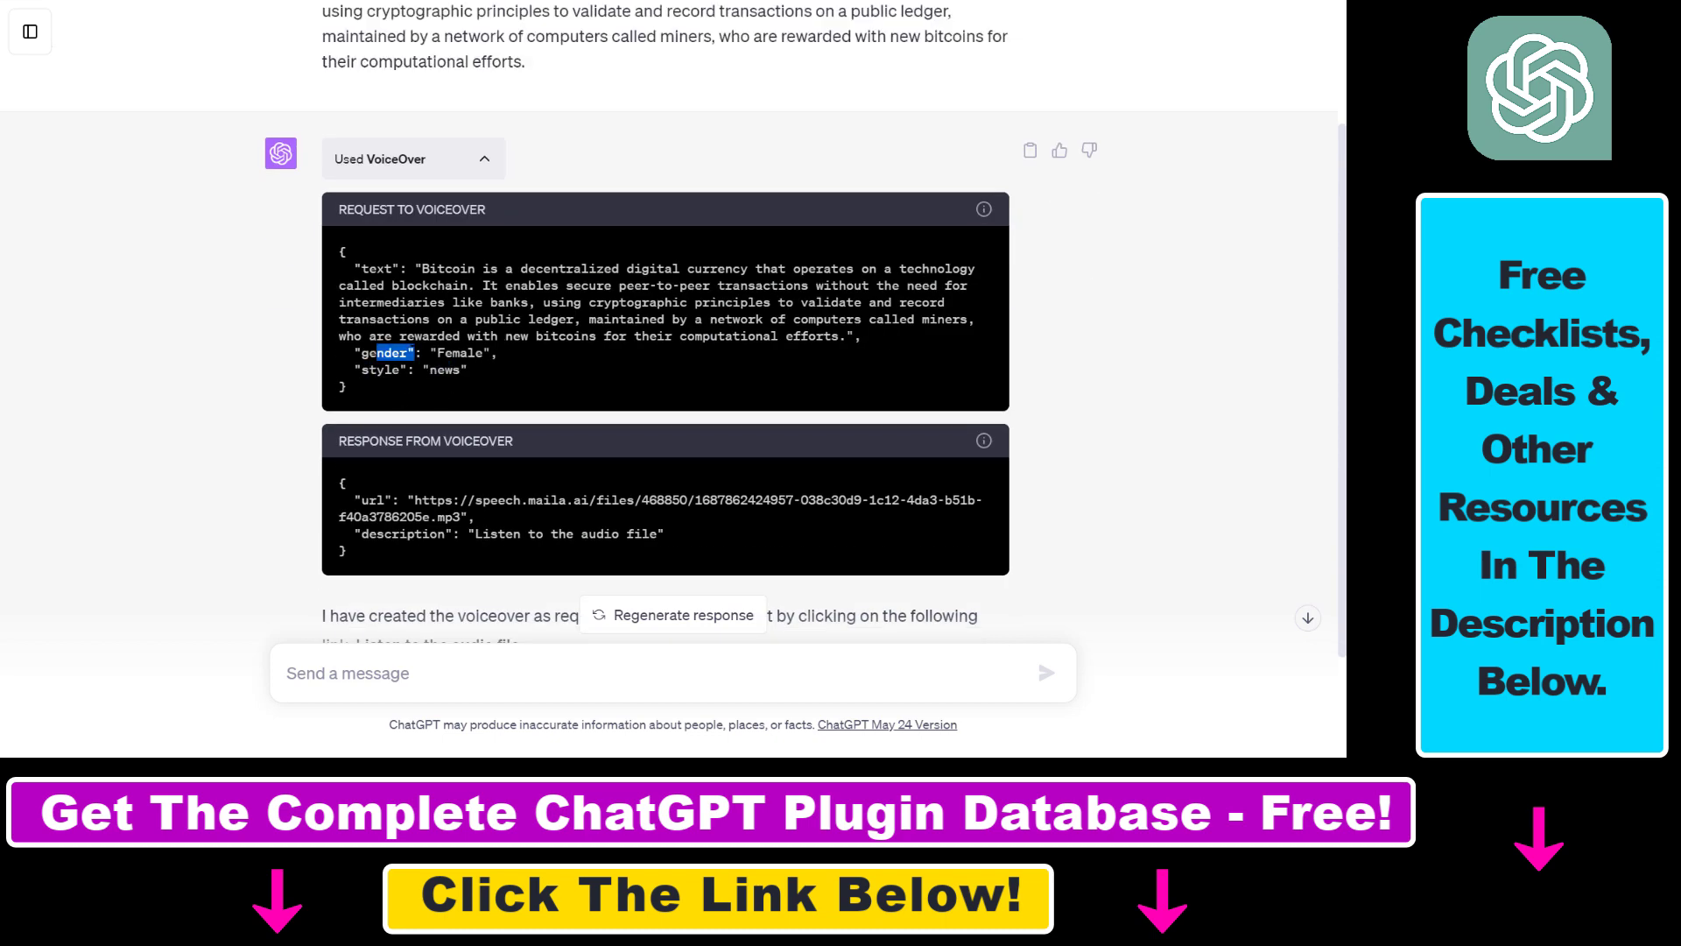
double_click(461, 352)
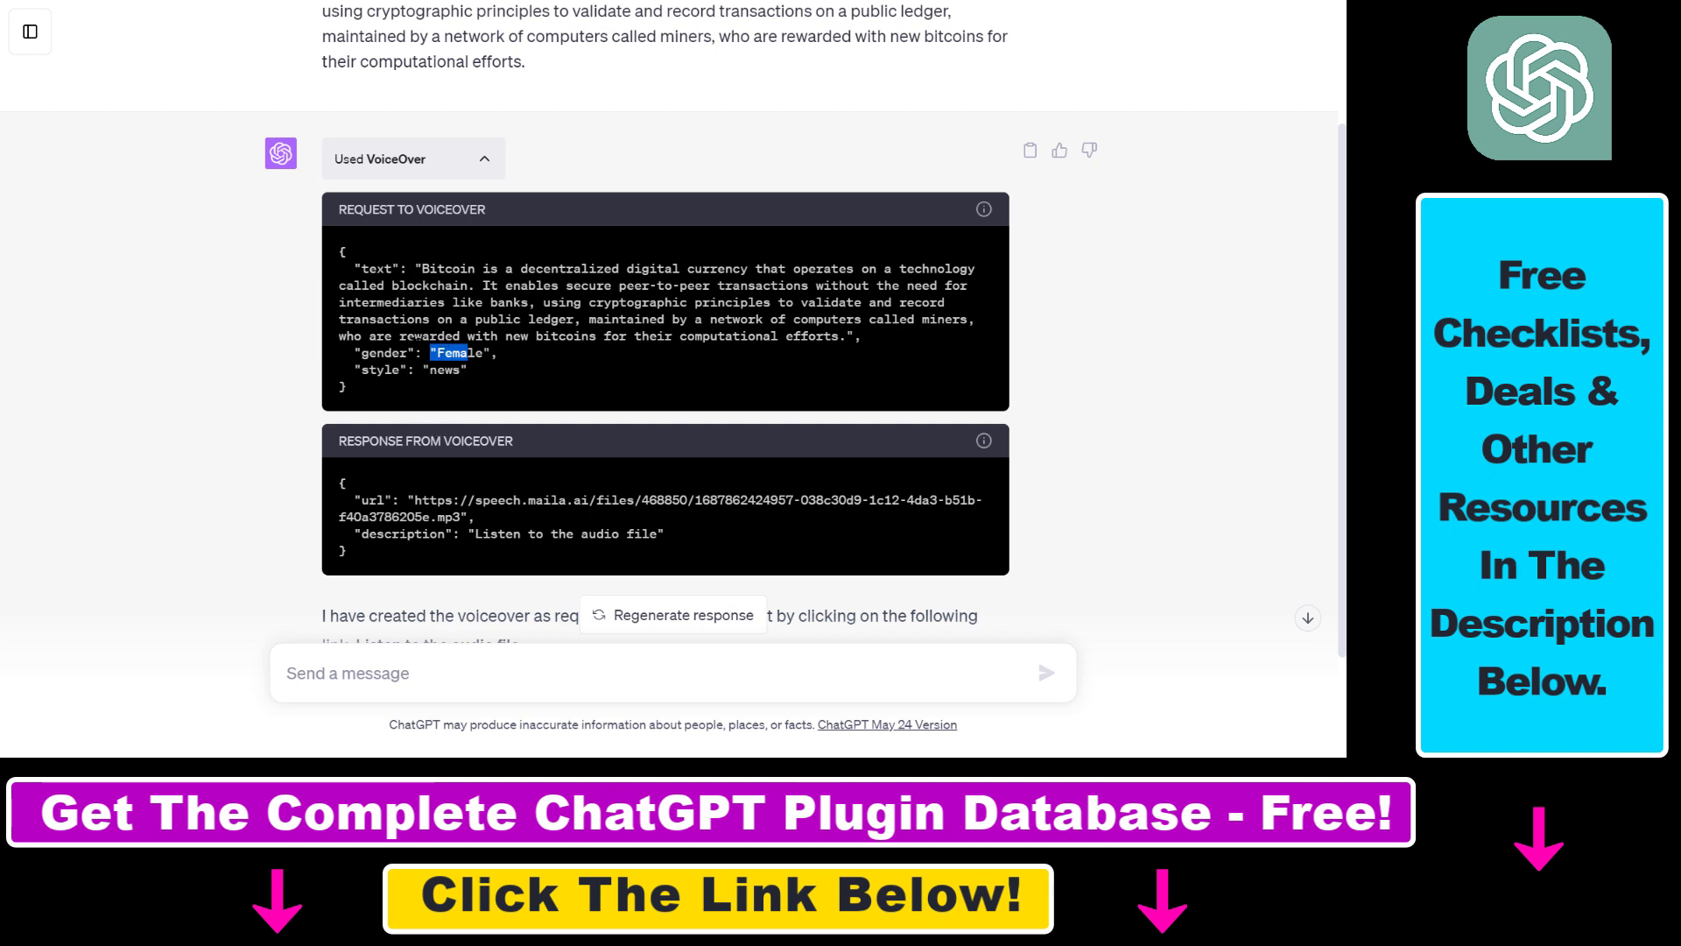
scroll(down, 3)
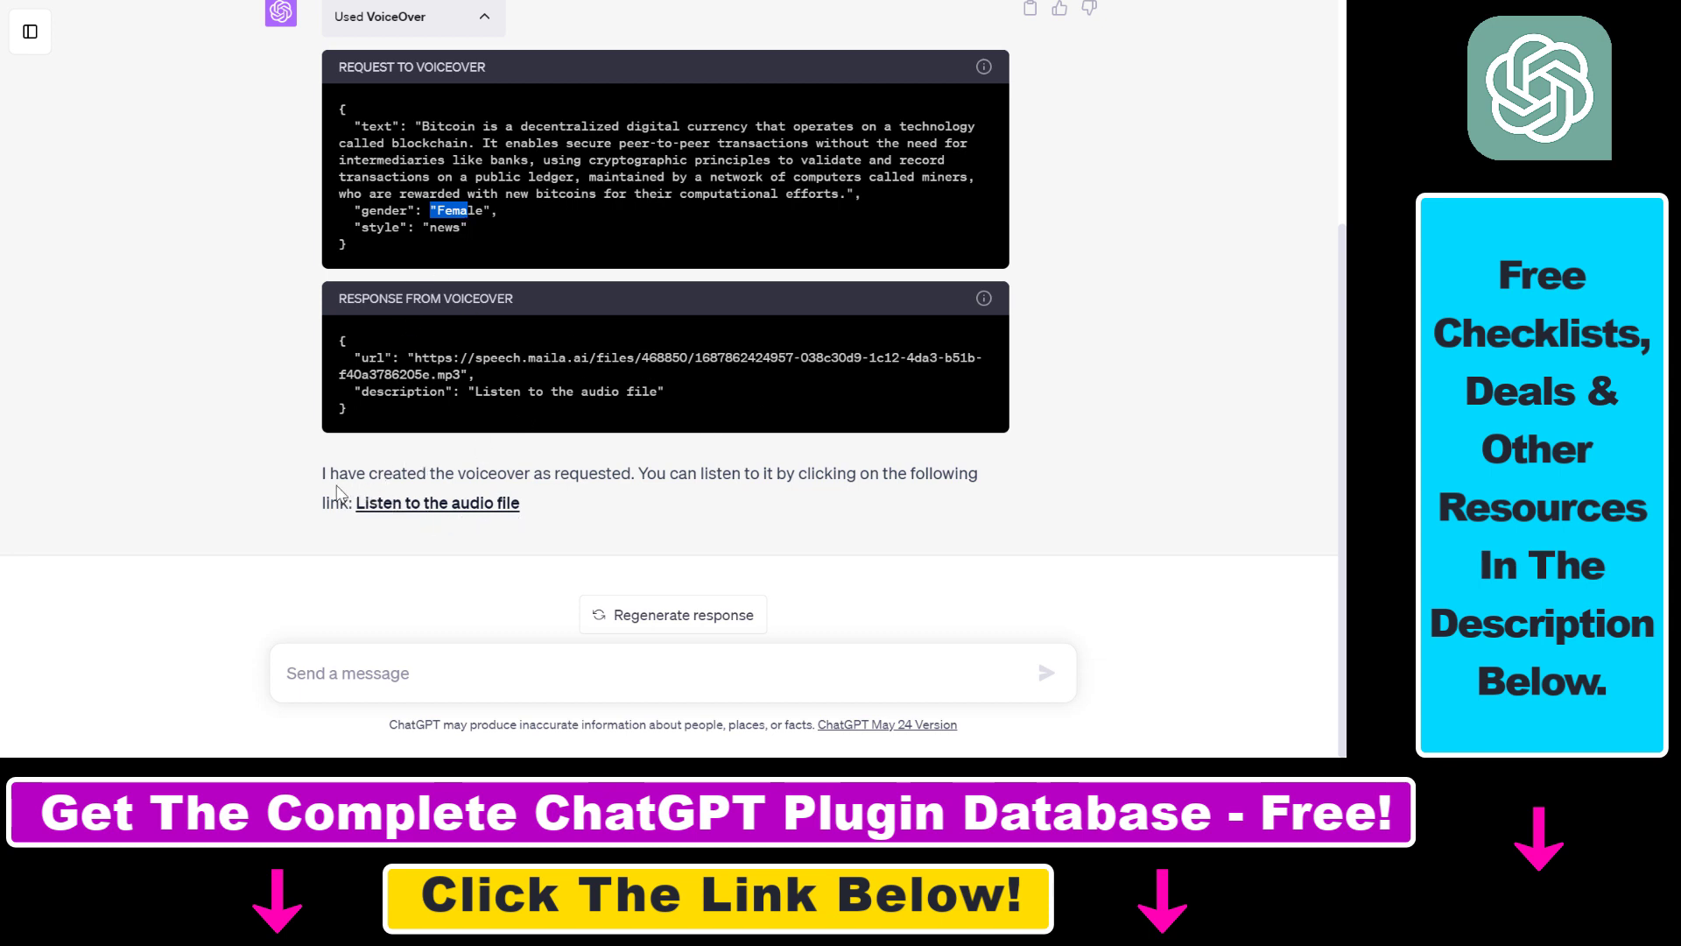
Highlight ChatGPT's 'voiceover created' reply and open the generated audio file link.
drag(331, 473, 499, 473)
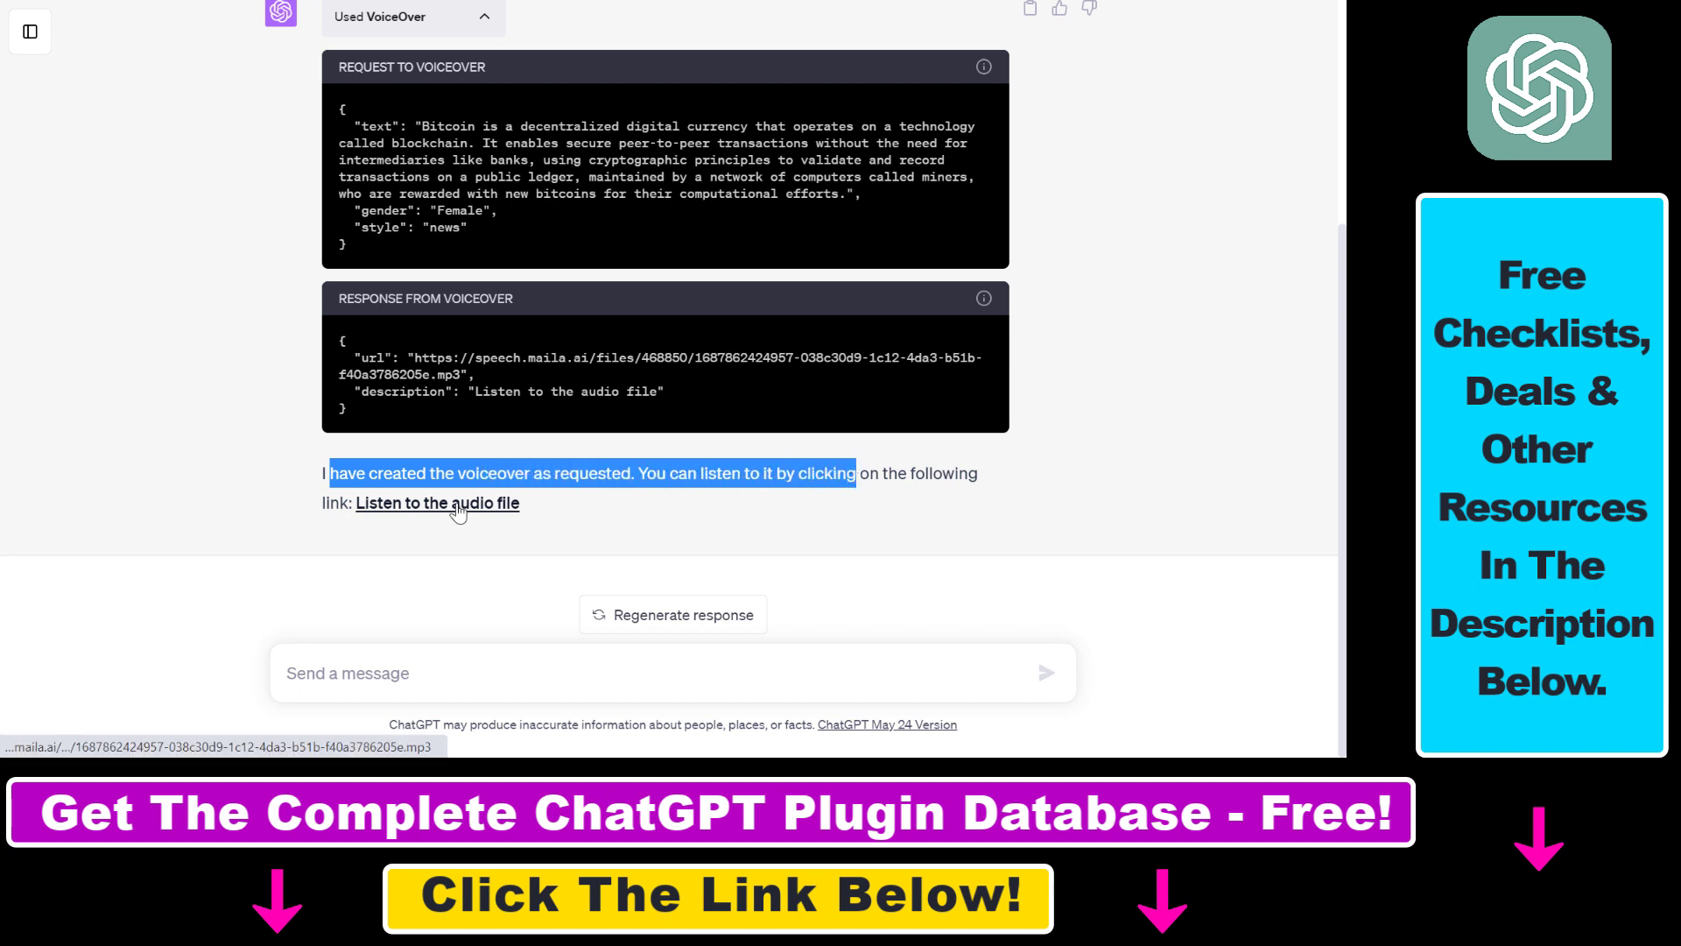
mouse_move(450, 518)
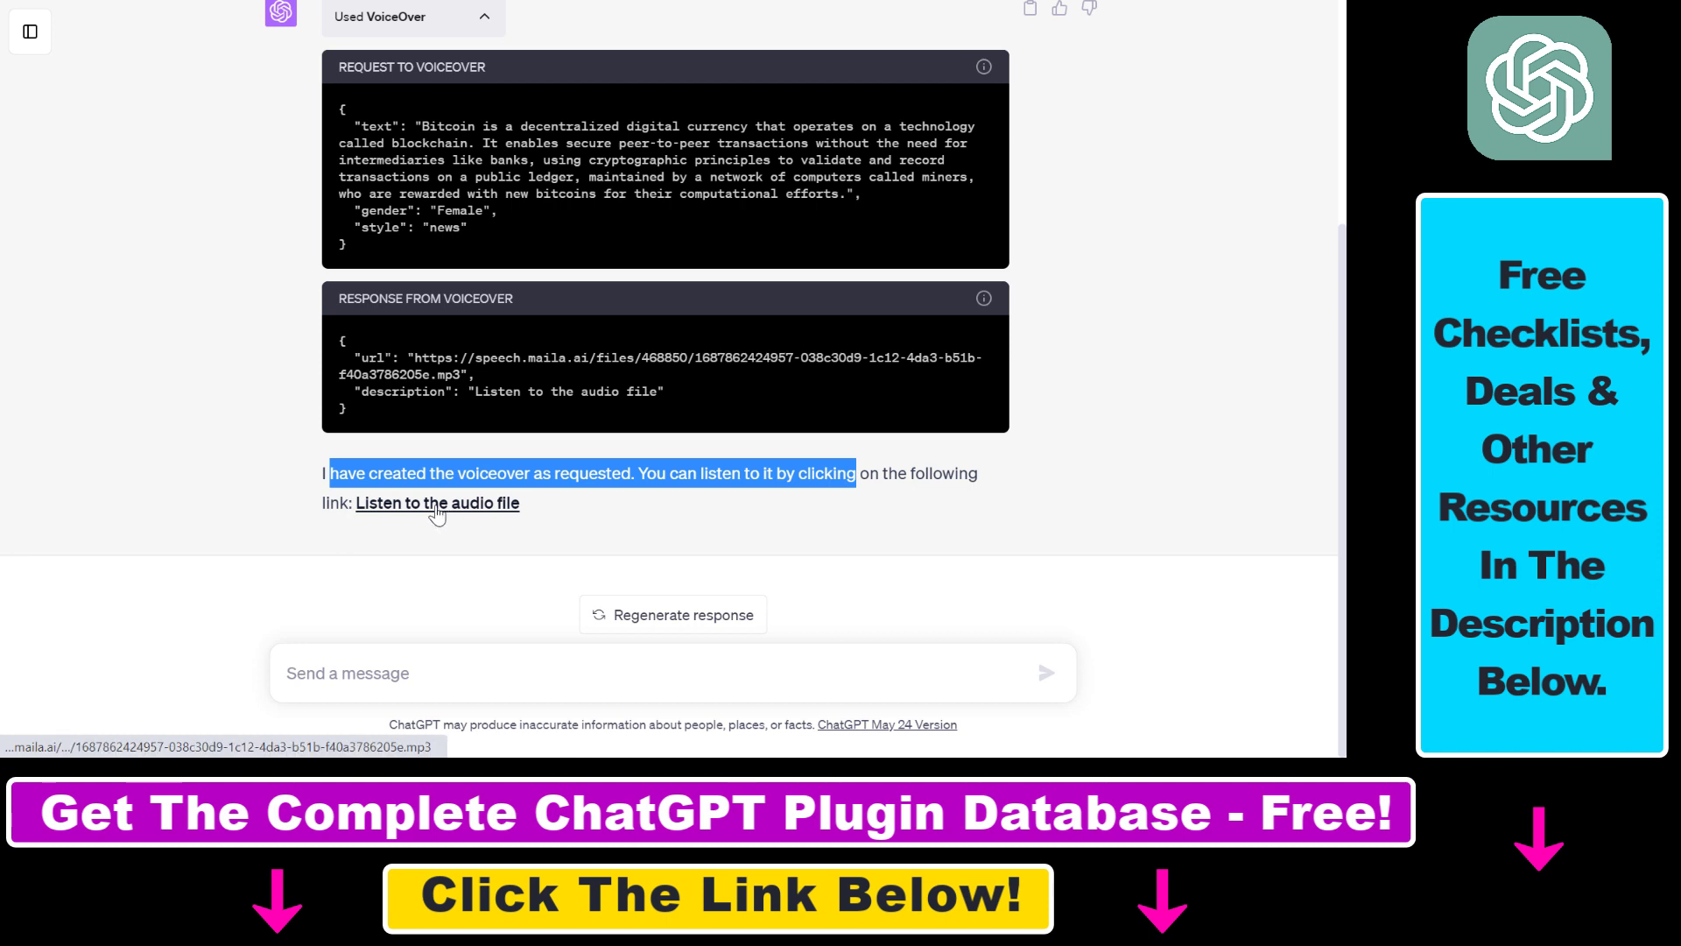
click(436, 503)
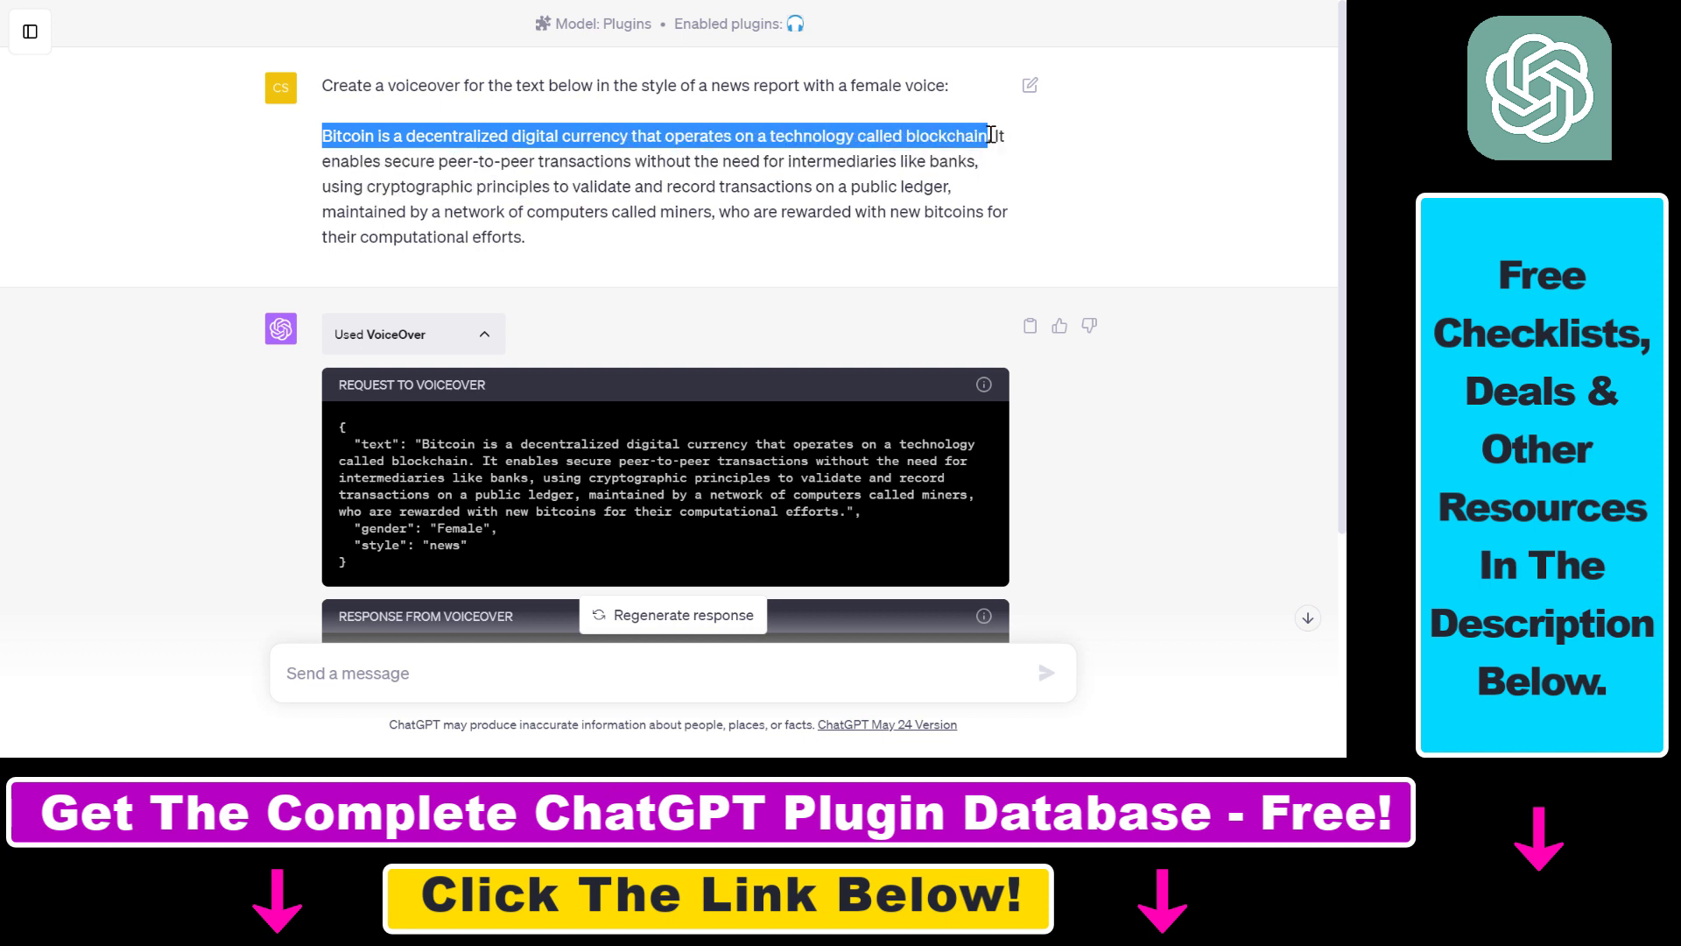
Highlight the first sentence of the sent Bitcoin text in the original prompt.
drag(986, 135, 525, 237)
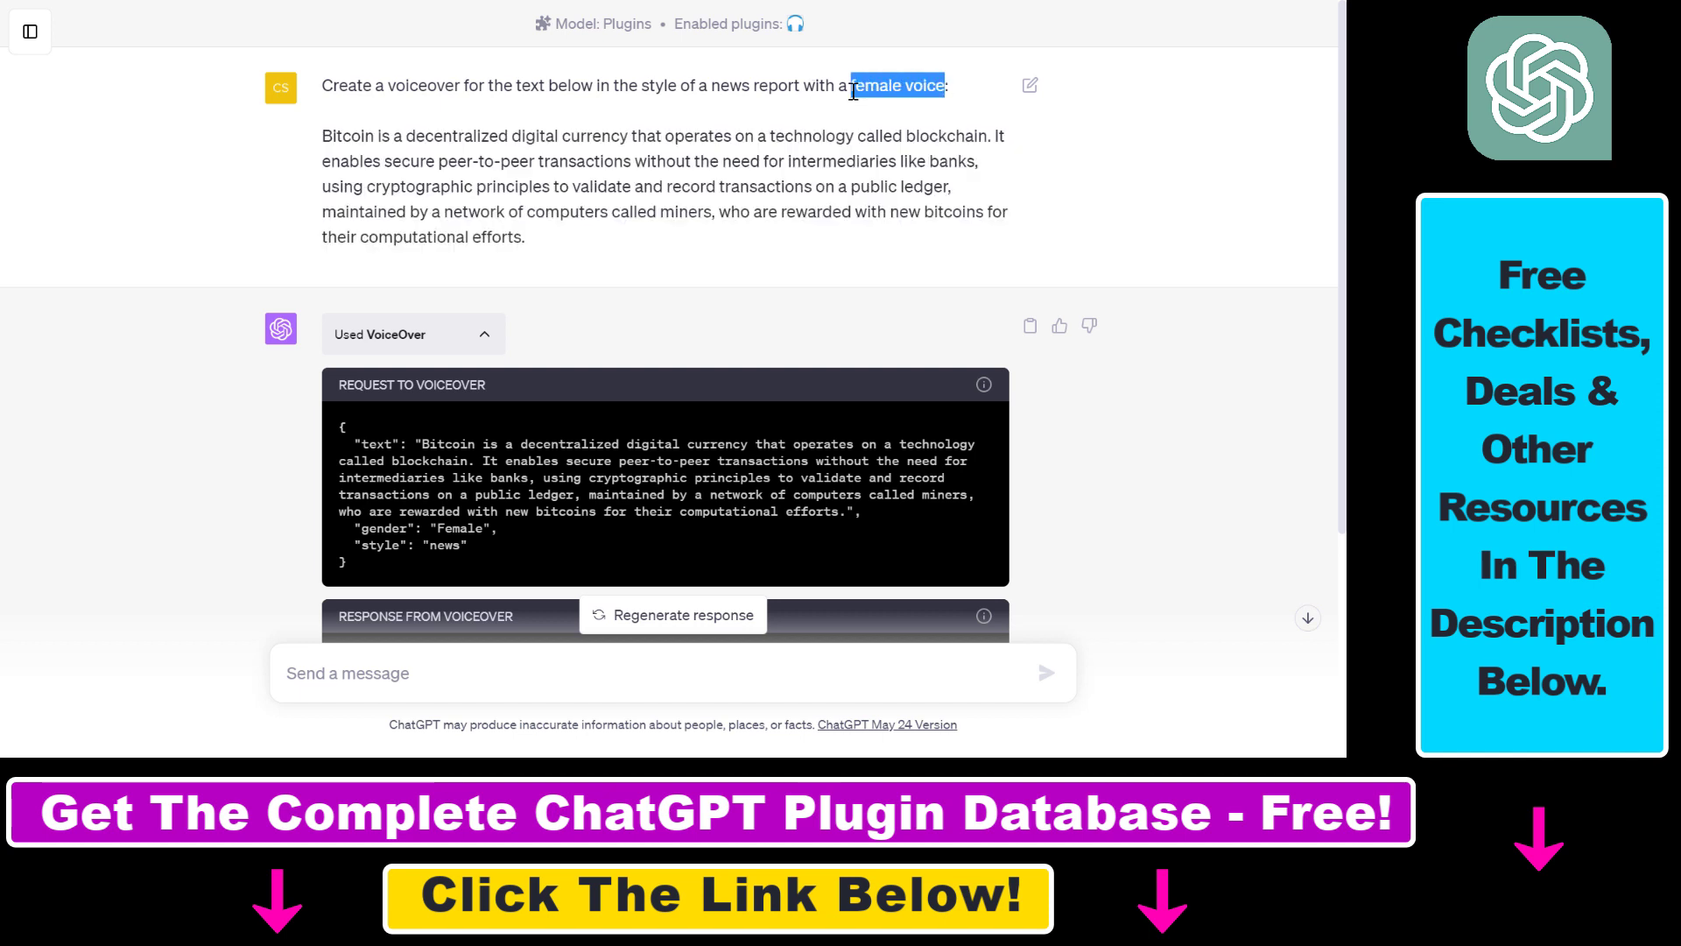
mouse_move(879, 93)
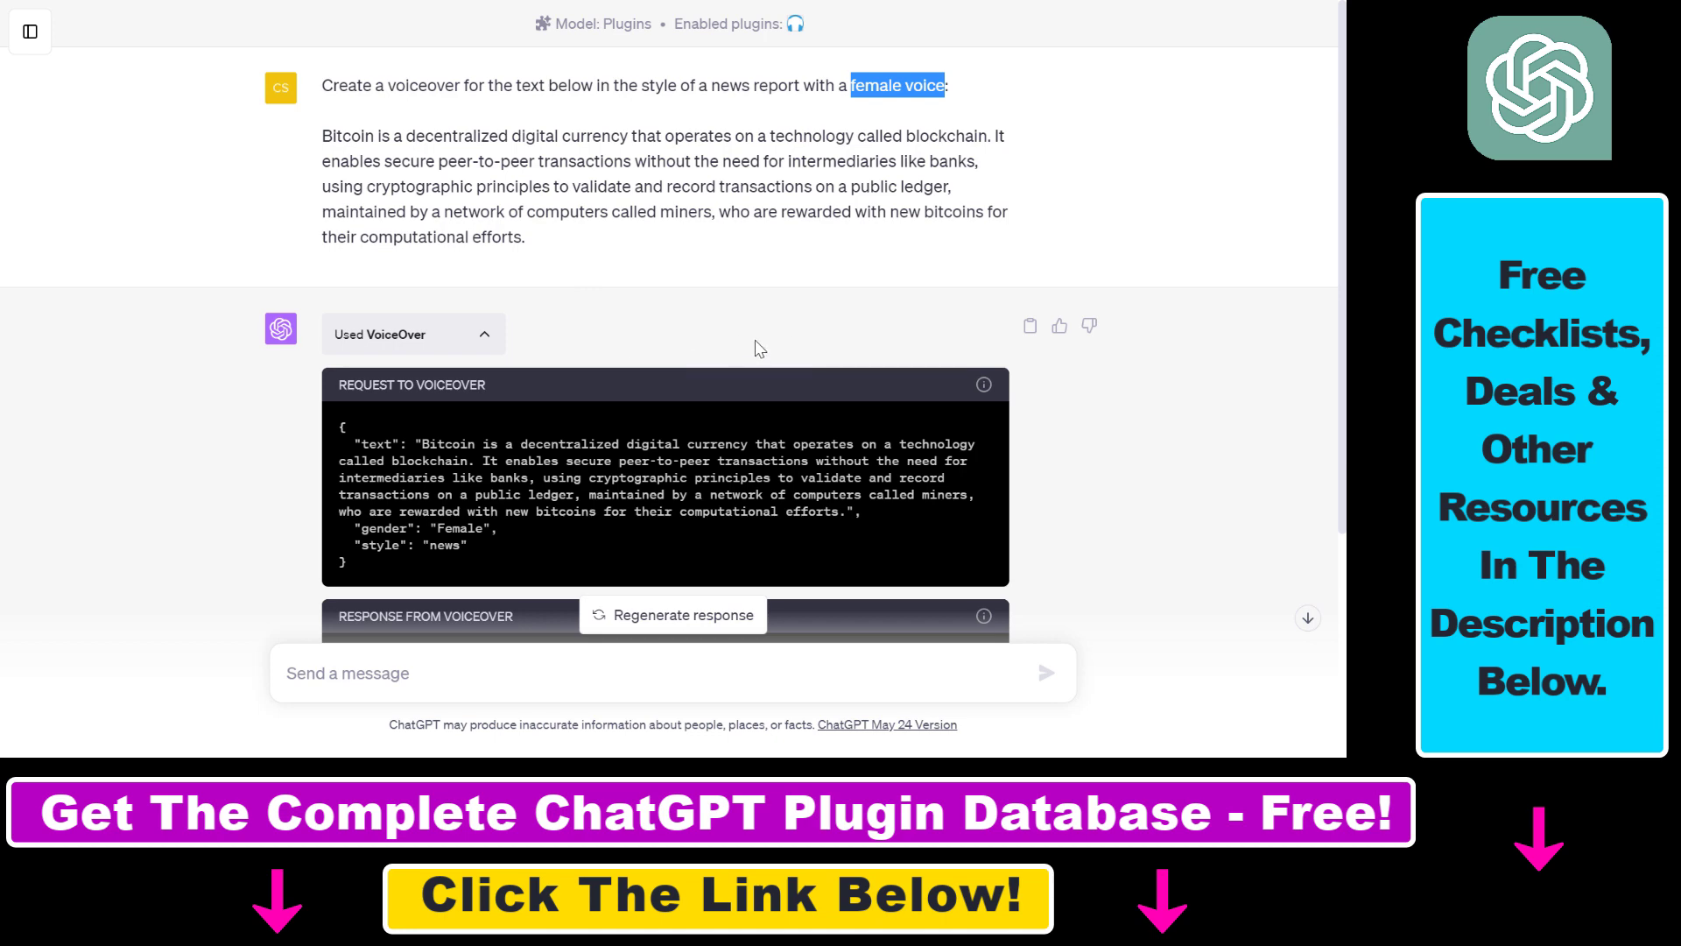
mouse_move(418, 289)
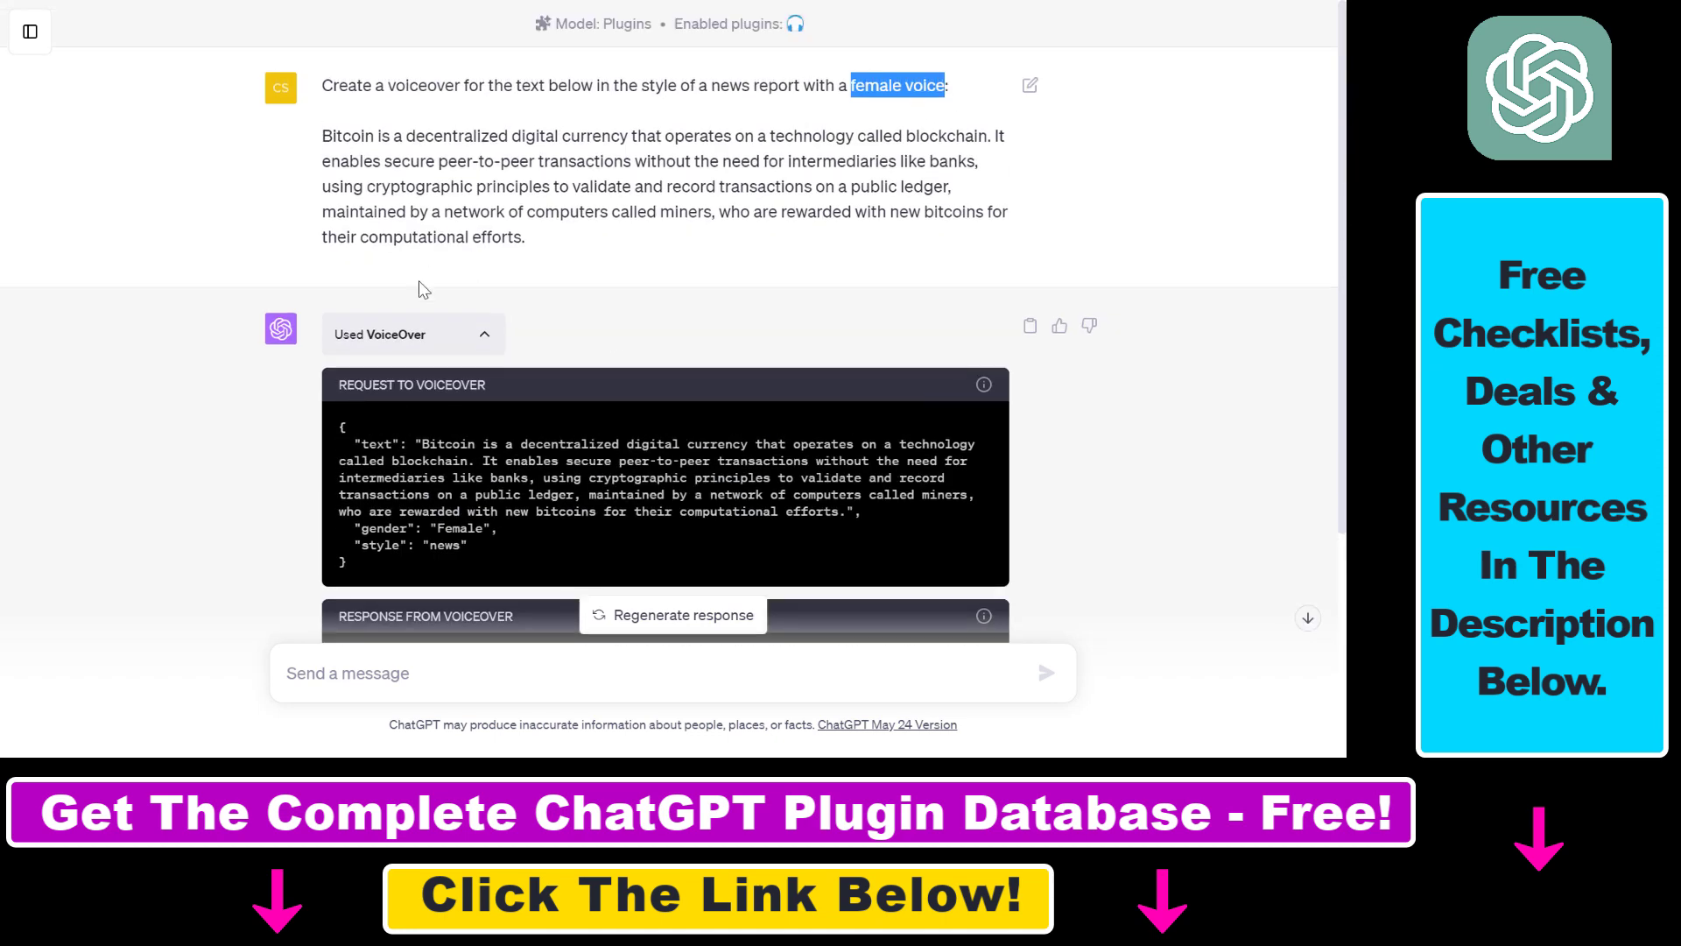
mouse_move(508, 345)
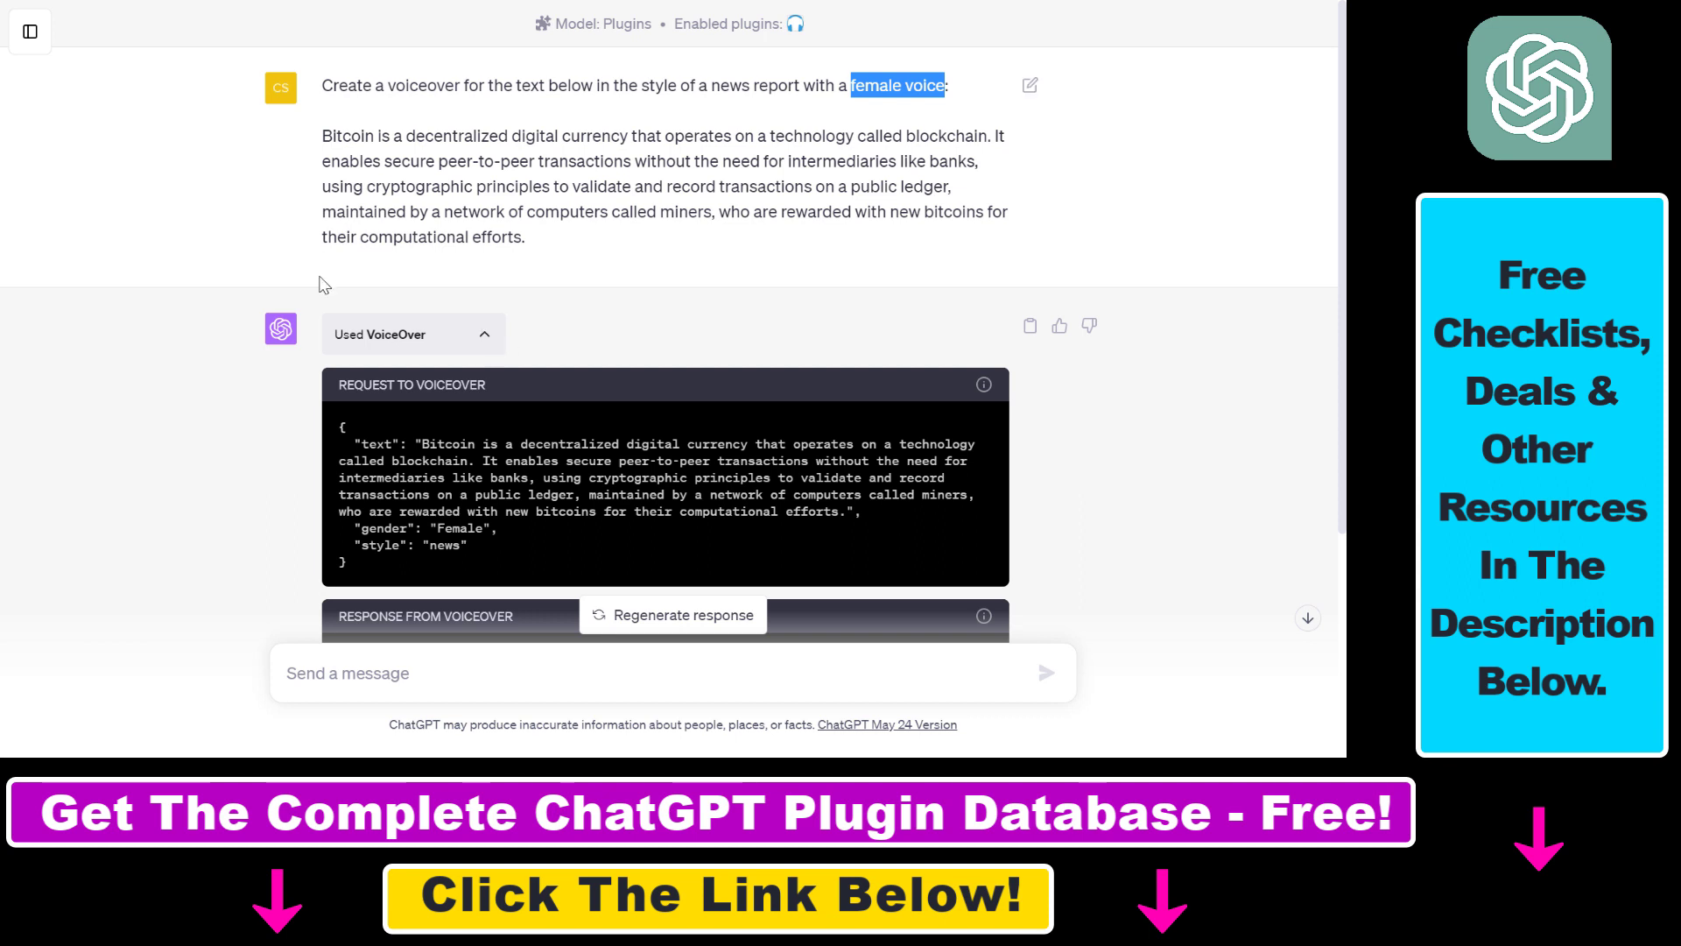
mouse_move(327, 299)
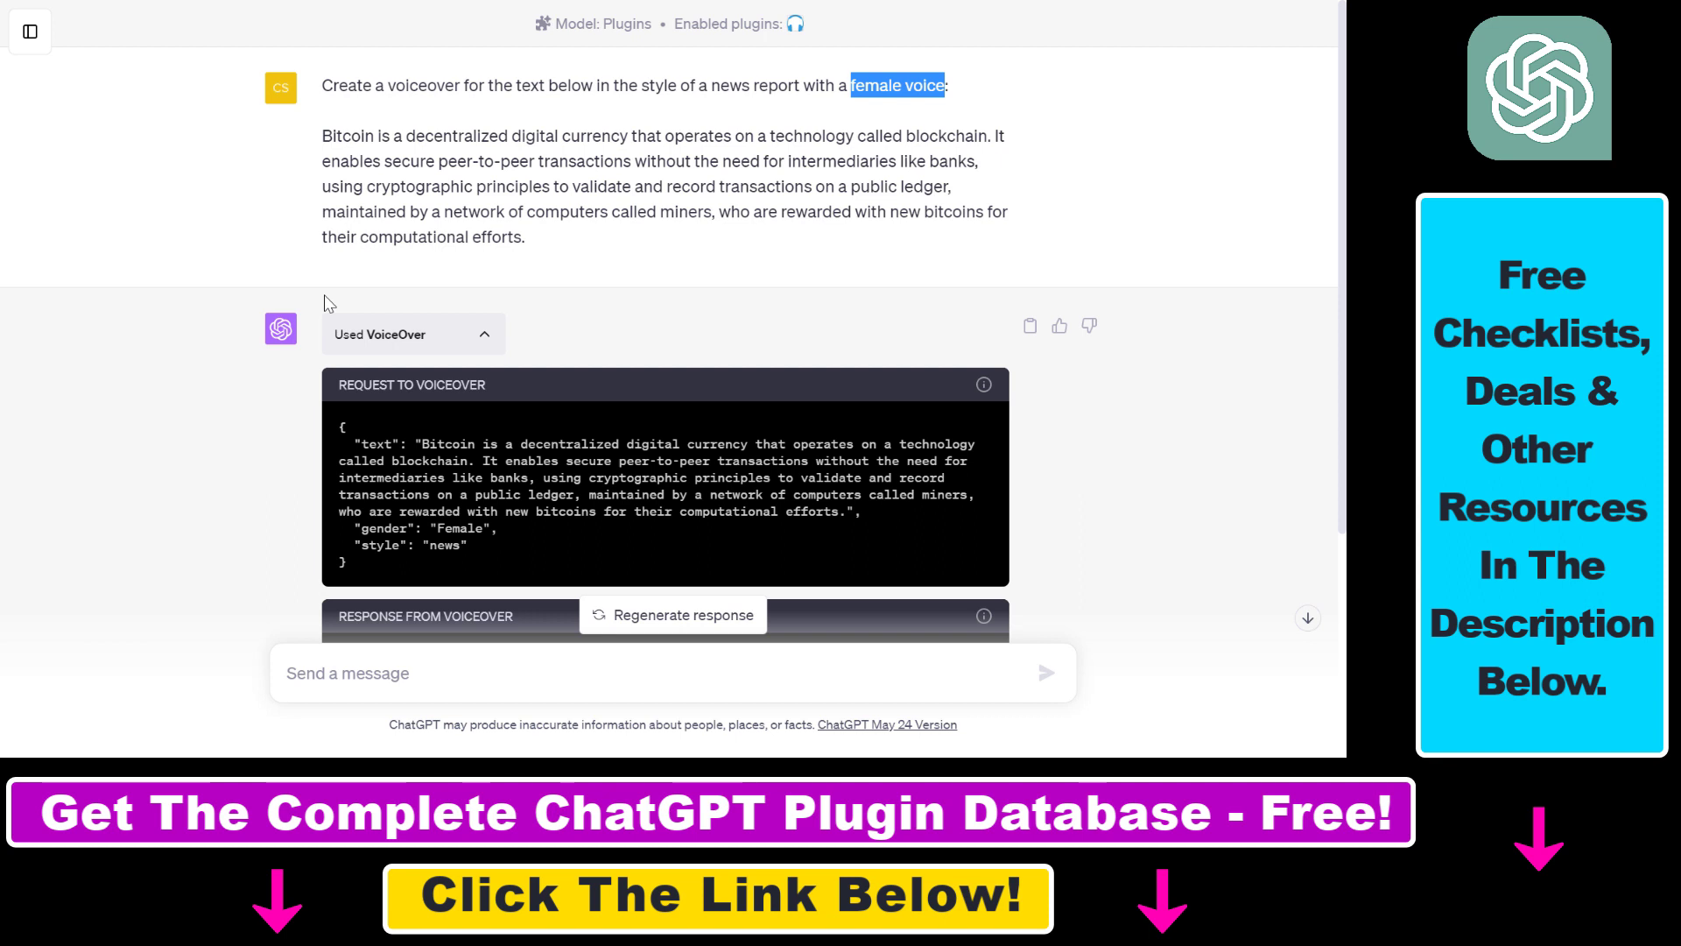
mouse_move(474, 351)
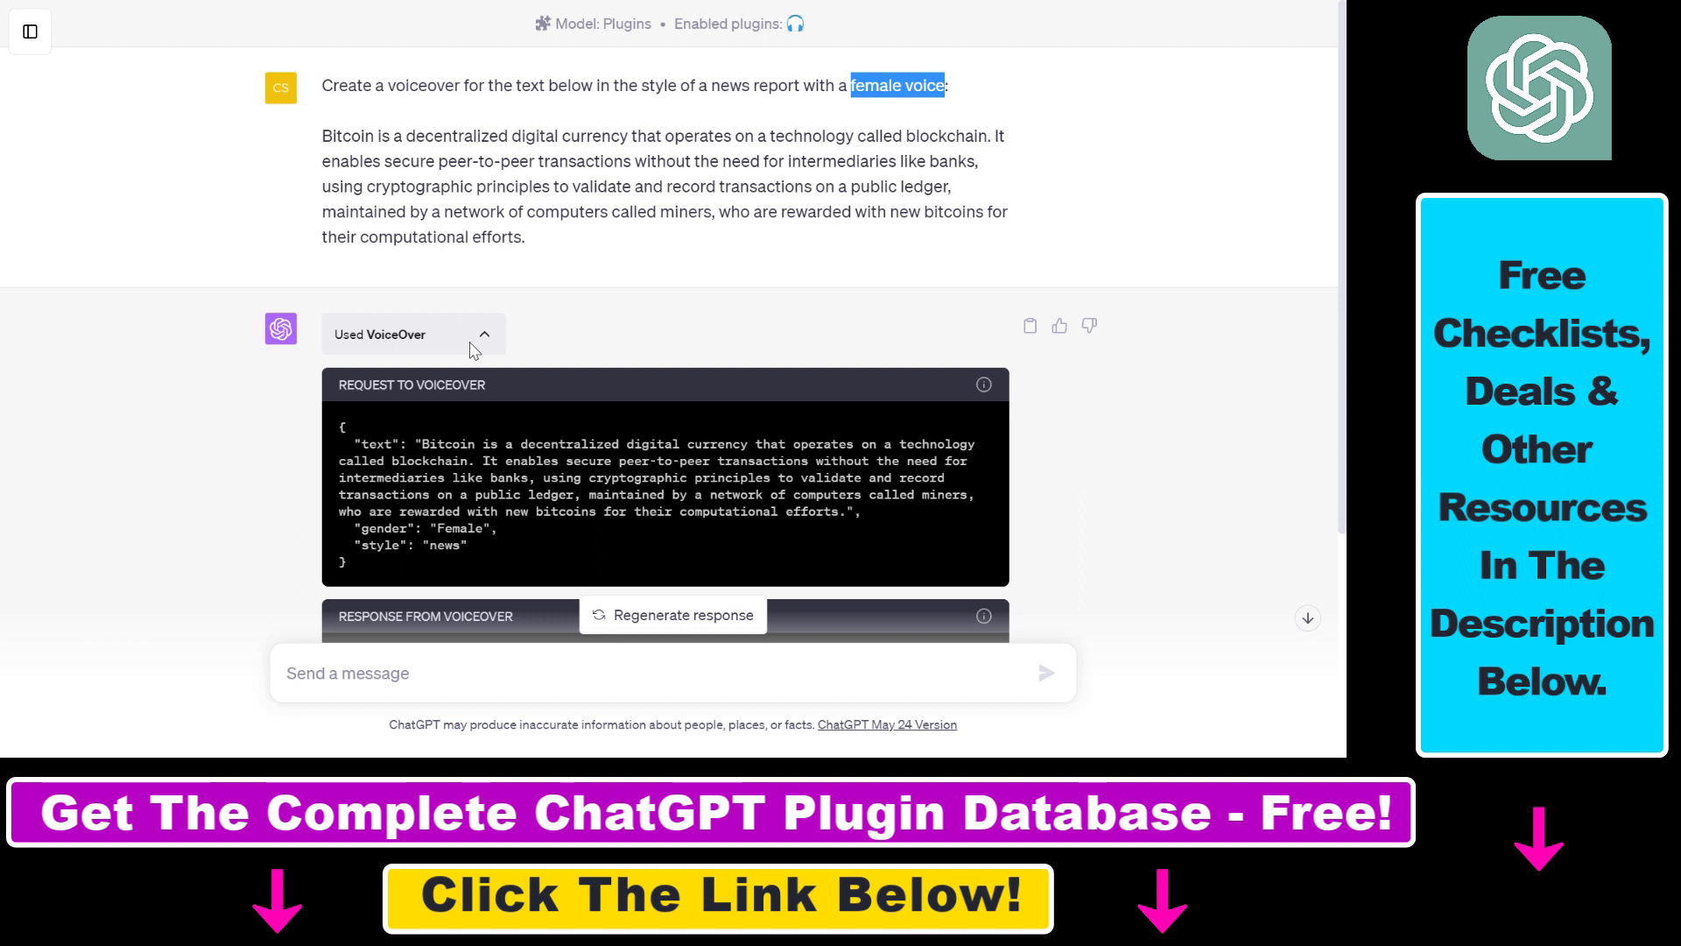